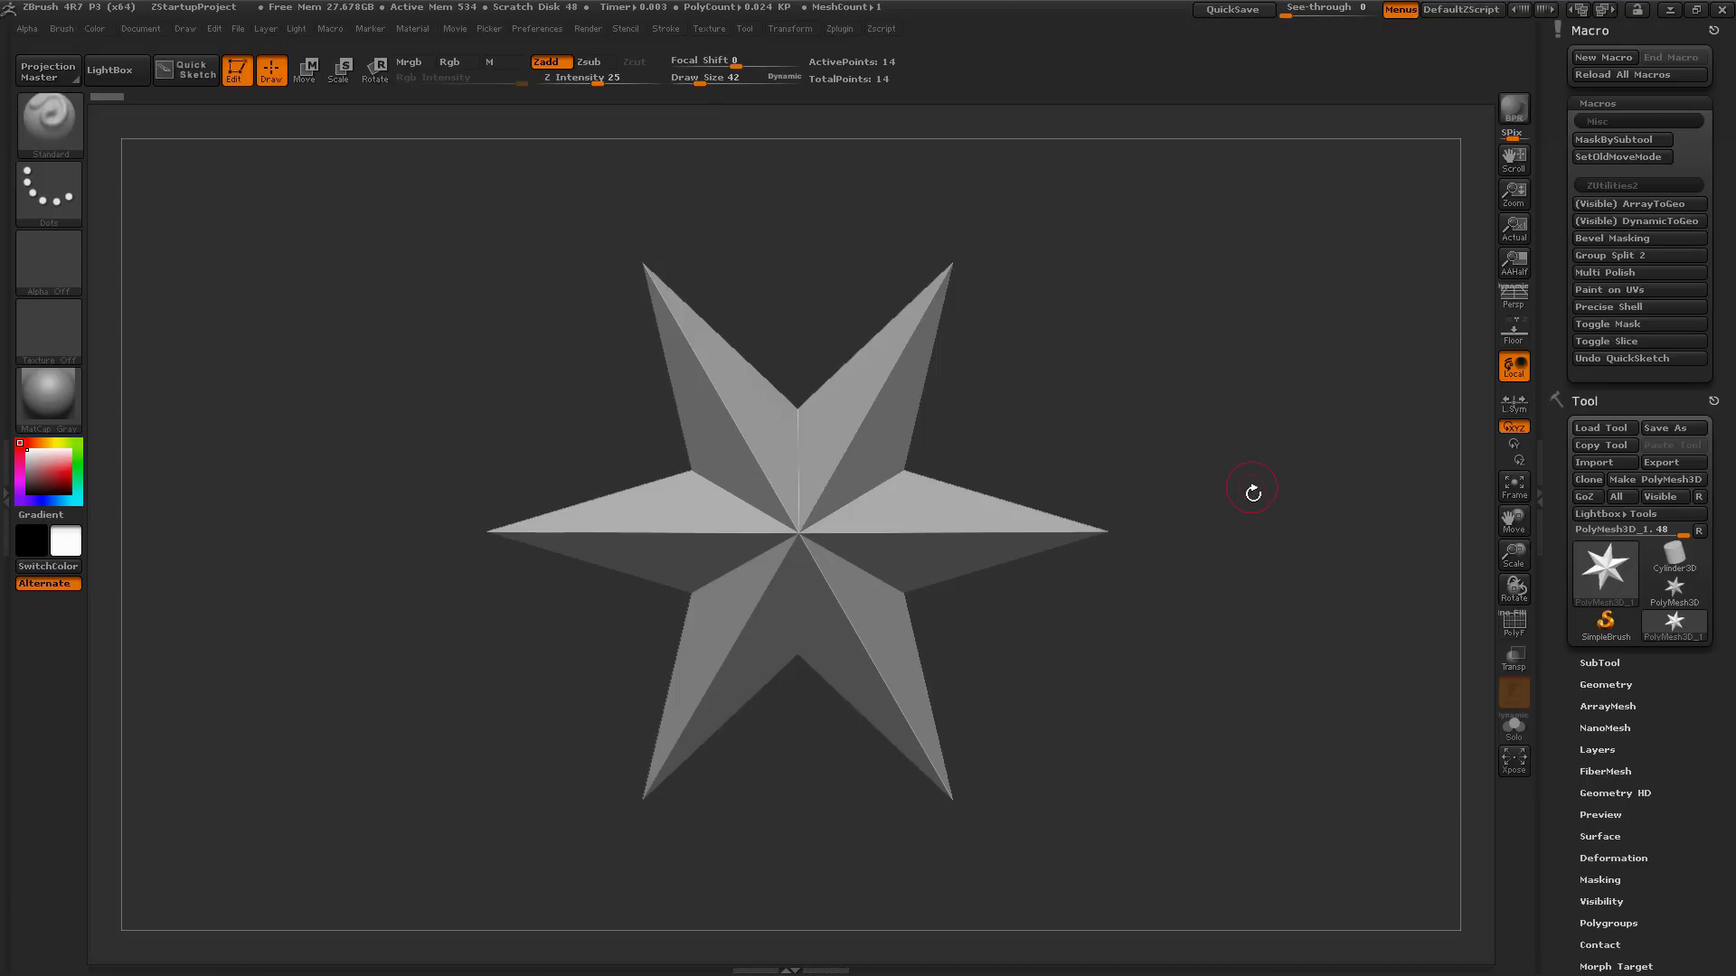
{"action": "mouse_move", "coordinate": [1260, 423]}
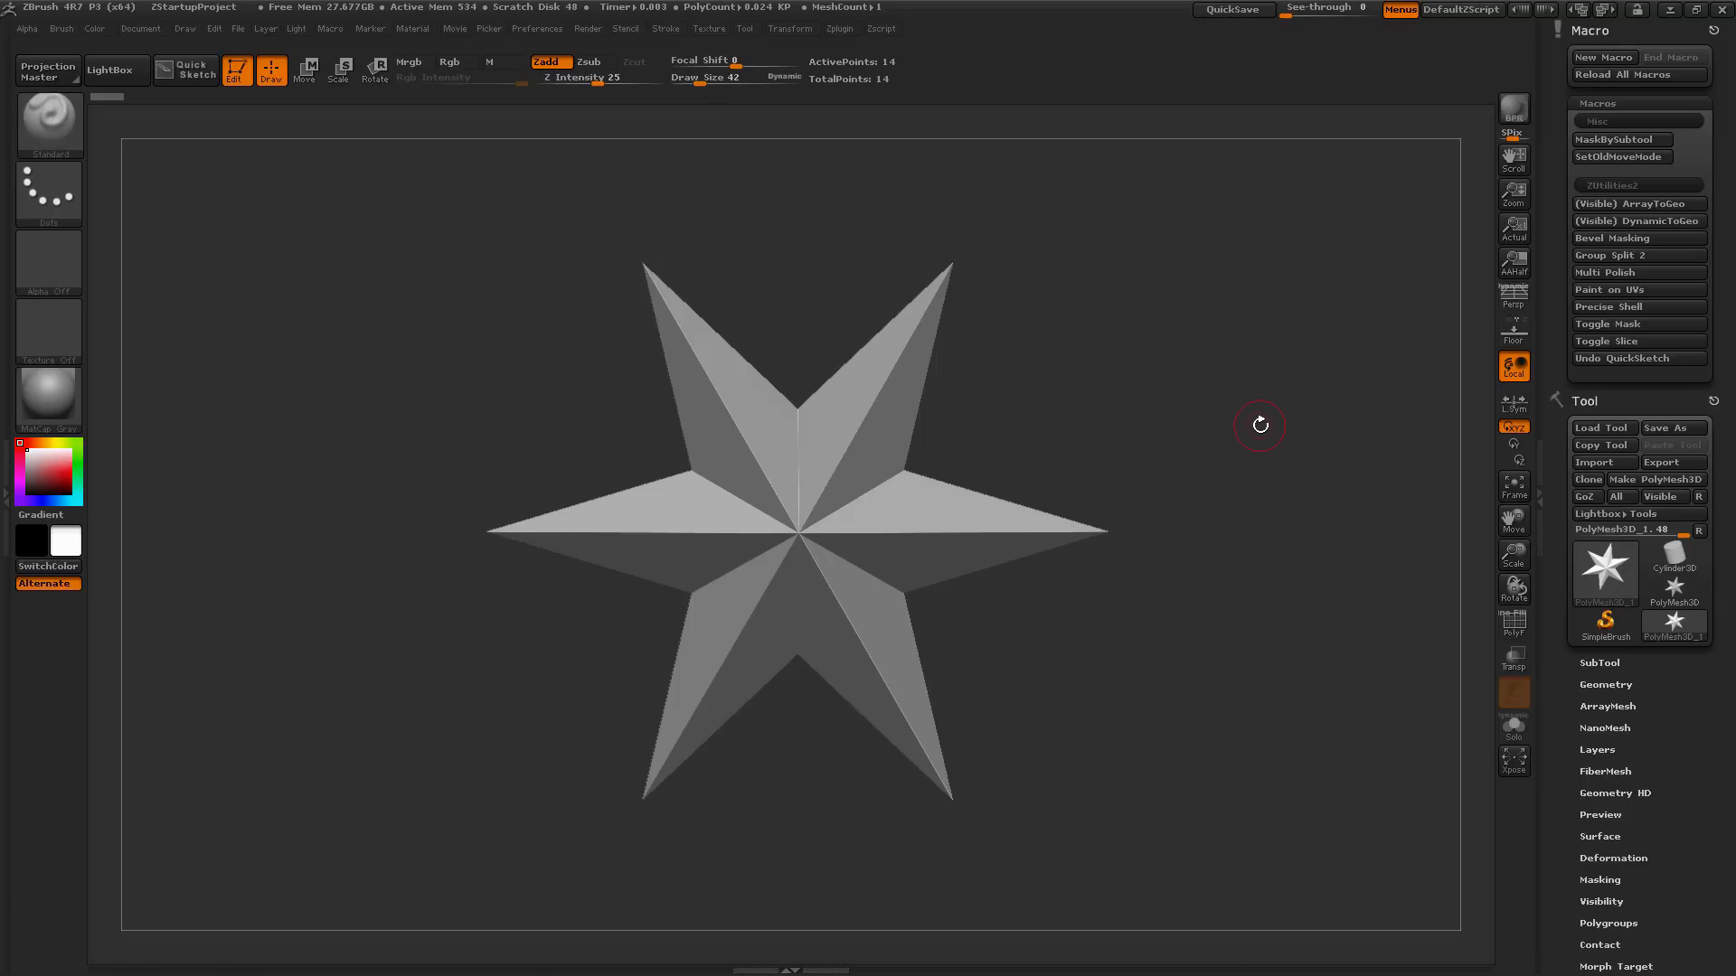
{"action": "mouse_move", "coordinate": [1226, 297]}
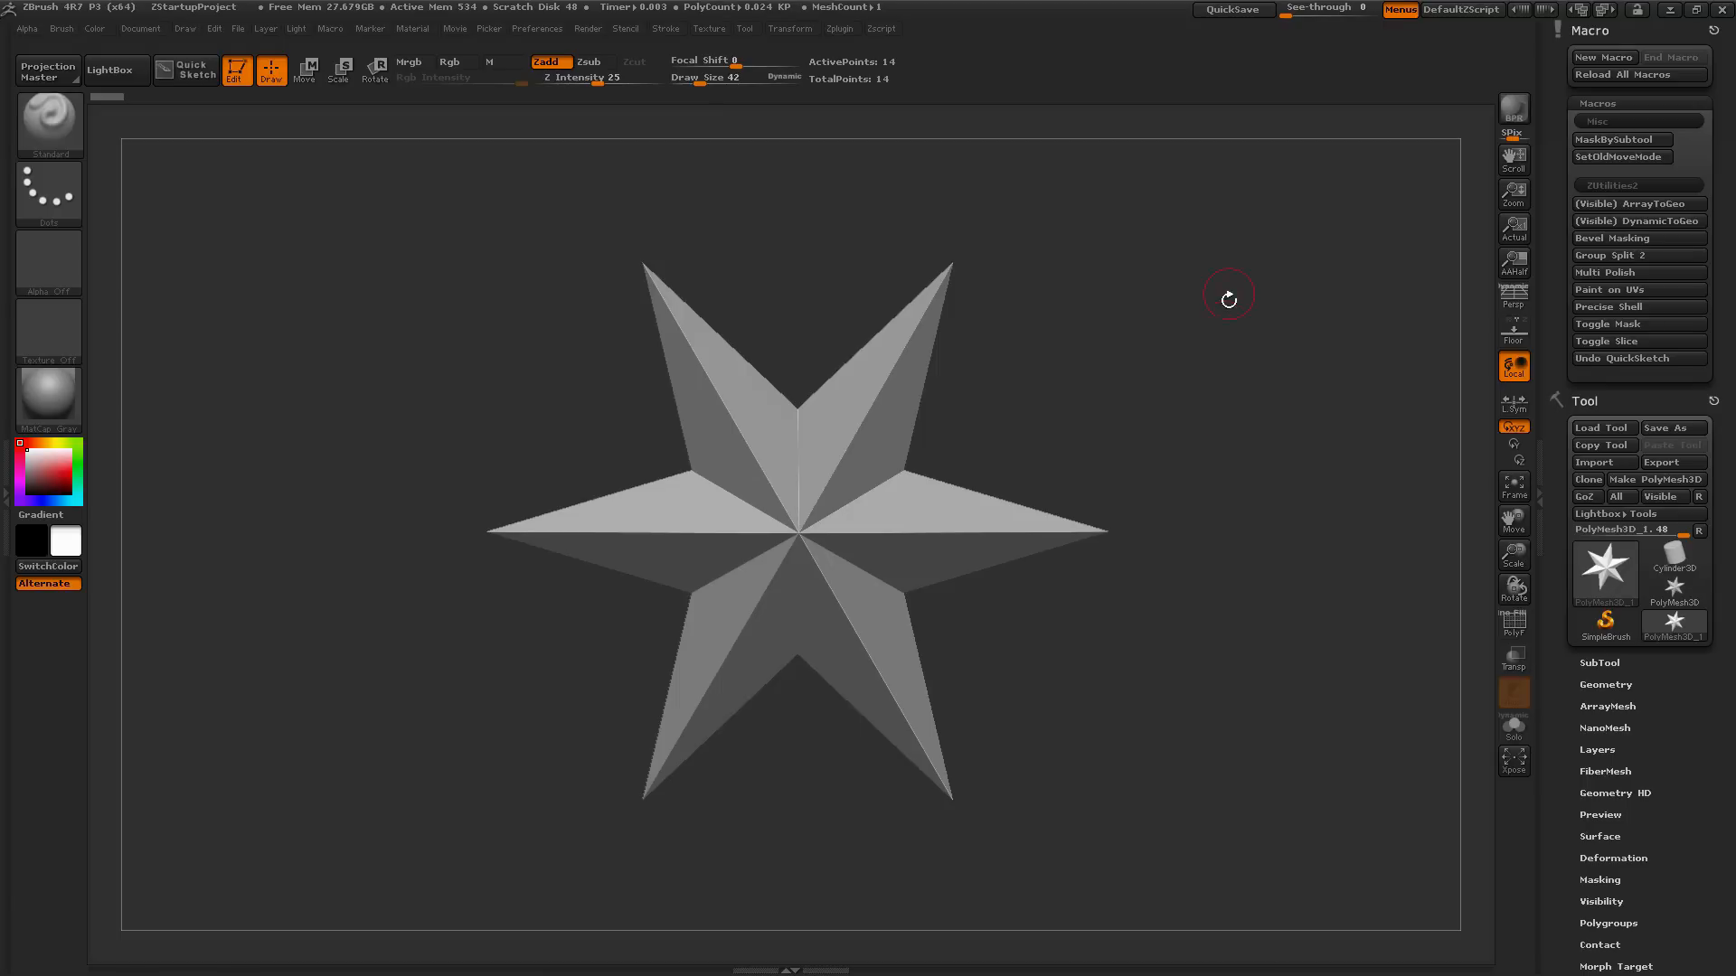
{"action": "mouse_move", "coordinate": [1275, 468]}
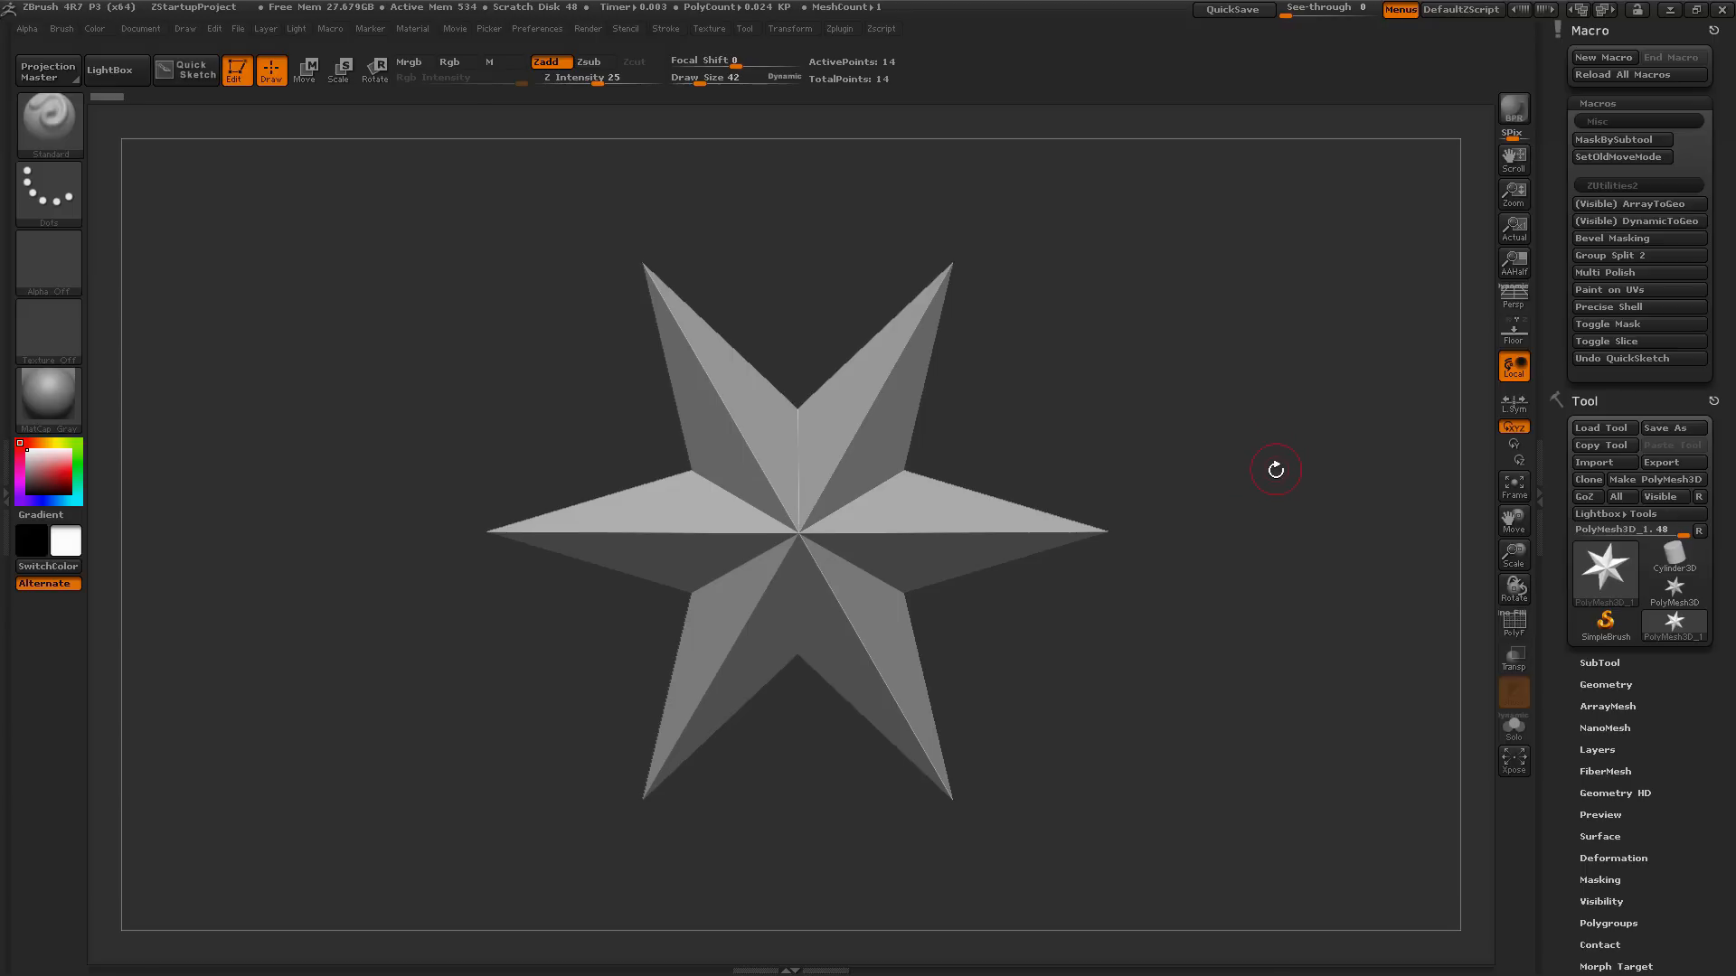
{"action": "mouse_move", "coordinate": [1289, 520]}
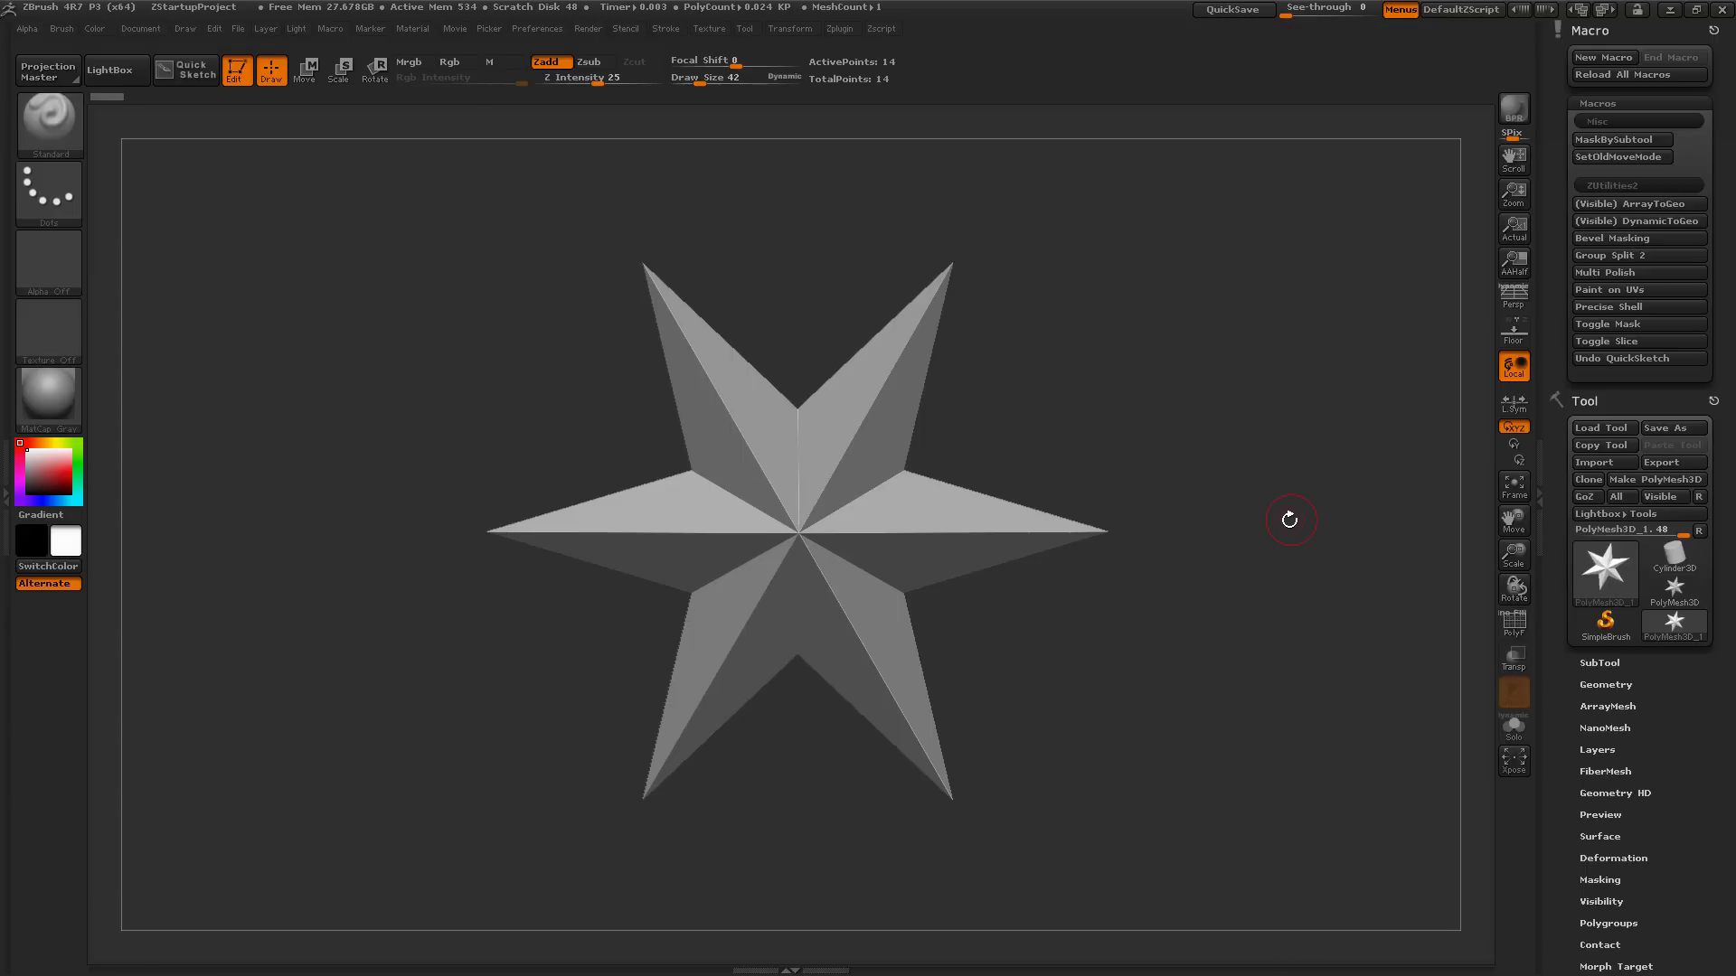
{"action": "mouse_move", "coordinate": [1300, 481]}
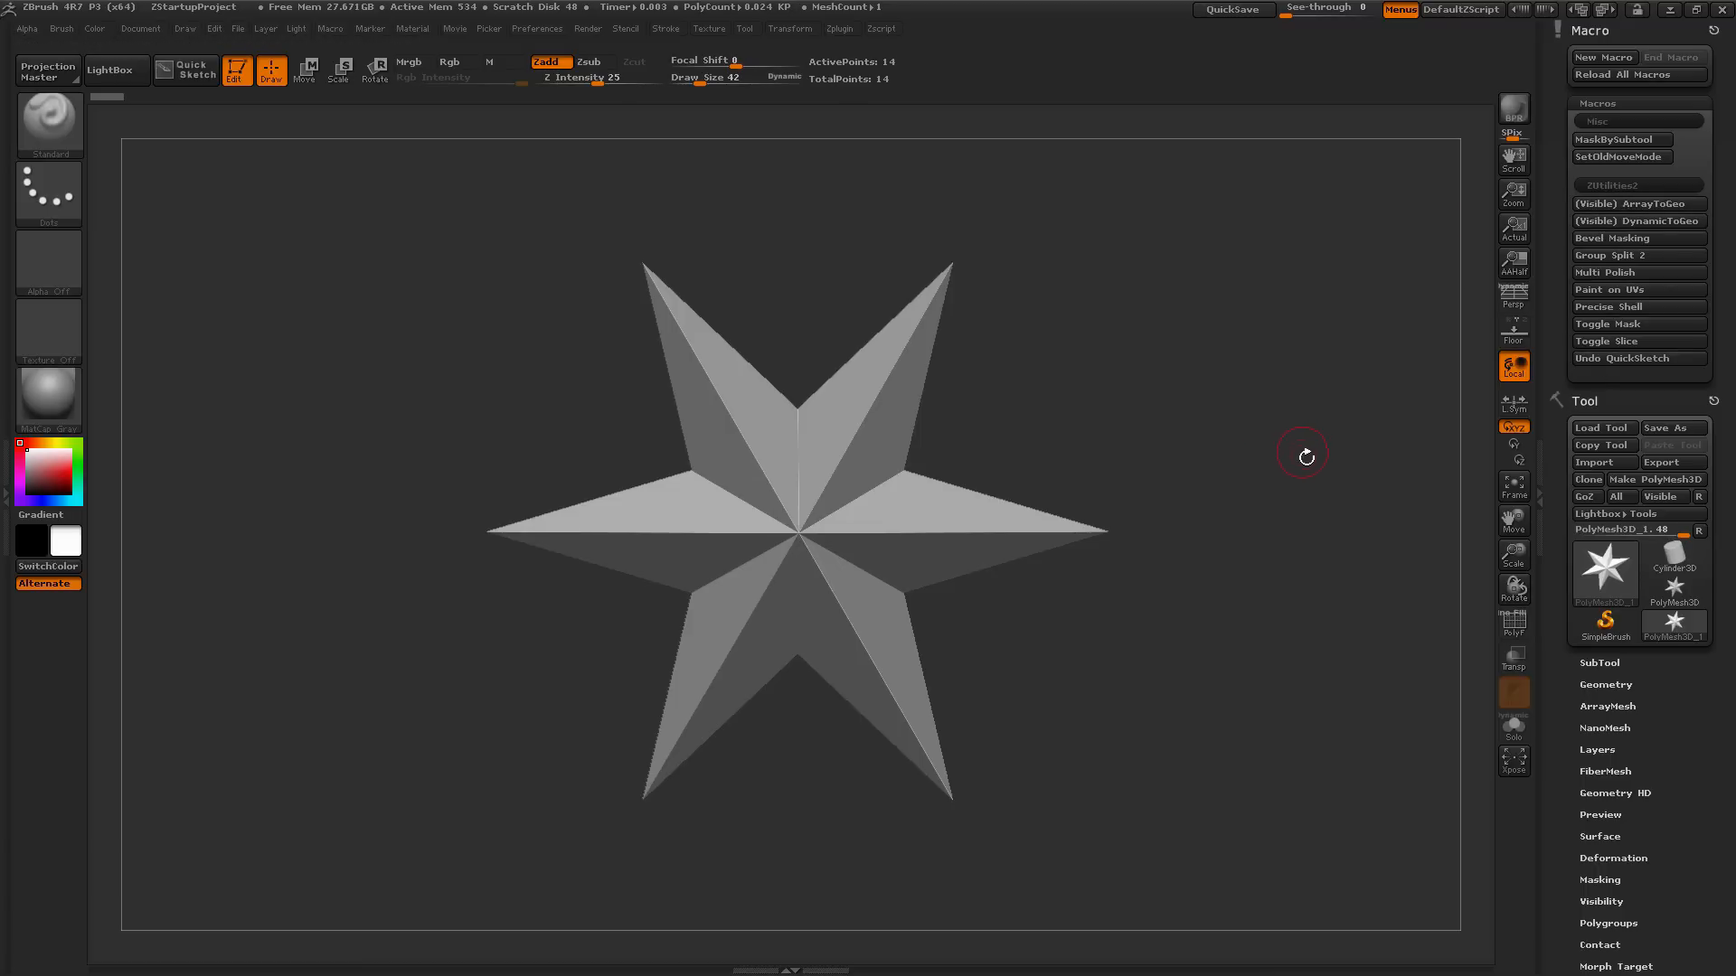
{"action": "mouse_move", "coordinate": [1298, 383]}
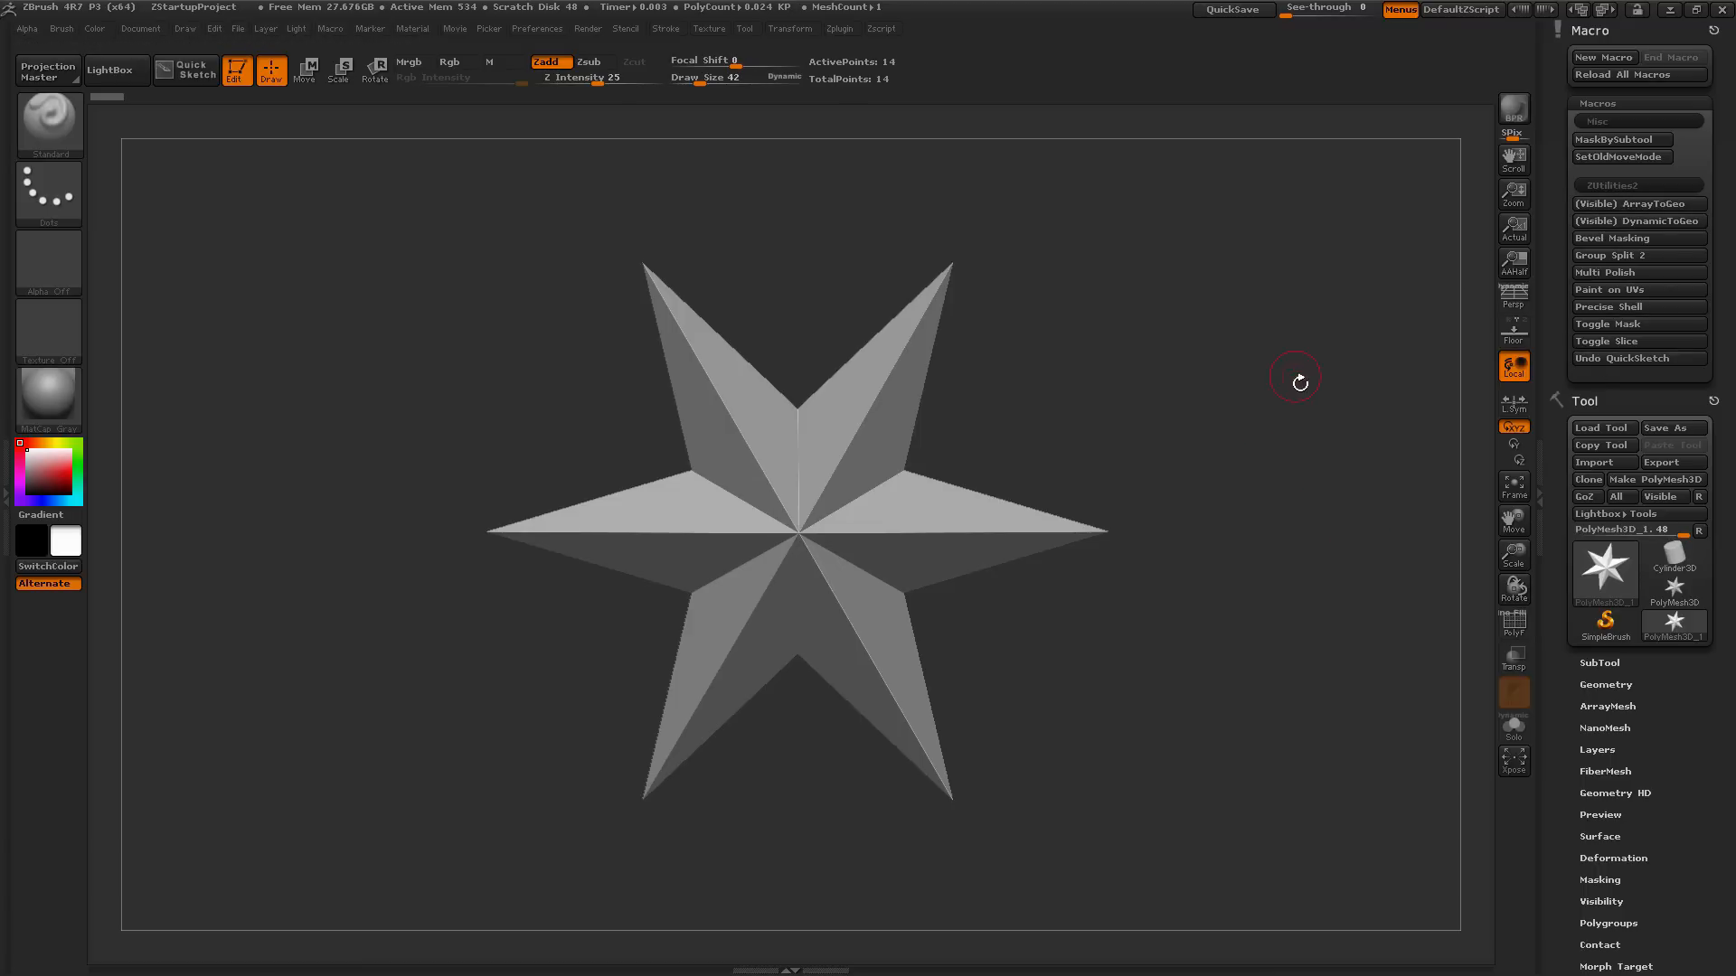
{"action": "mouse_move", "coordinate": [1300, 492]}
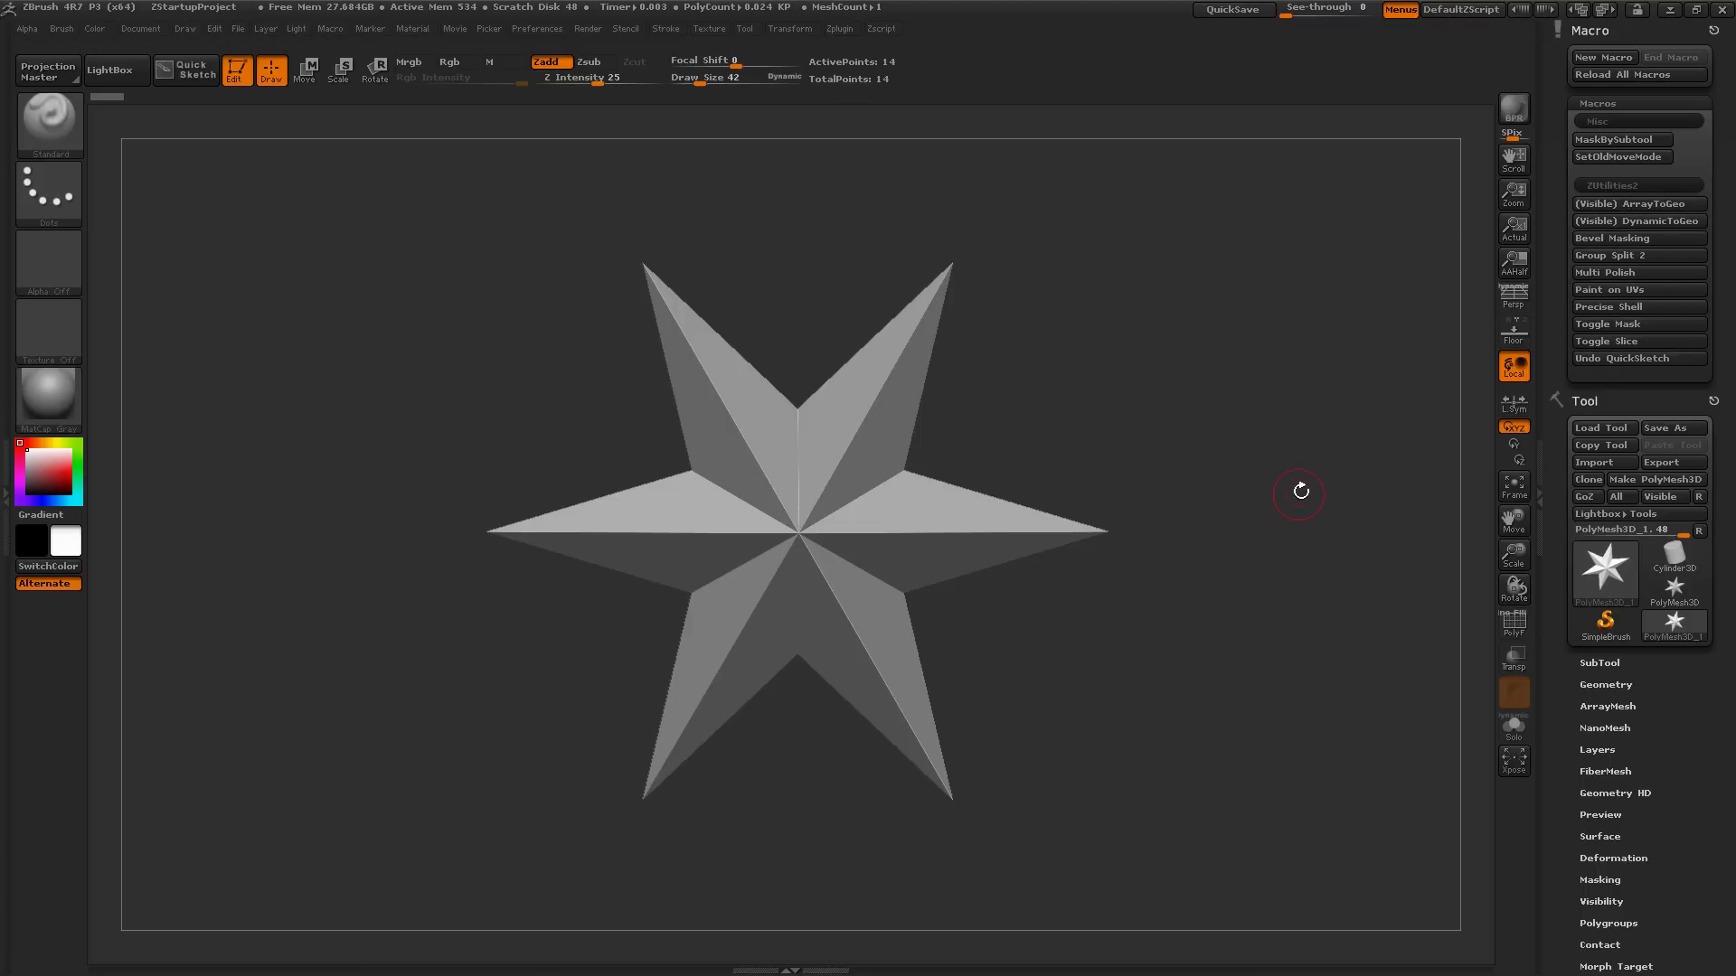
{"action": "mouse_move", "coordinate": [1638, 220]}
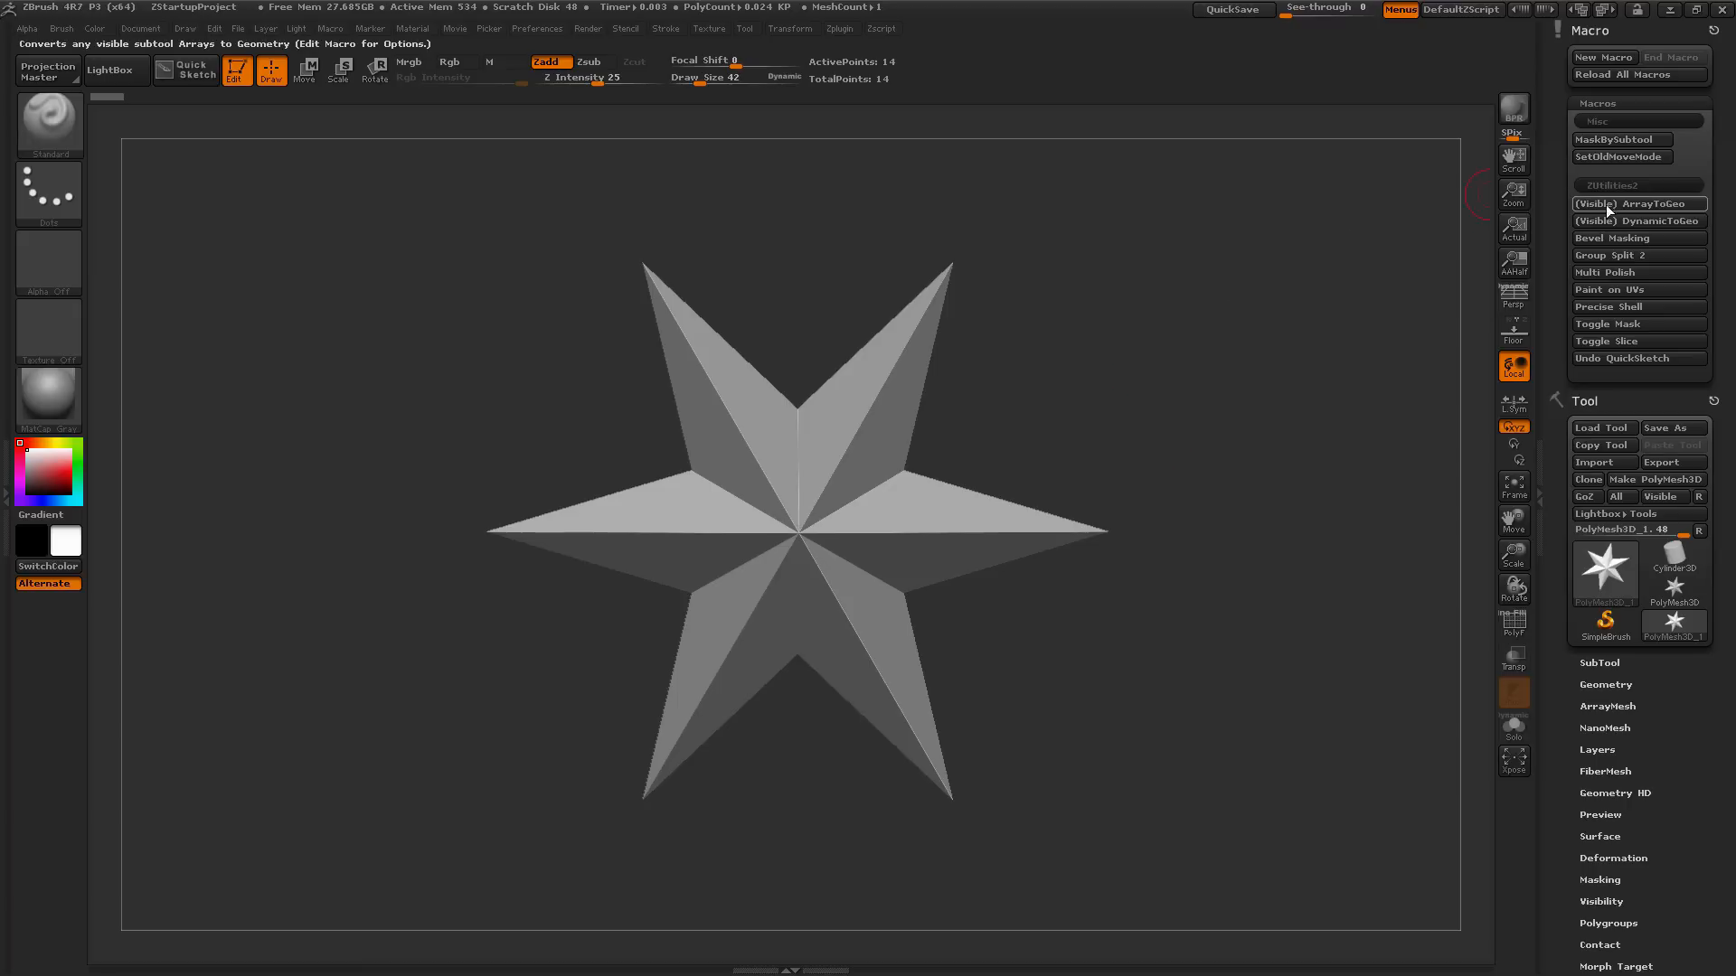
{"action": "mouse_move", "coordinate": [1638, 204]}
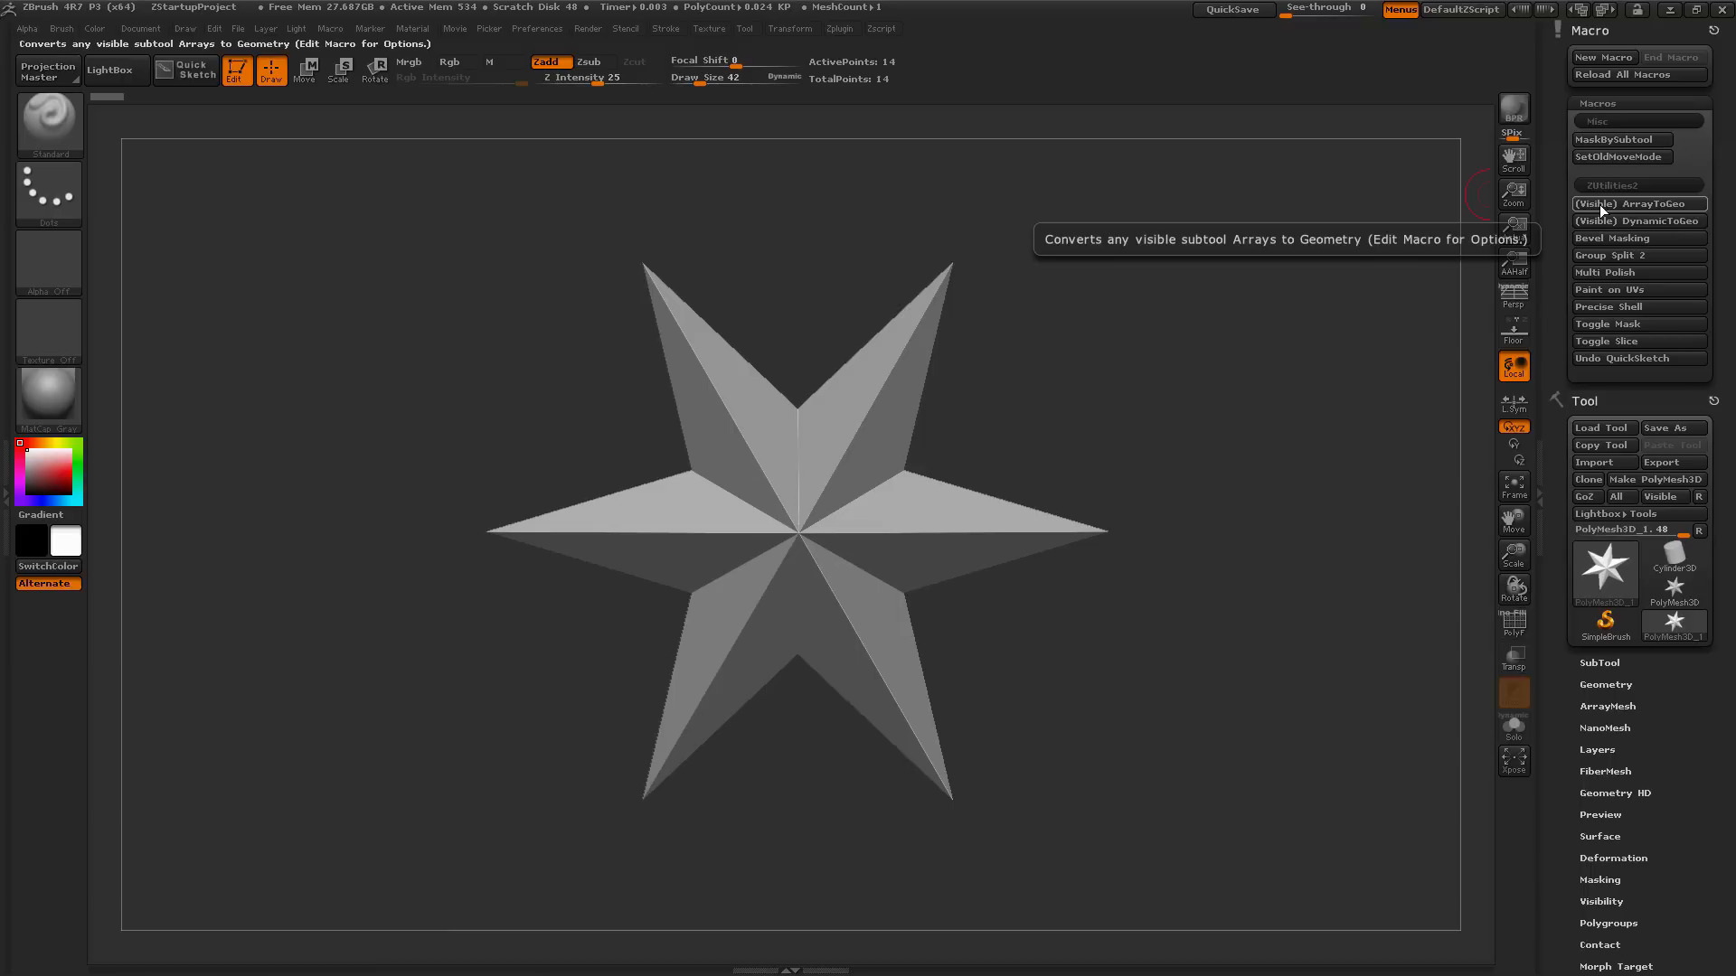
{"action": "mouse_move", "coordinate": [1617, 210]}
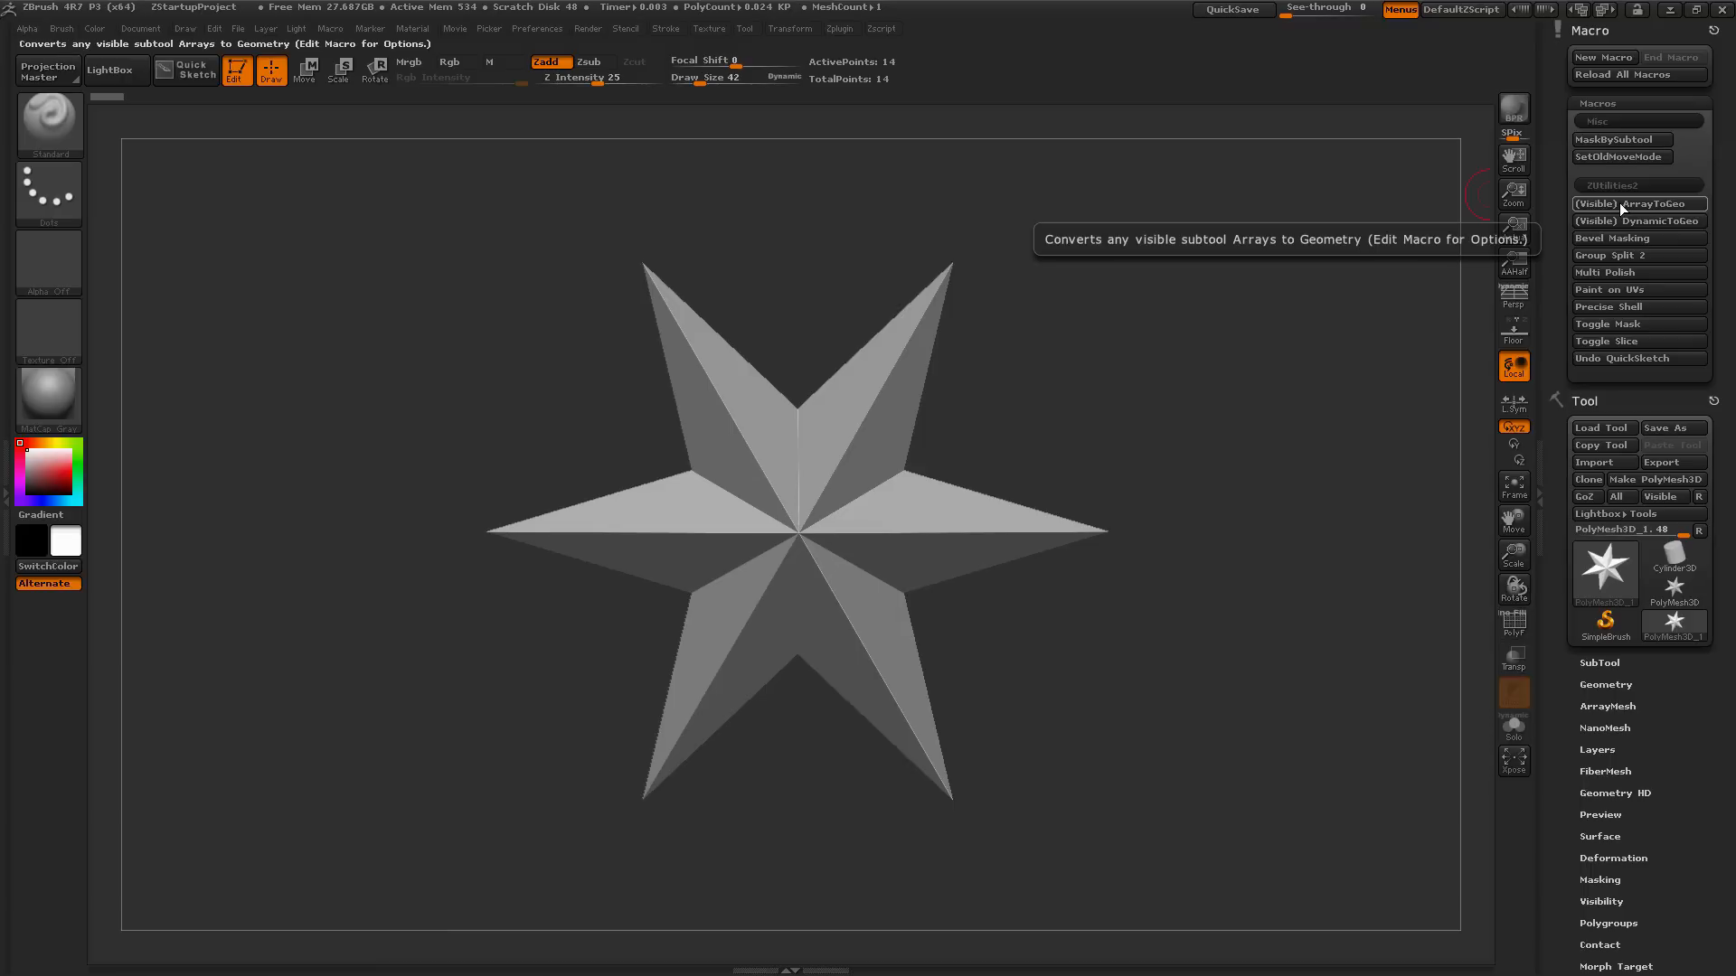
{"action": "mouse_move", "coordinate": [1285, 361]}
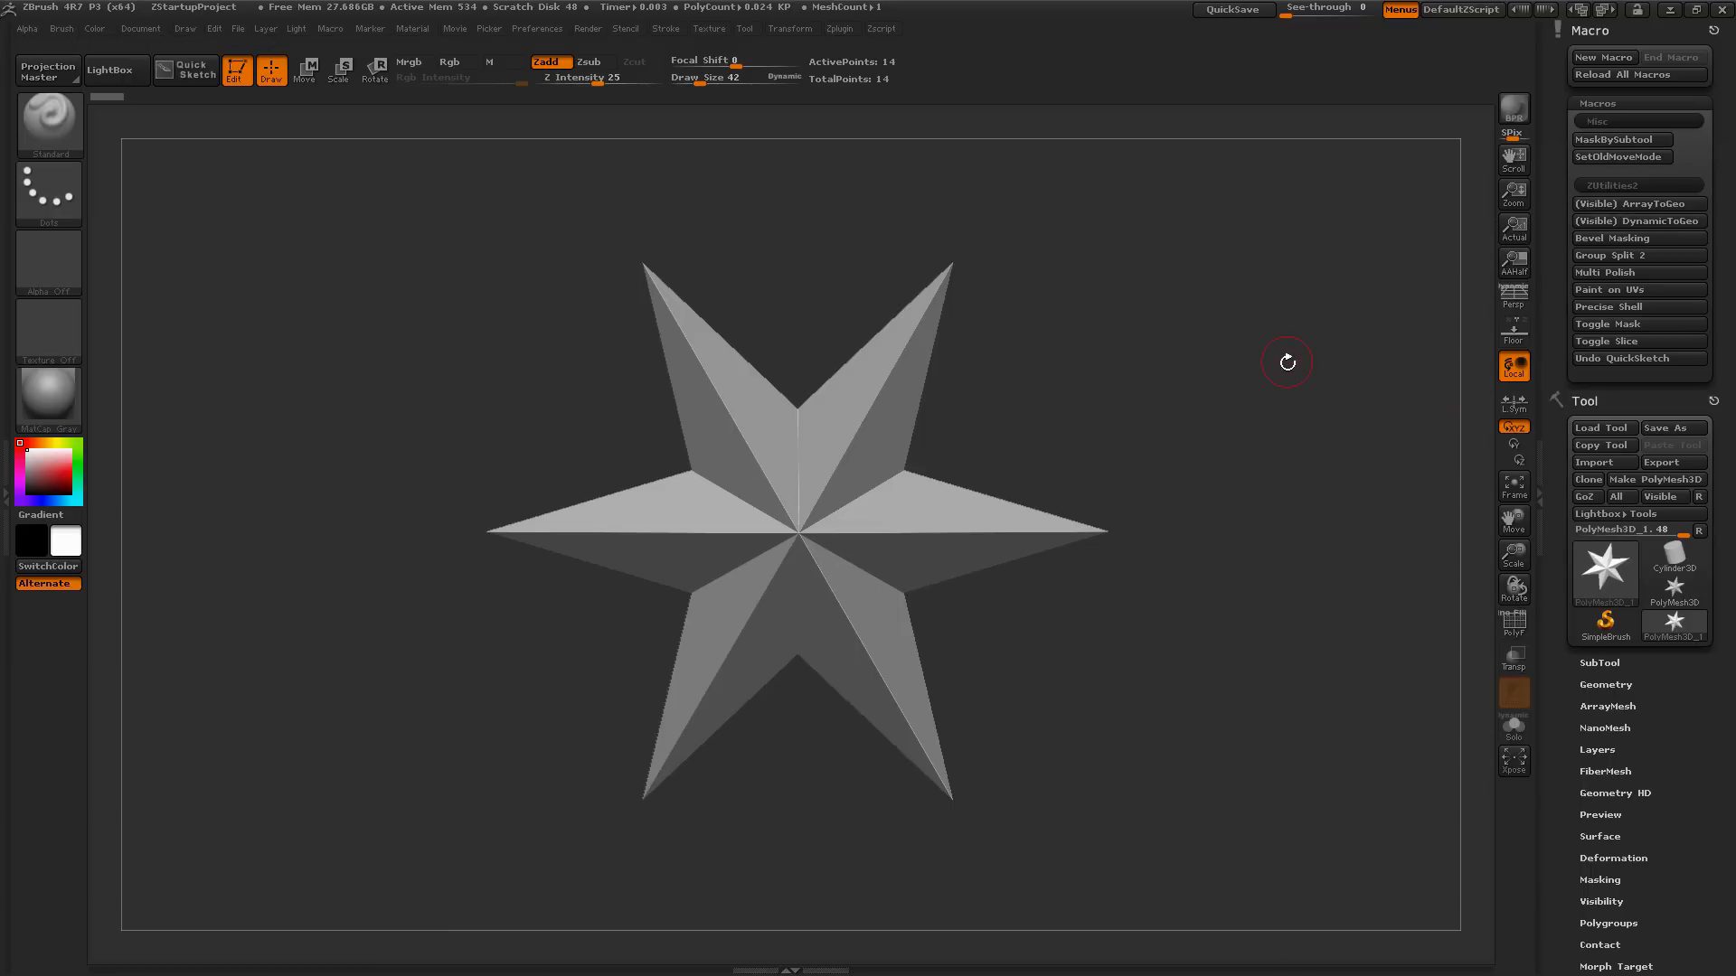
Step: Load the Arraytest tank-track project and toggle its Array Mesh copies off and back on
{"action": "left_click", "coordinate": [112, 69]}
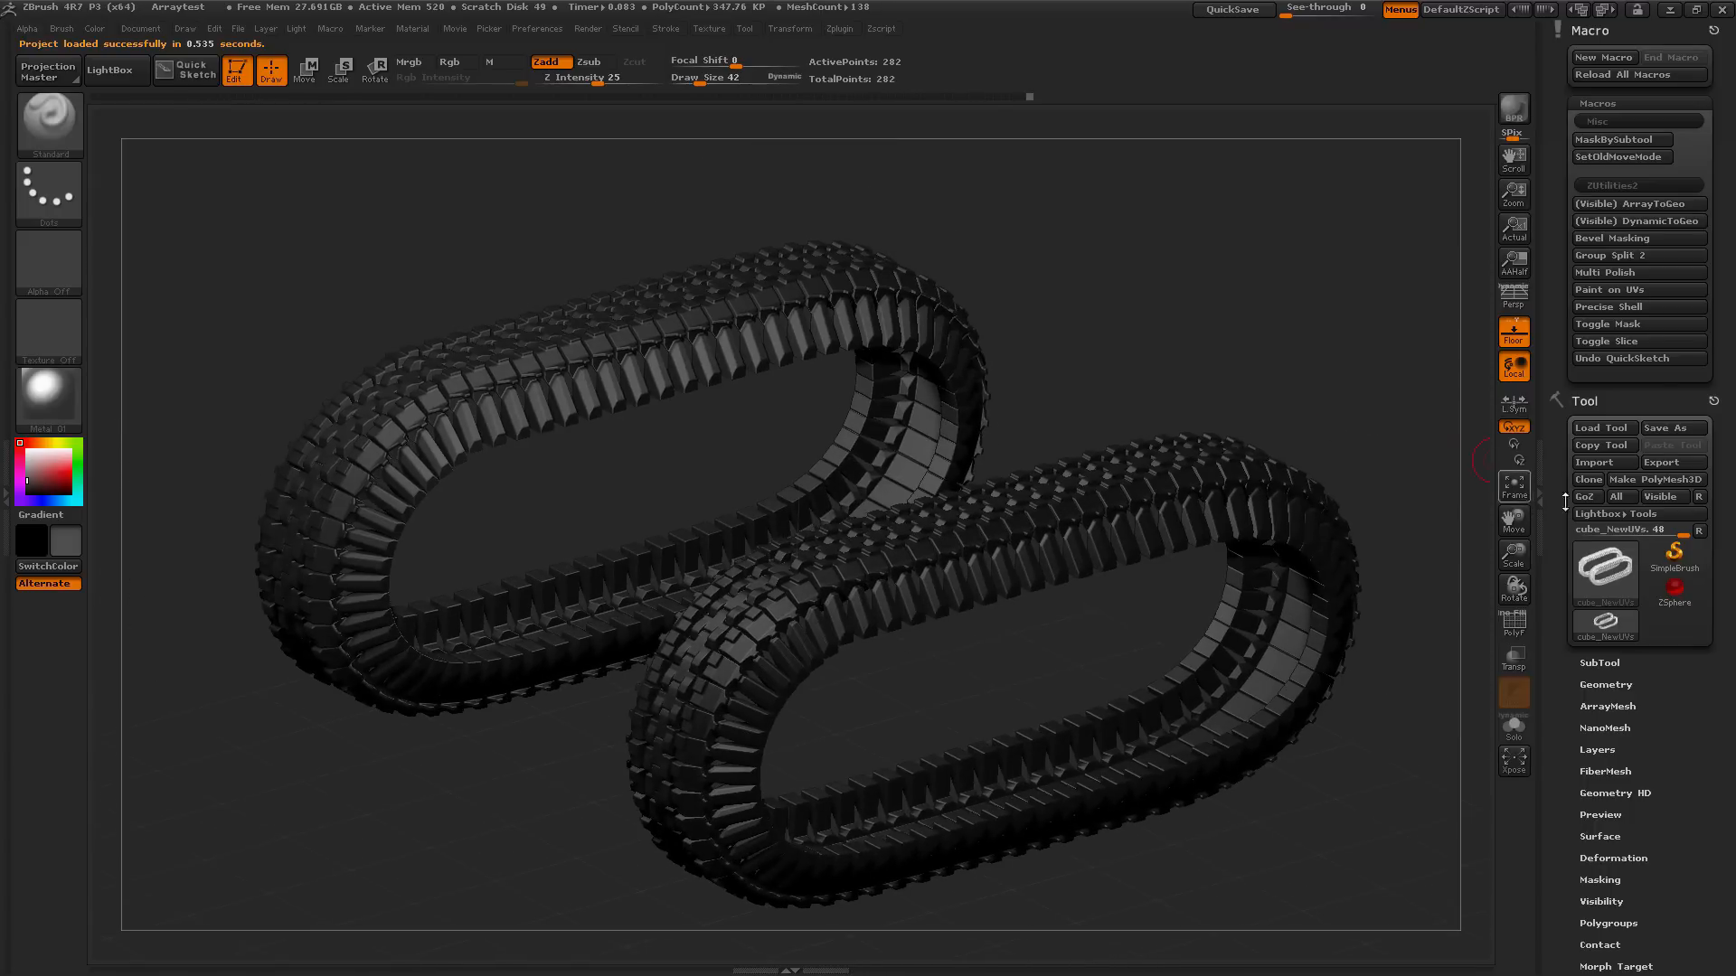
{"action": "left_click", "coordinate": [1608, 707]}
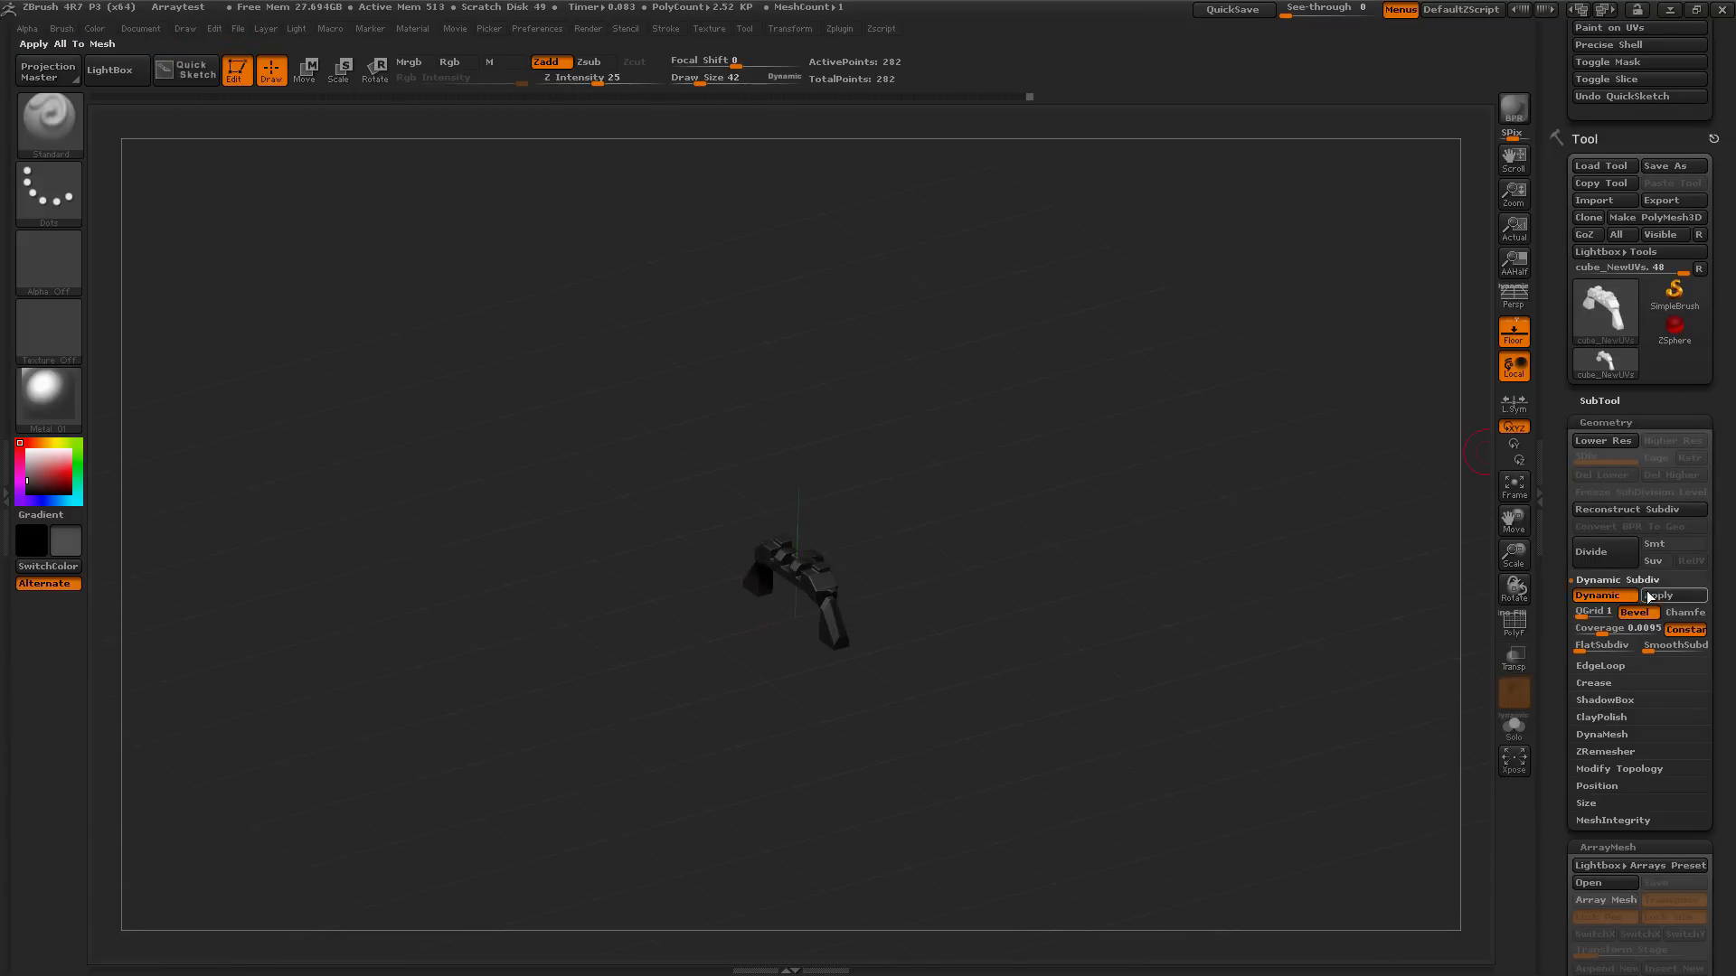
{"action": "left_click", "coordinate": [1603, 689]}
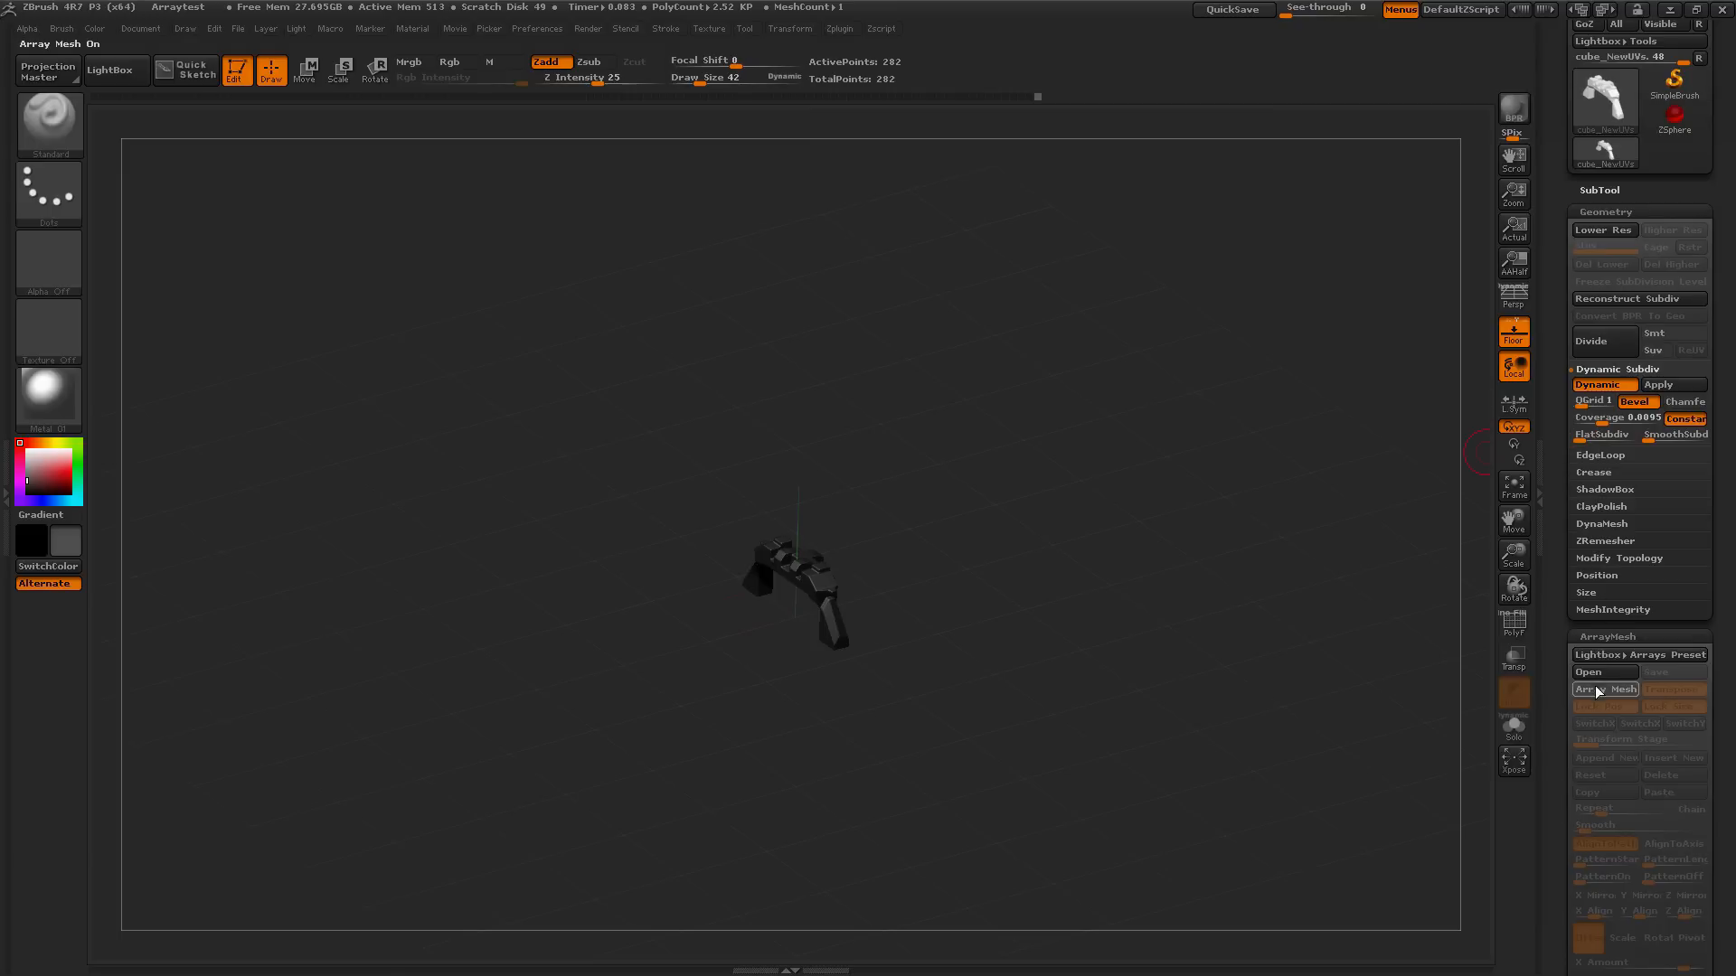
{"action": "left_click", "coordinate": [1604, 689]}
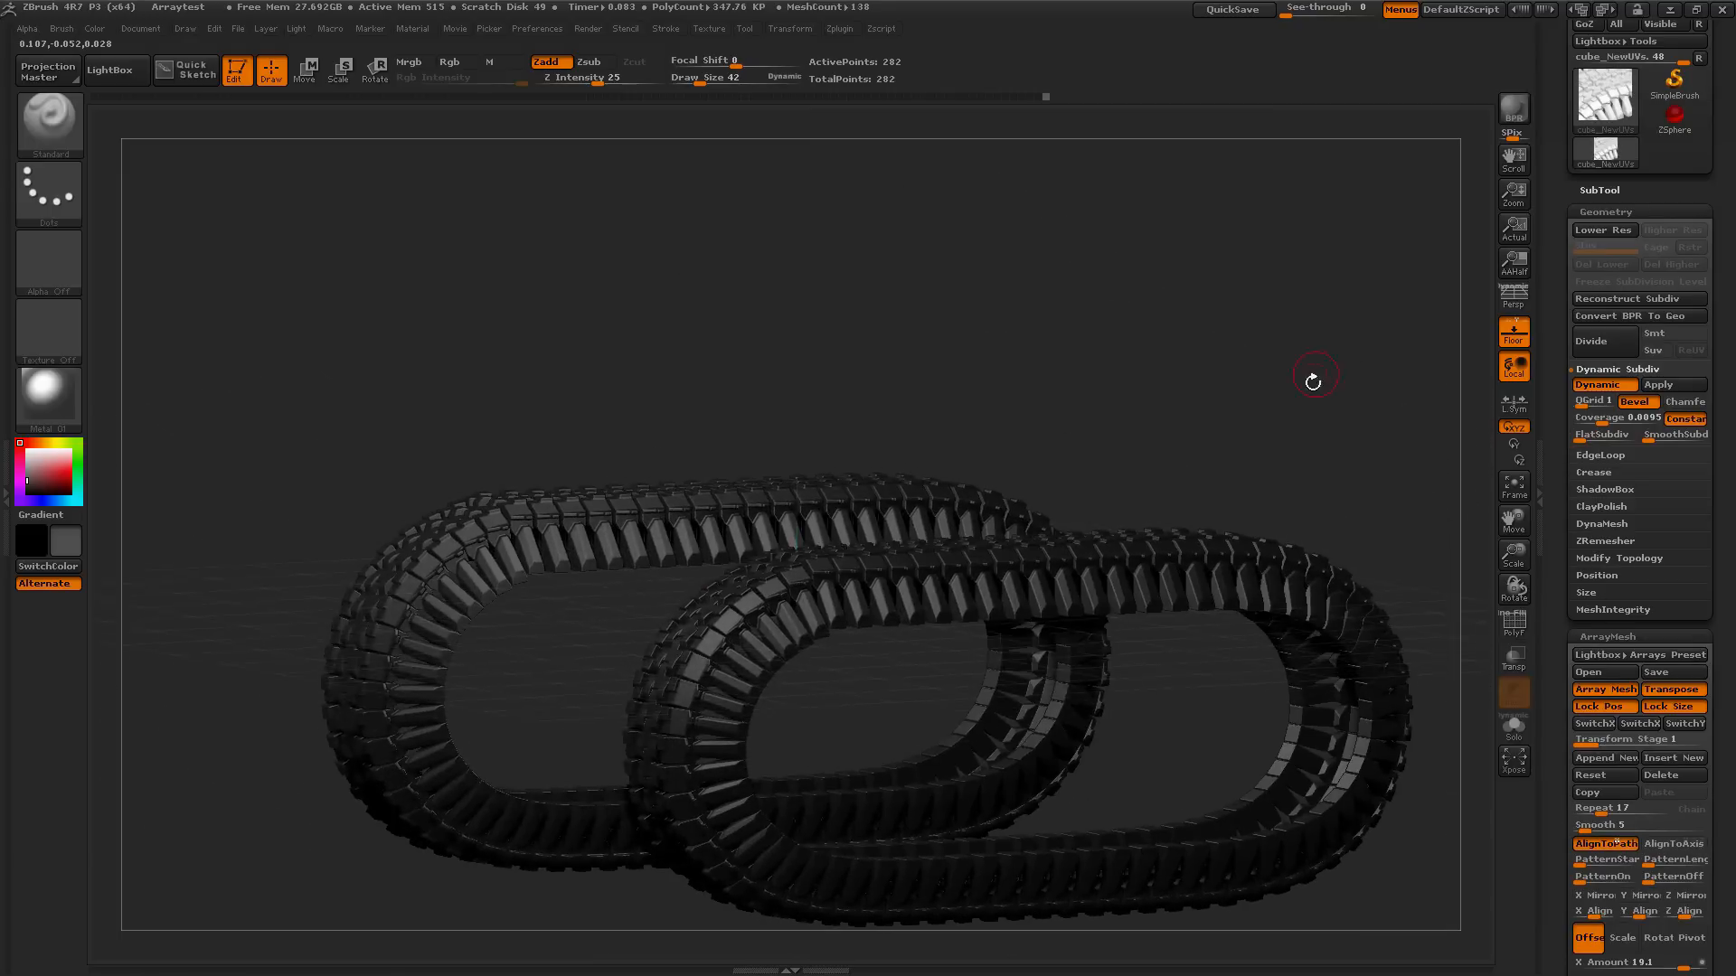
Step: Convert the visible track arrays to real geometry and enable Dynamic Subdiv, reaching 38,816 points
{"action": "left_click_drag", "start_coordinate": [1312, 382], "coordinate": [1378, 434]}
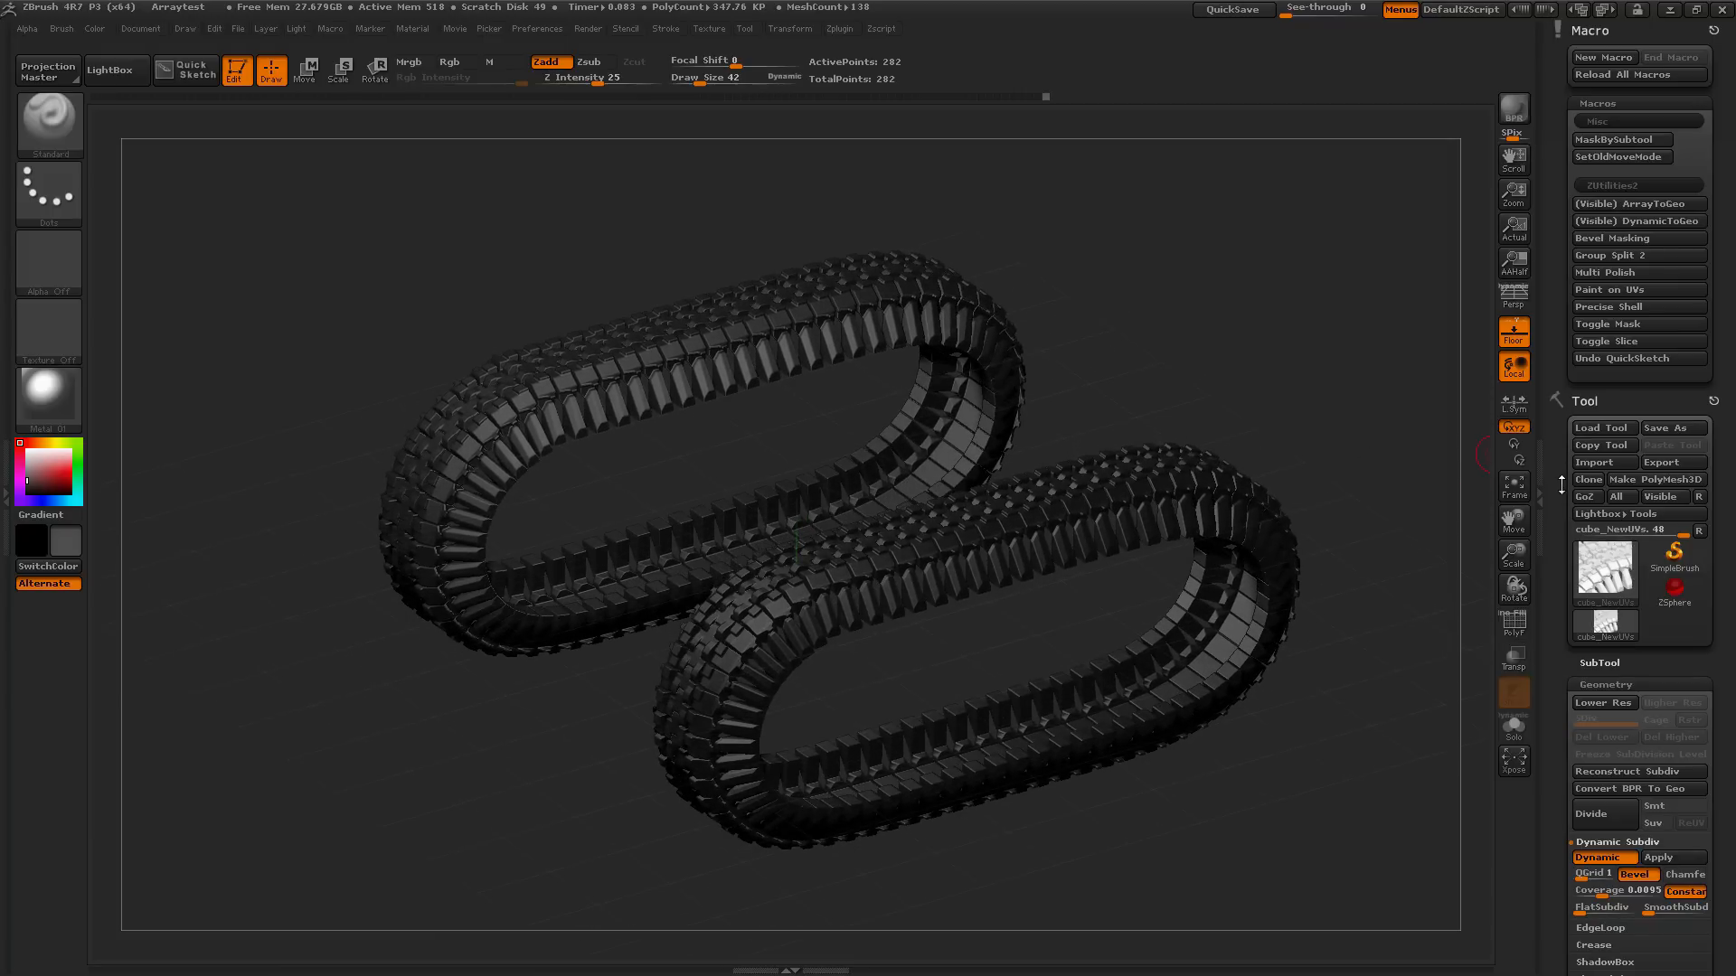
{"action": "mouse_move", "coordinate": [1604, 857]}
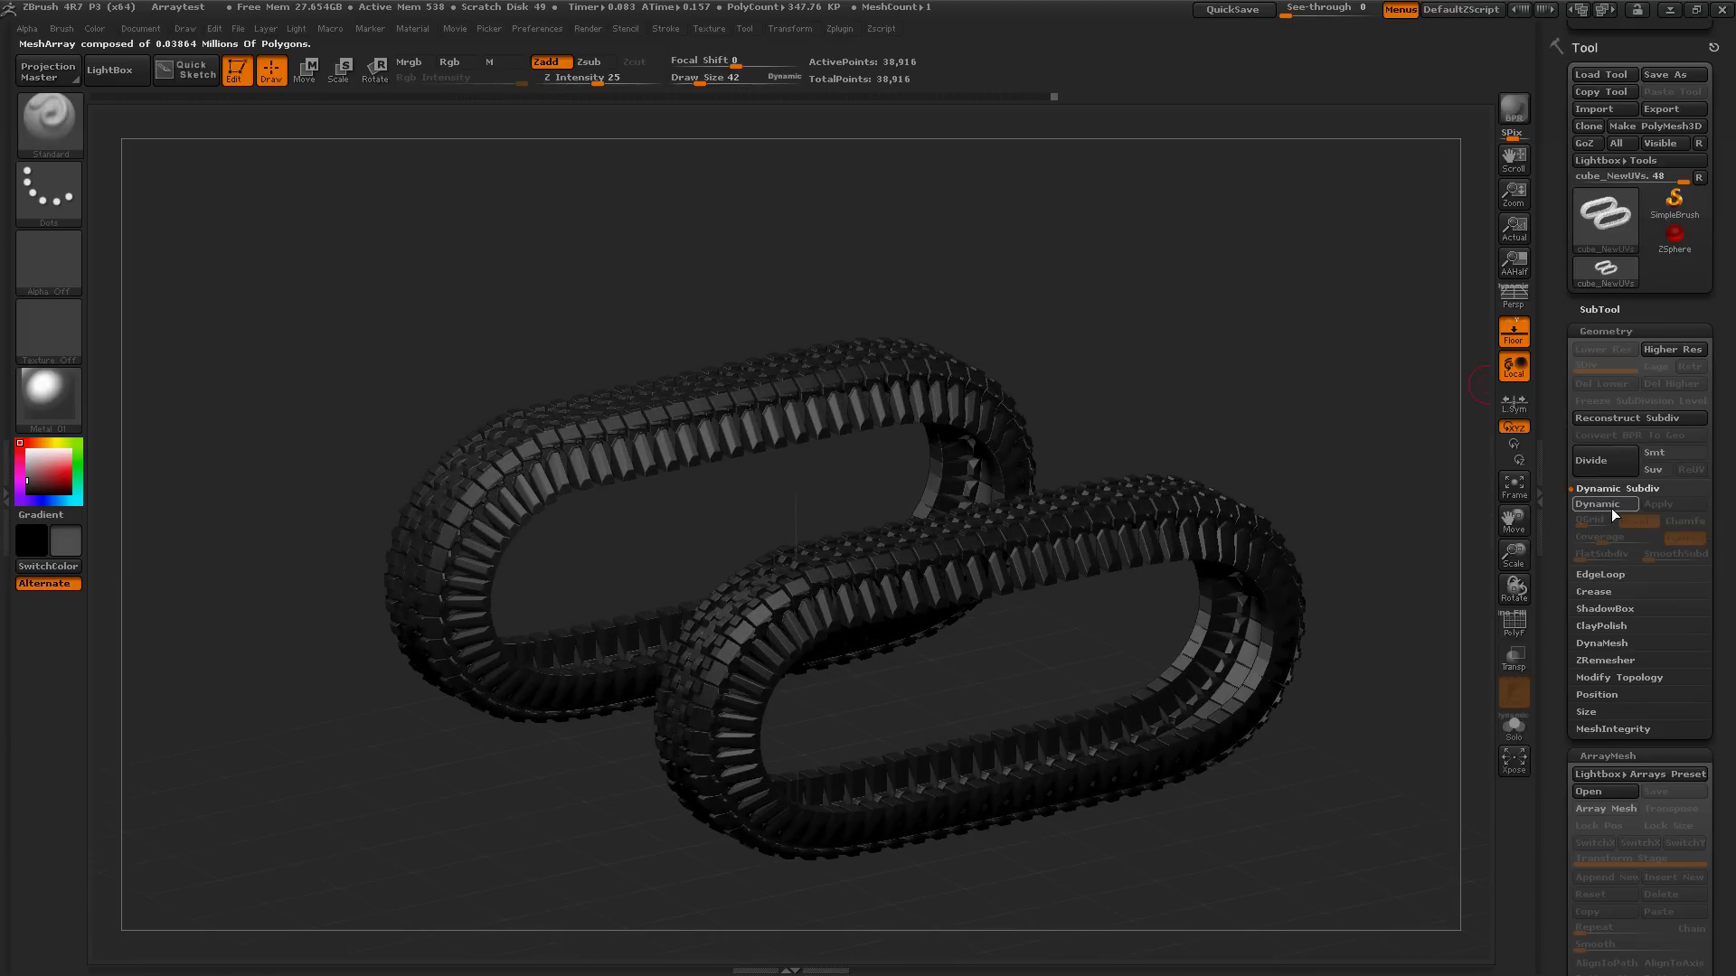
{"action": "left_click", "coordinate": [1604, 504]}
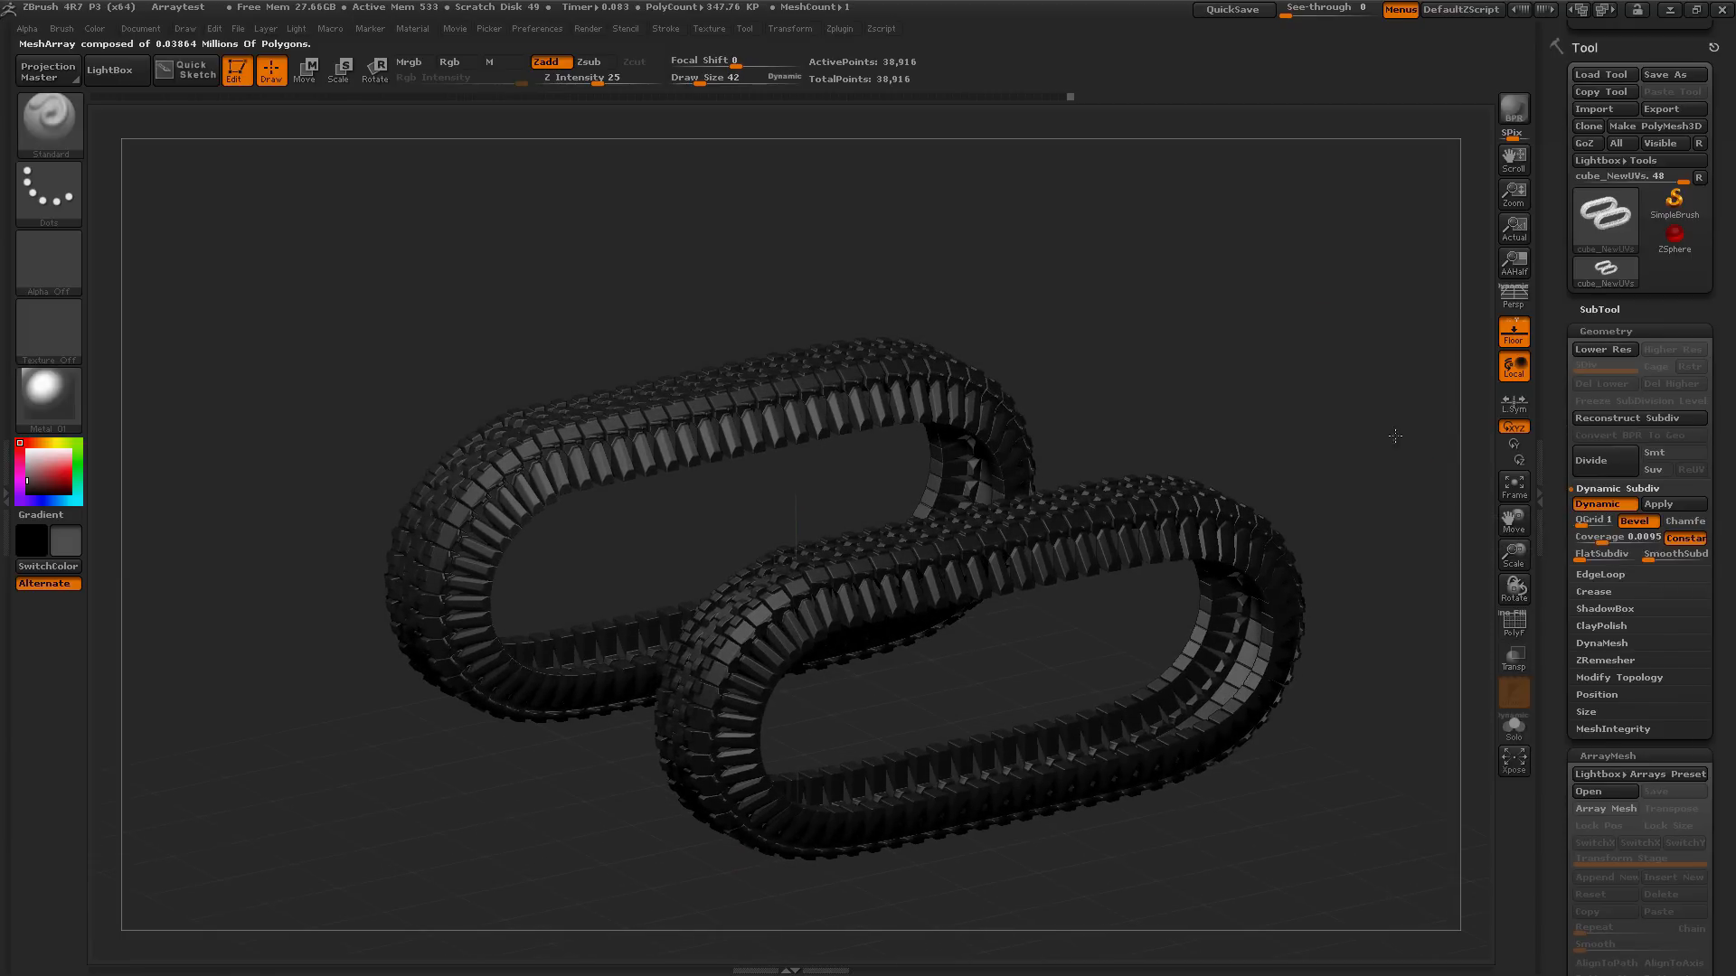
{"action": "left_click", "coordinate": [1399, 9]}
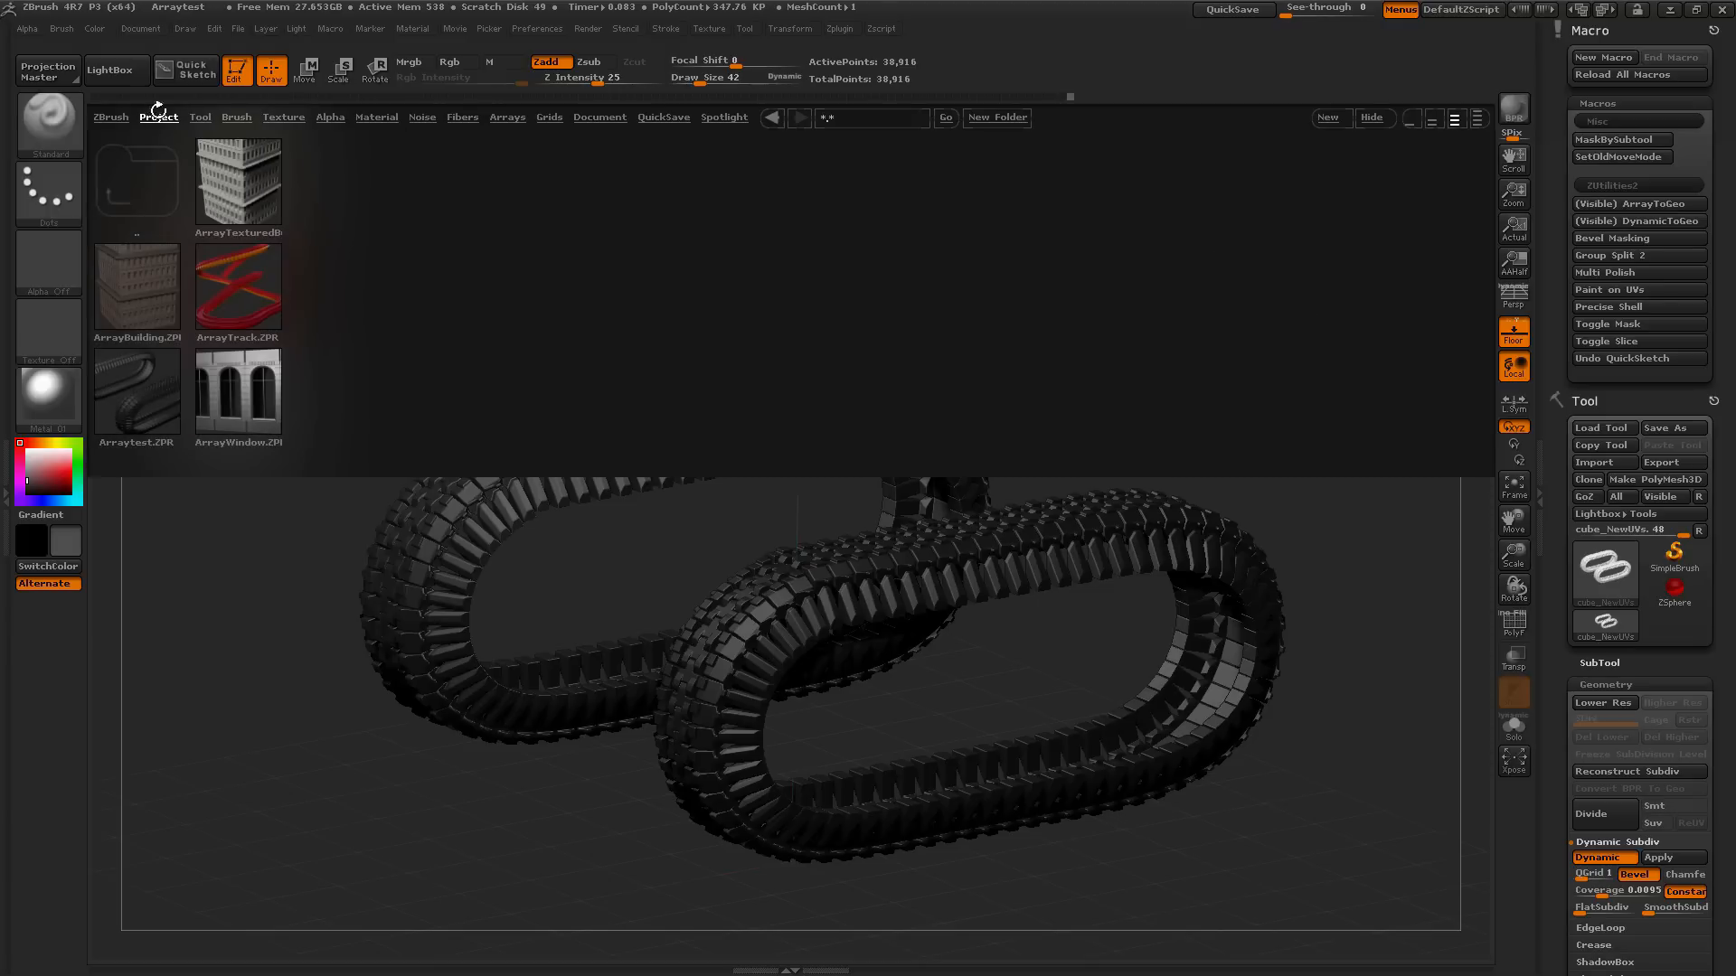
Step: Load the RifleModel project, continuing past the save-changes prompt
{"action": "left_click", "coordinate": [441, 181]}
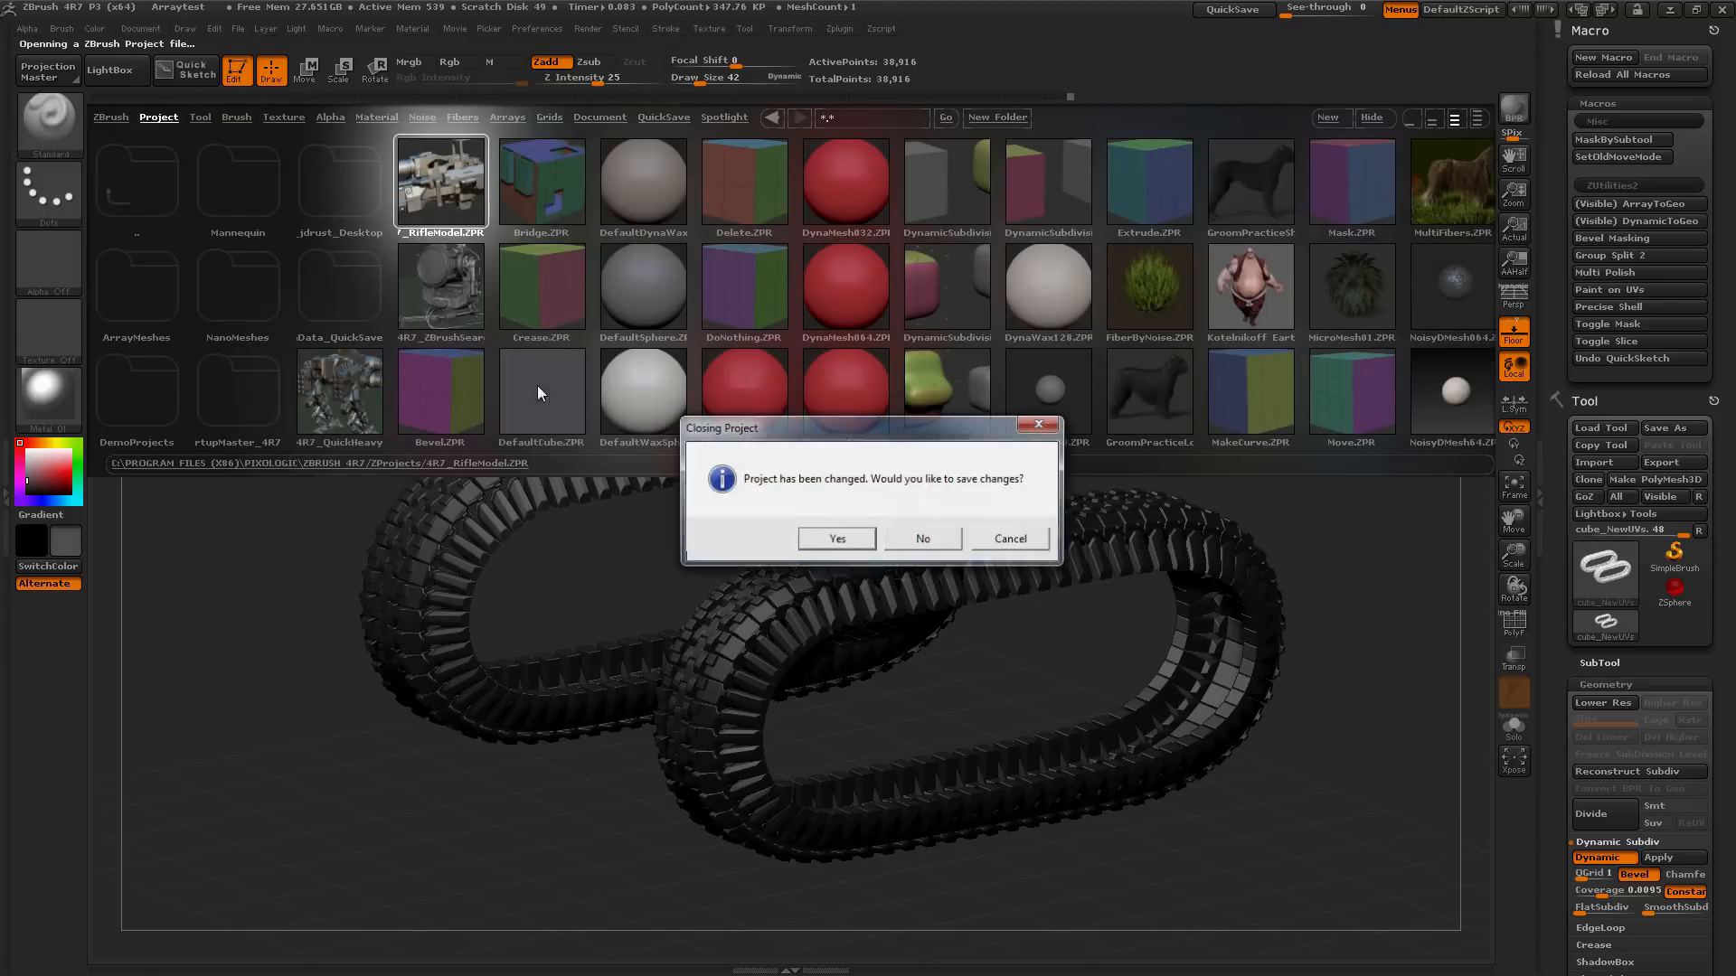
{"action": "left_click", "coordinate": [922, 539]}
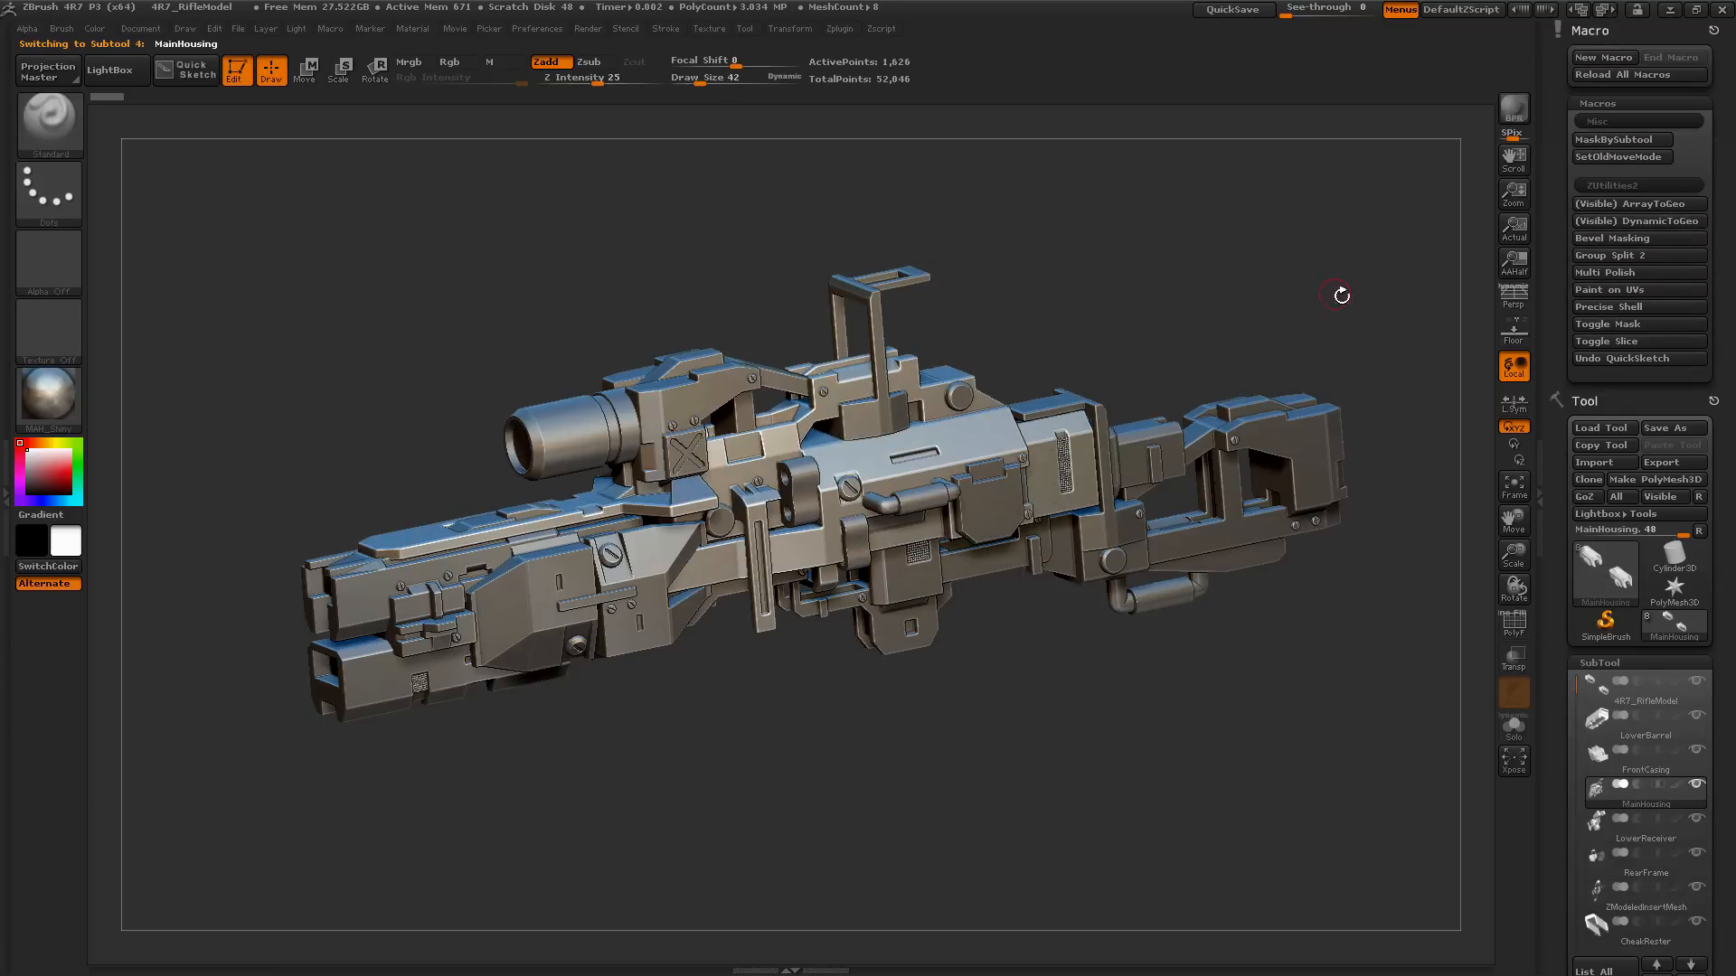
{"action": "left_click_drag", "start_coordinate": [1338, 294], "coordinate": [1334, 333]}
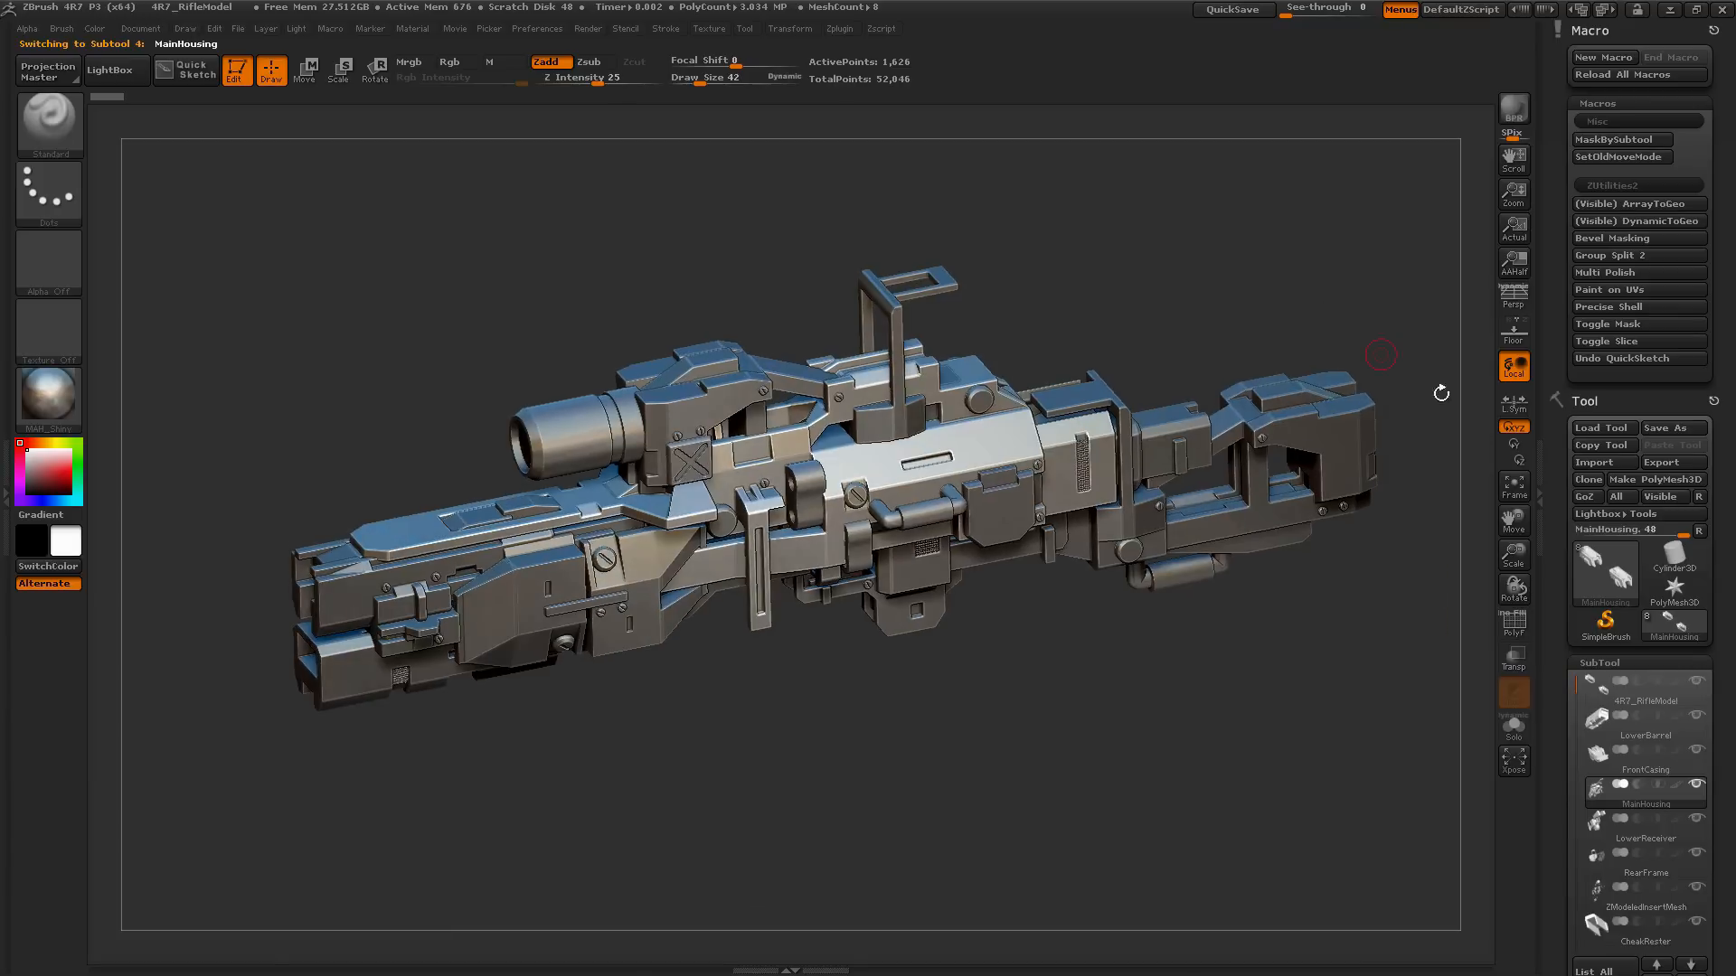
{"action": "mouse_move", "coordinate": [1638, 220]}
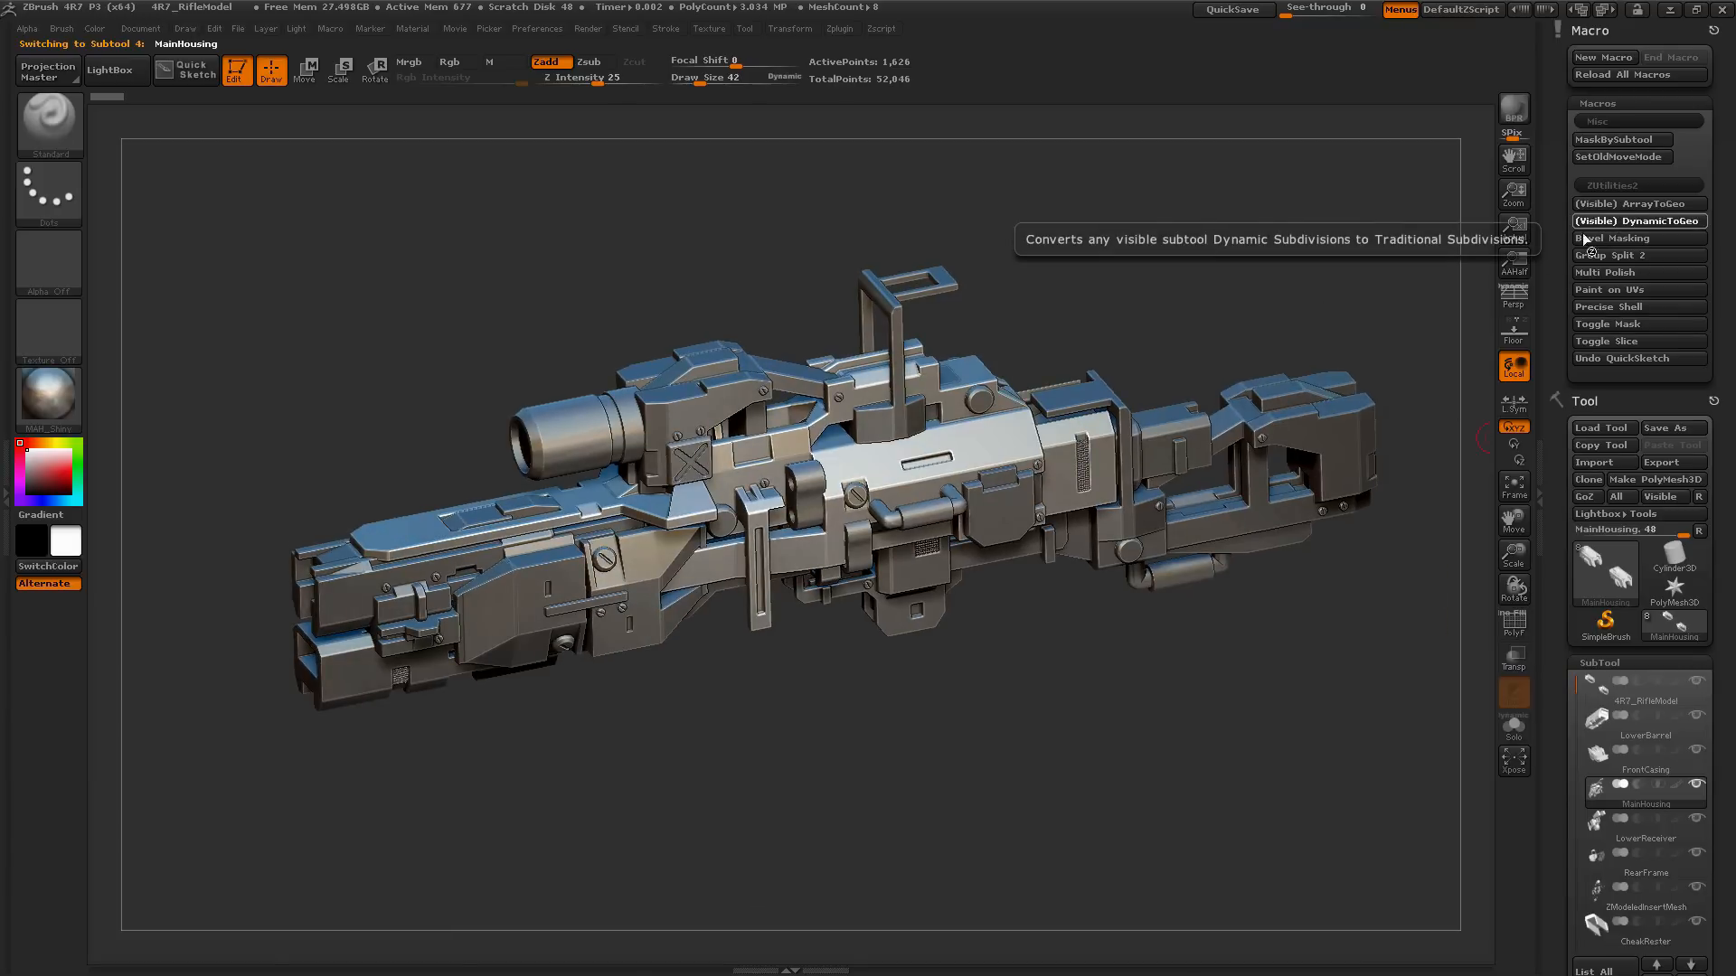
Step: Run the (Visible) DynamicToGeo macro so the rifle's dynamic subdivisions become real levels (3.04 million points)
{"action": "left_click", "coordinate": [1638, 220]}
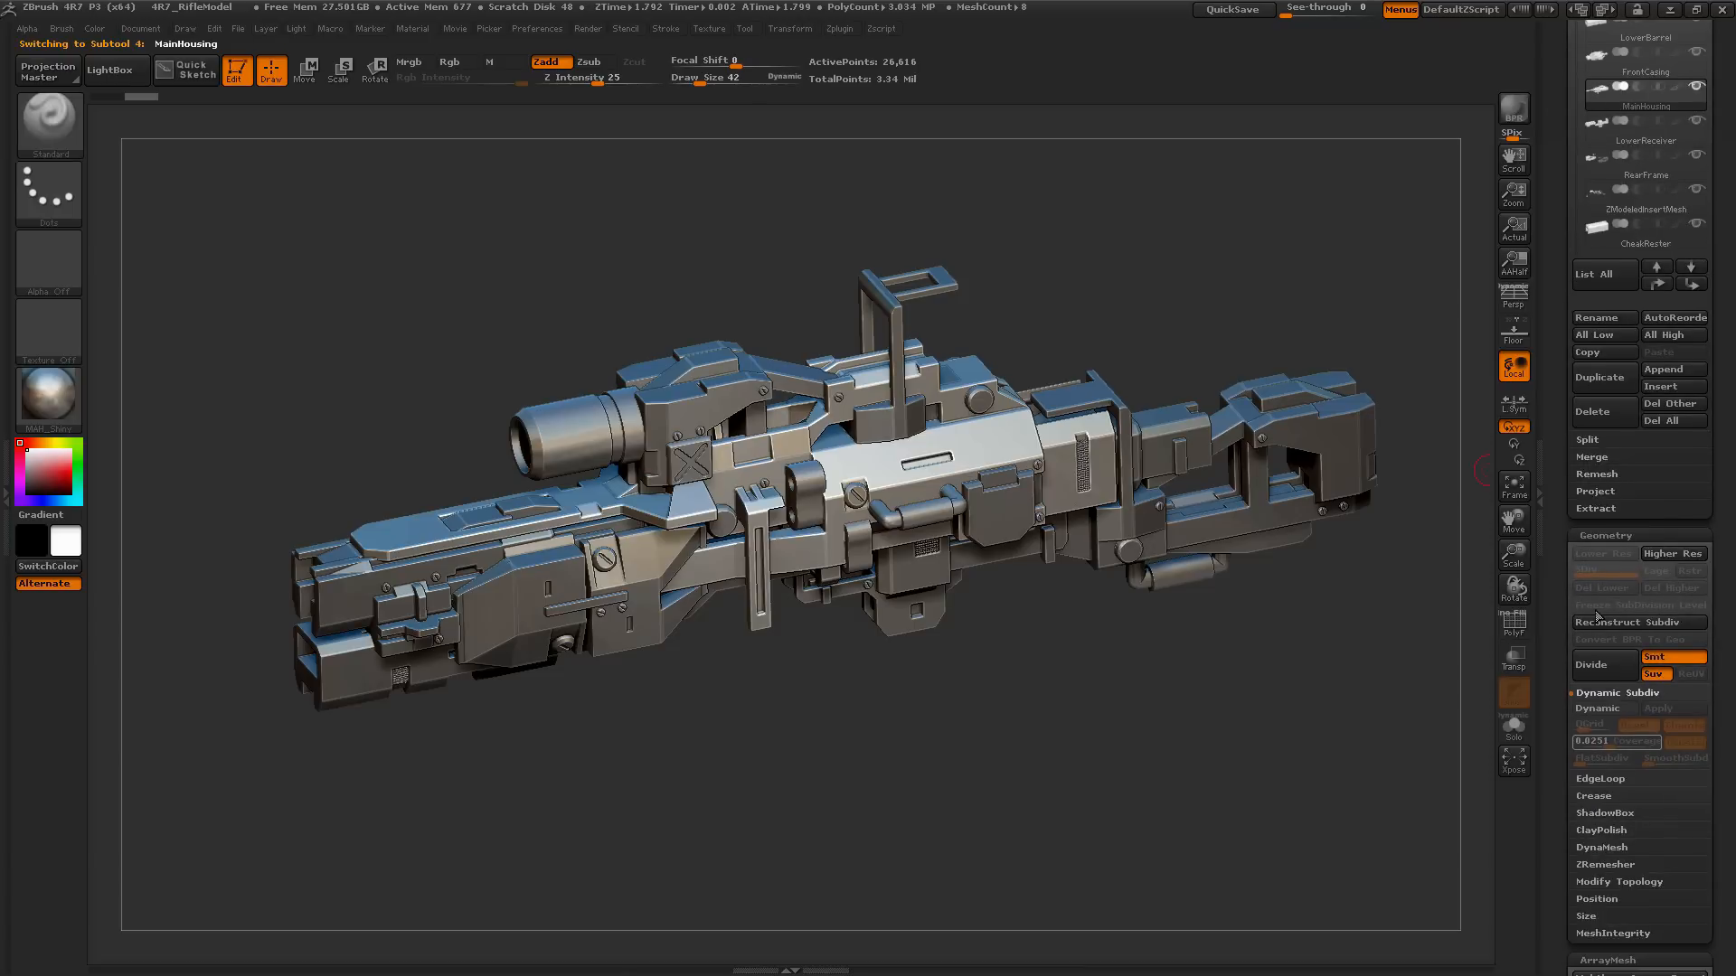
{"action": "mouse_move", "coordinate": [1601, 708]}
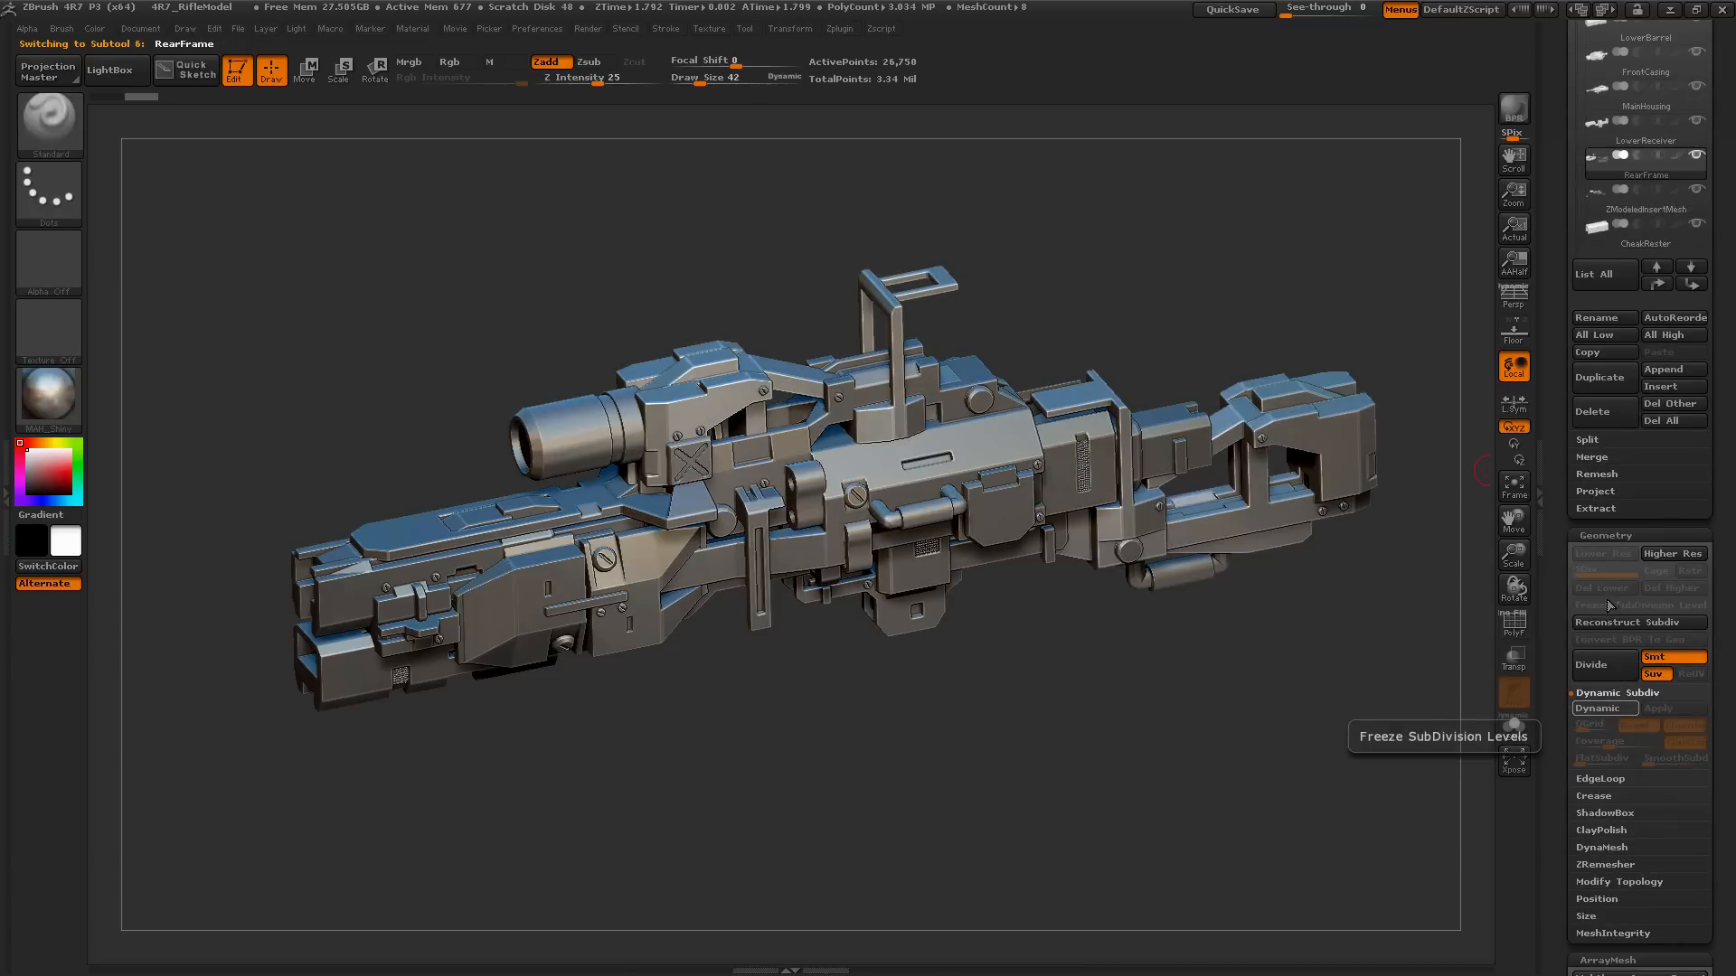
{"action": "left_click", "coordinate": [1646, 101]}
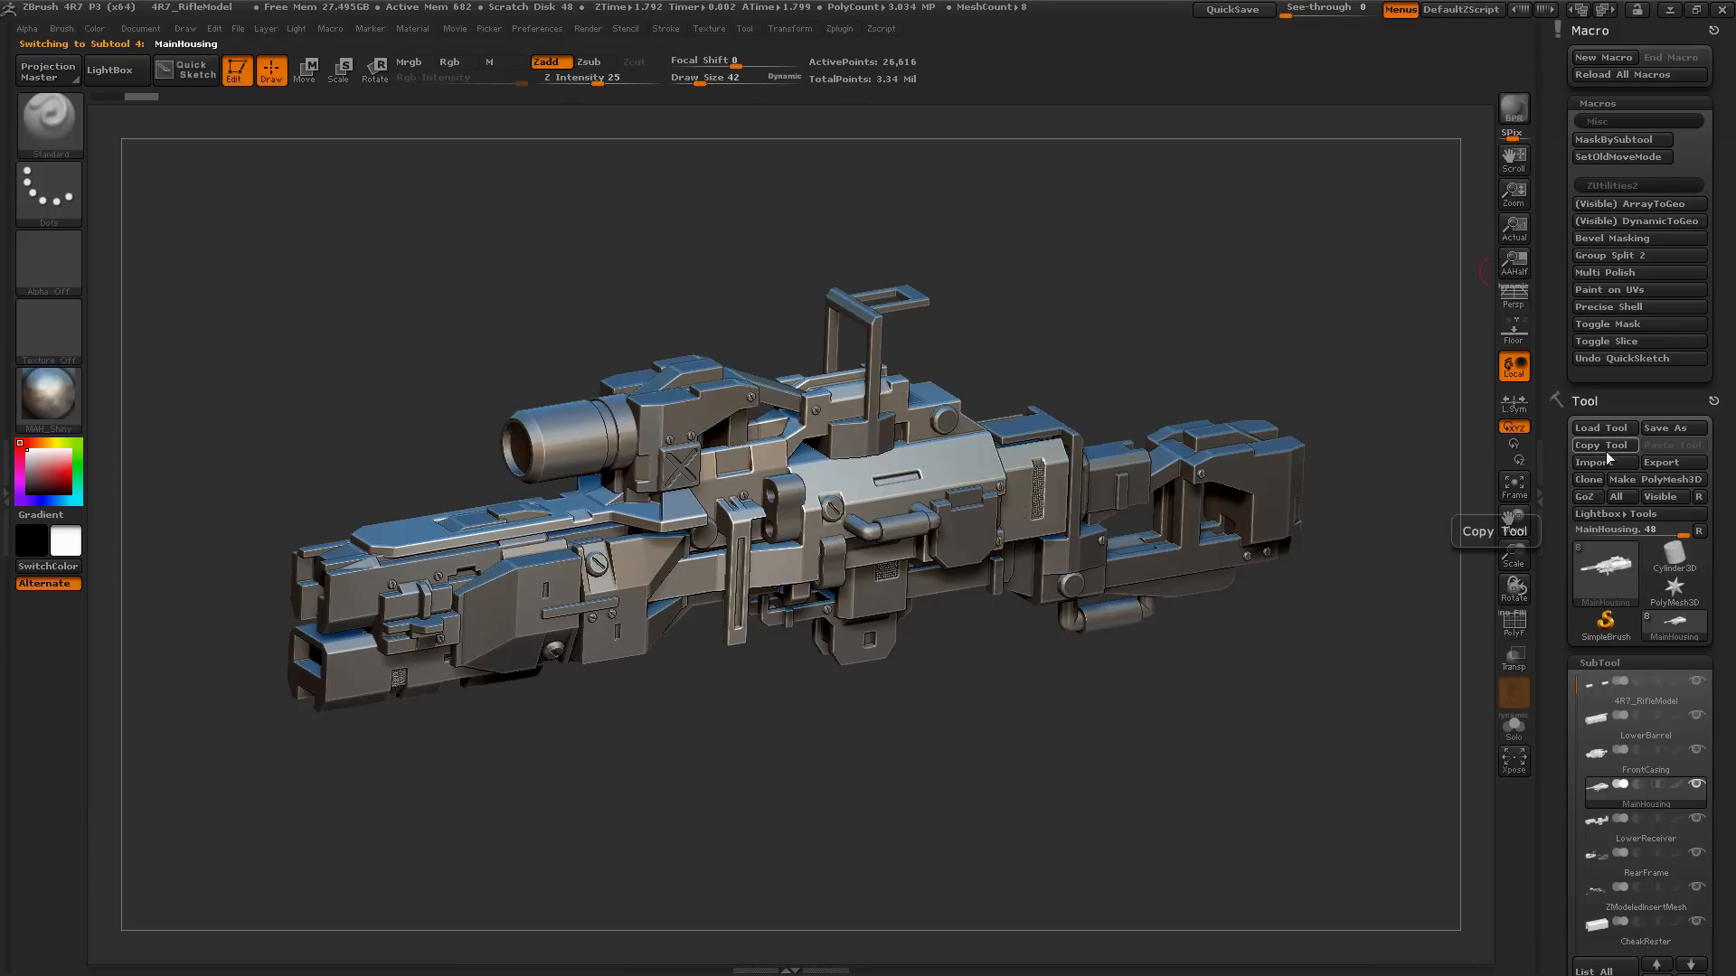
{"action": "mouse_move", "coordinate": [1602, 426]}
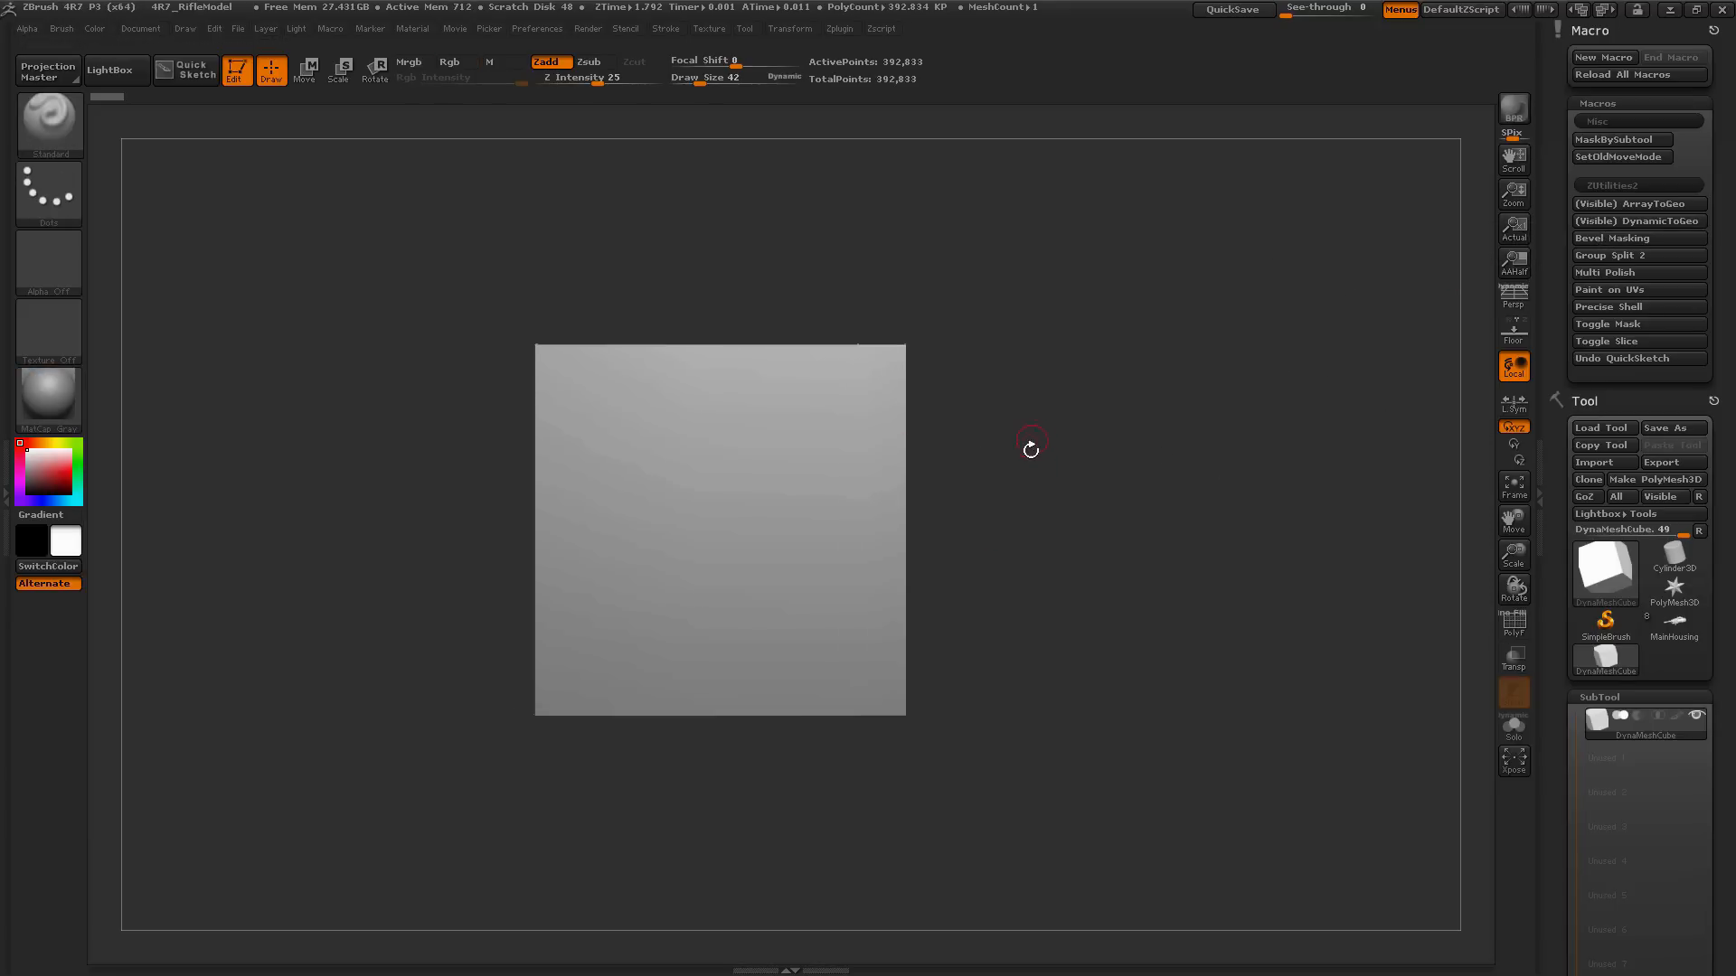
Step: Run the Undo QuickSketch macro to clear the sketched rectangles from the plane
{"action": "left_click", "coordinate": [448, 61]}
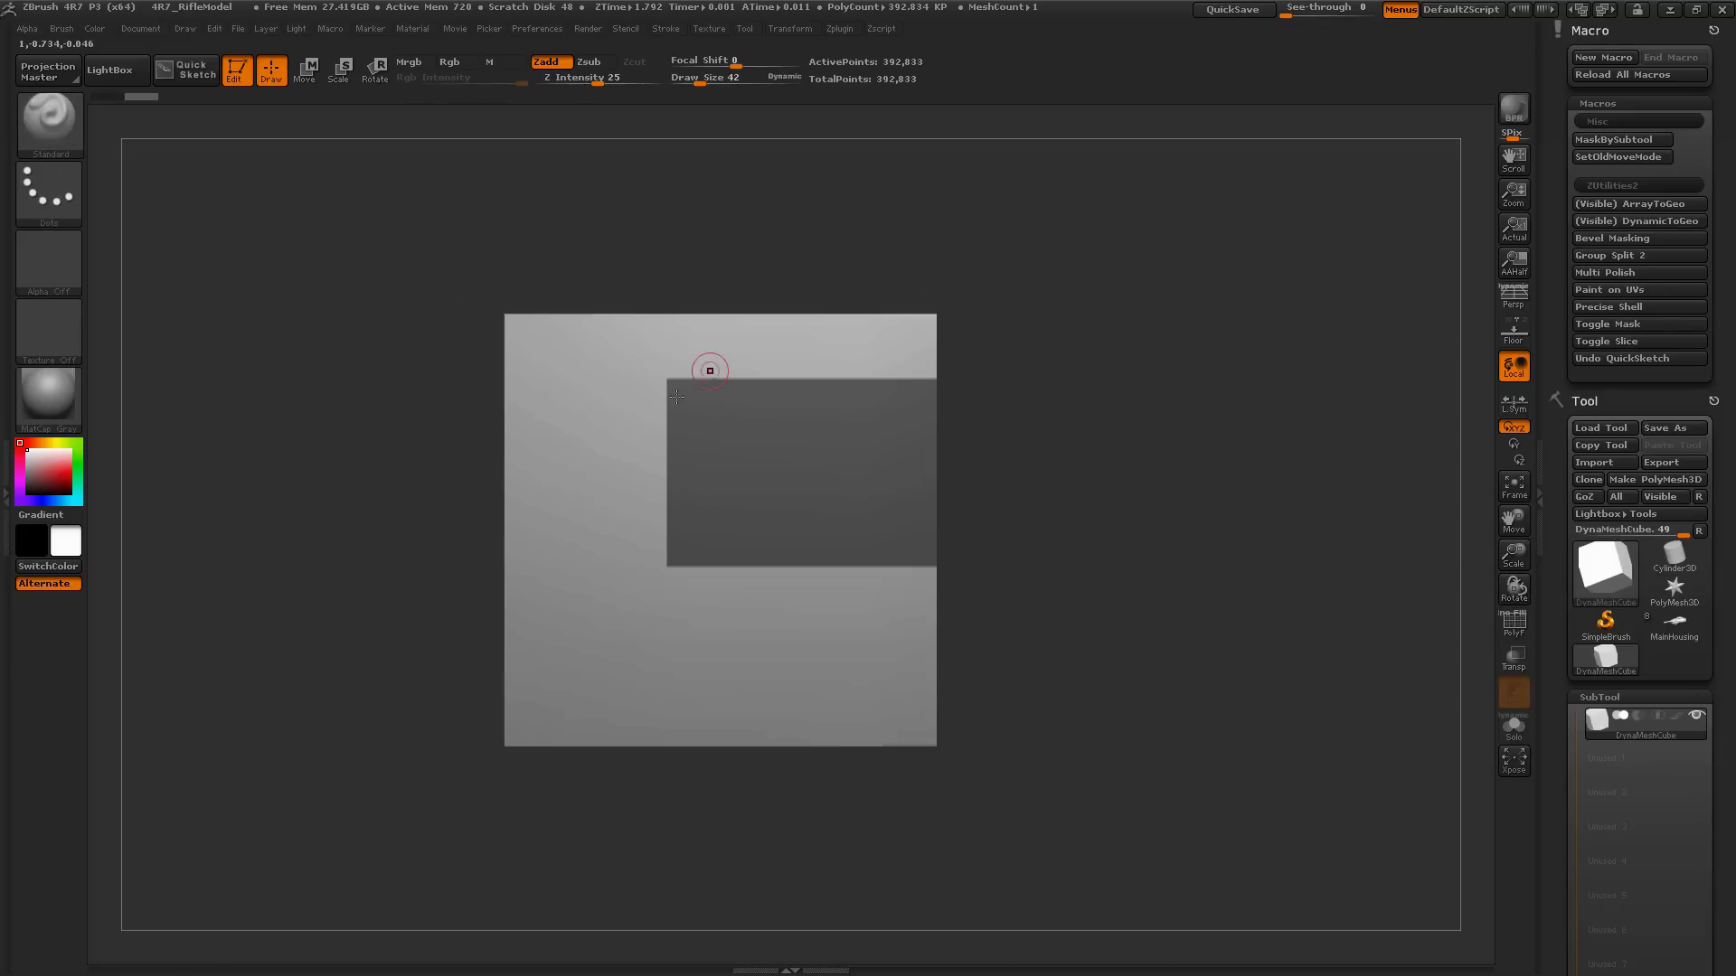
{"action": "mouse_move", "coordinate": [1614, 239]}
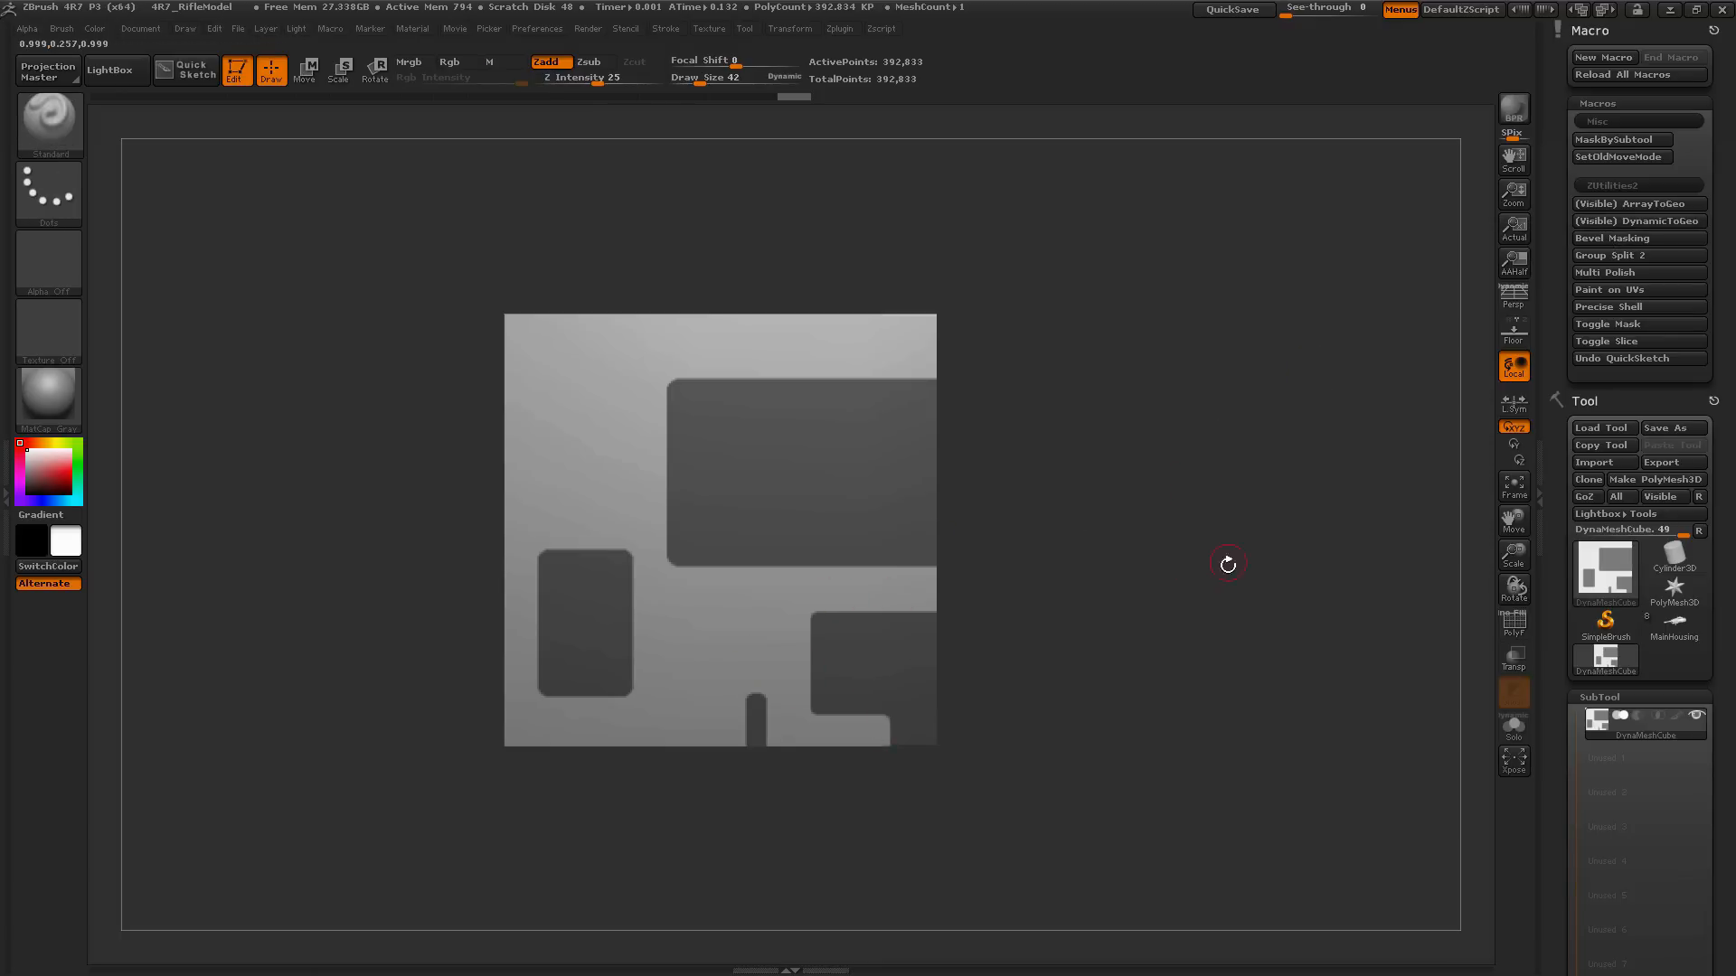
{"action": "left_click", "coordinate": [1614, 239]}
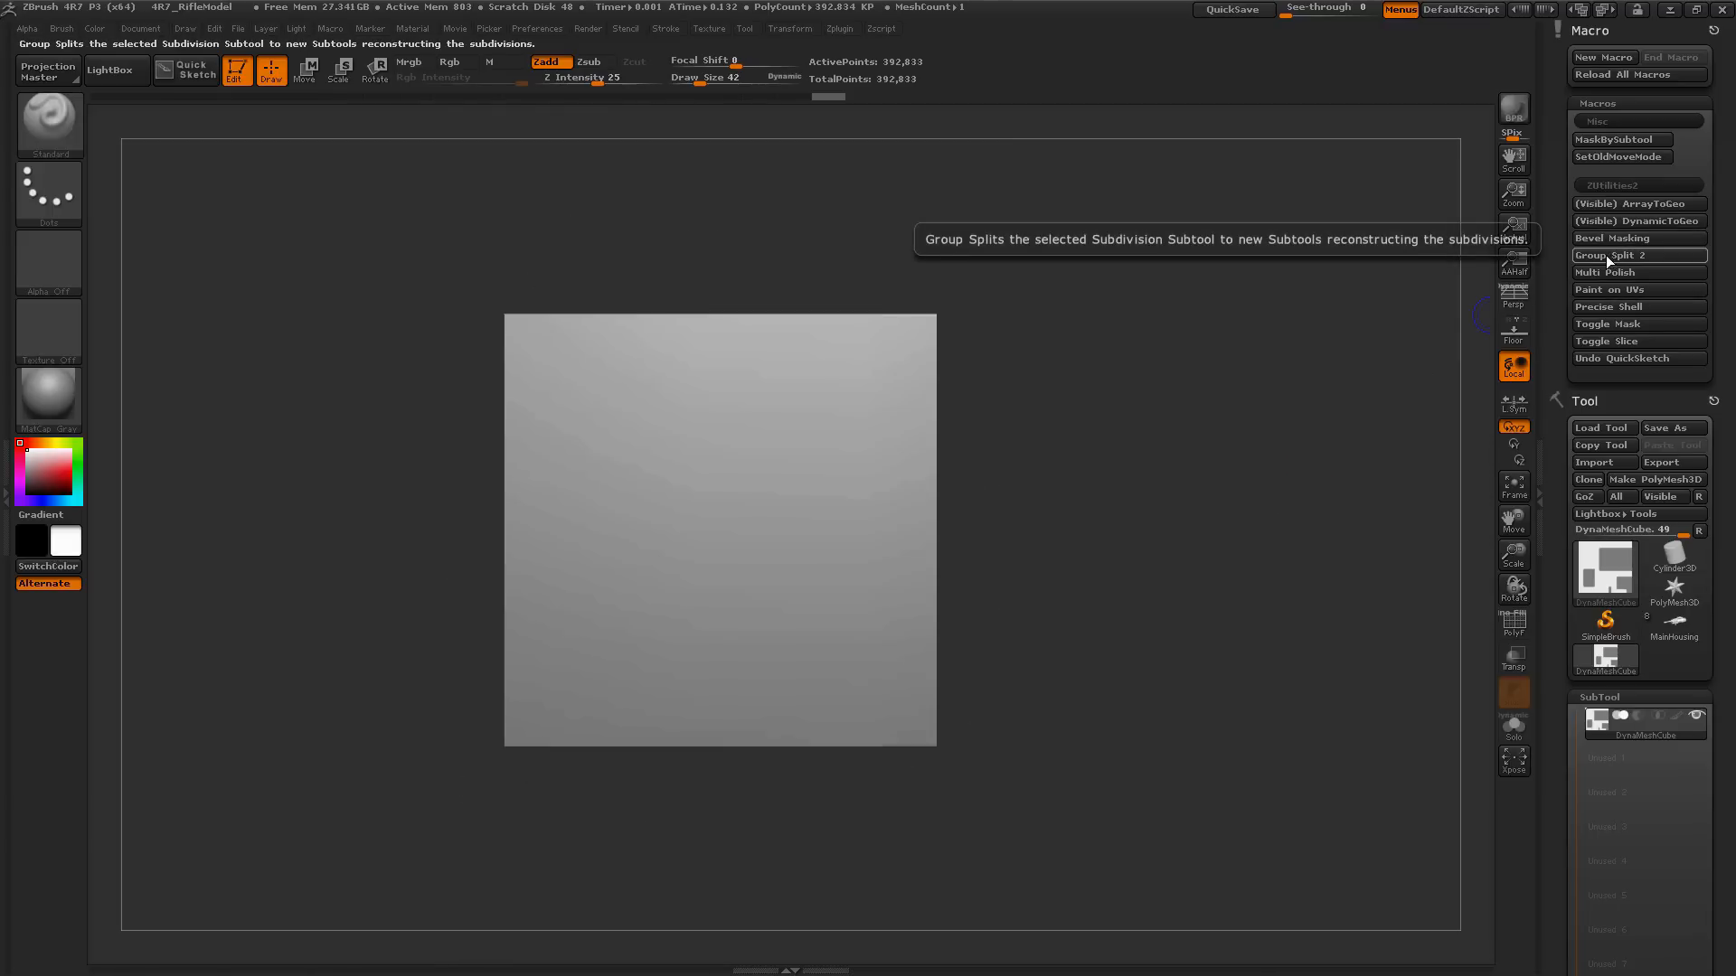
Step: Load Earthquake.ZPR without saving and show the character's polygroups with PolyFrame
{"action": "left_click", "coordinate": [110, 70]}
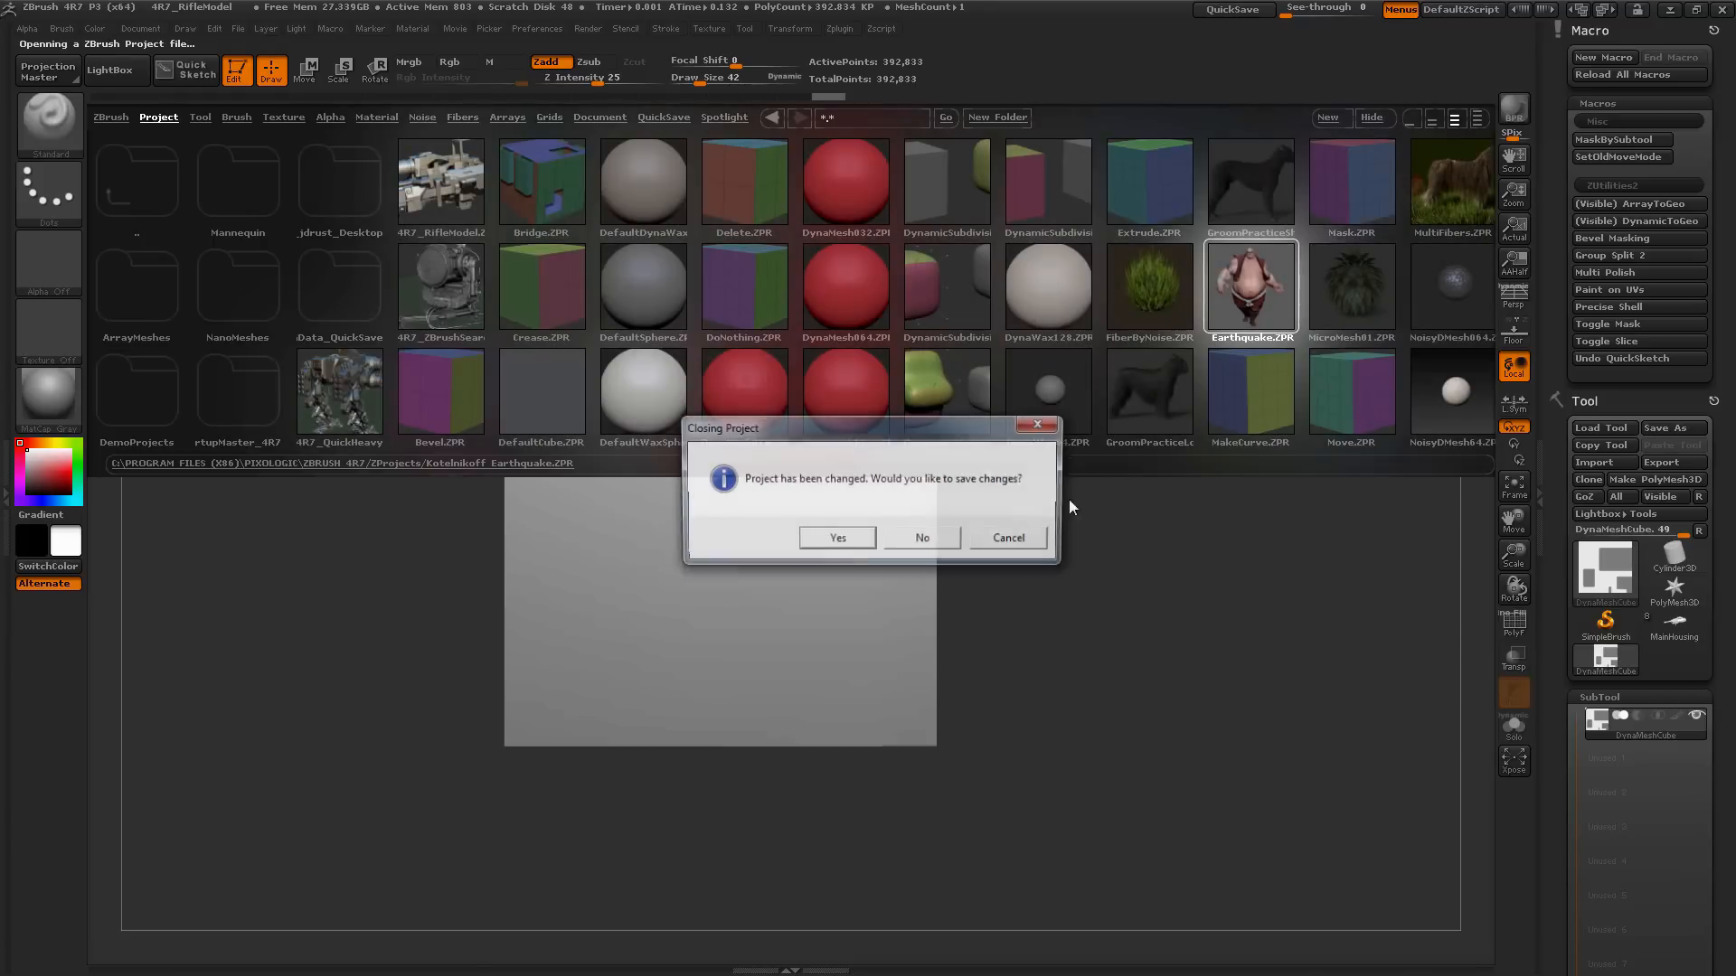
{"action": "left_click", "coordinate": [920, 537]}
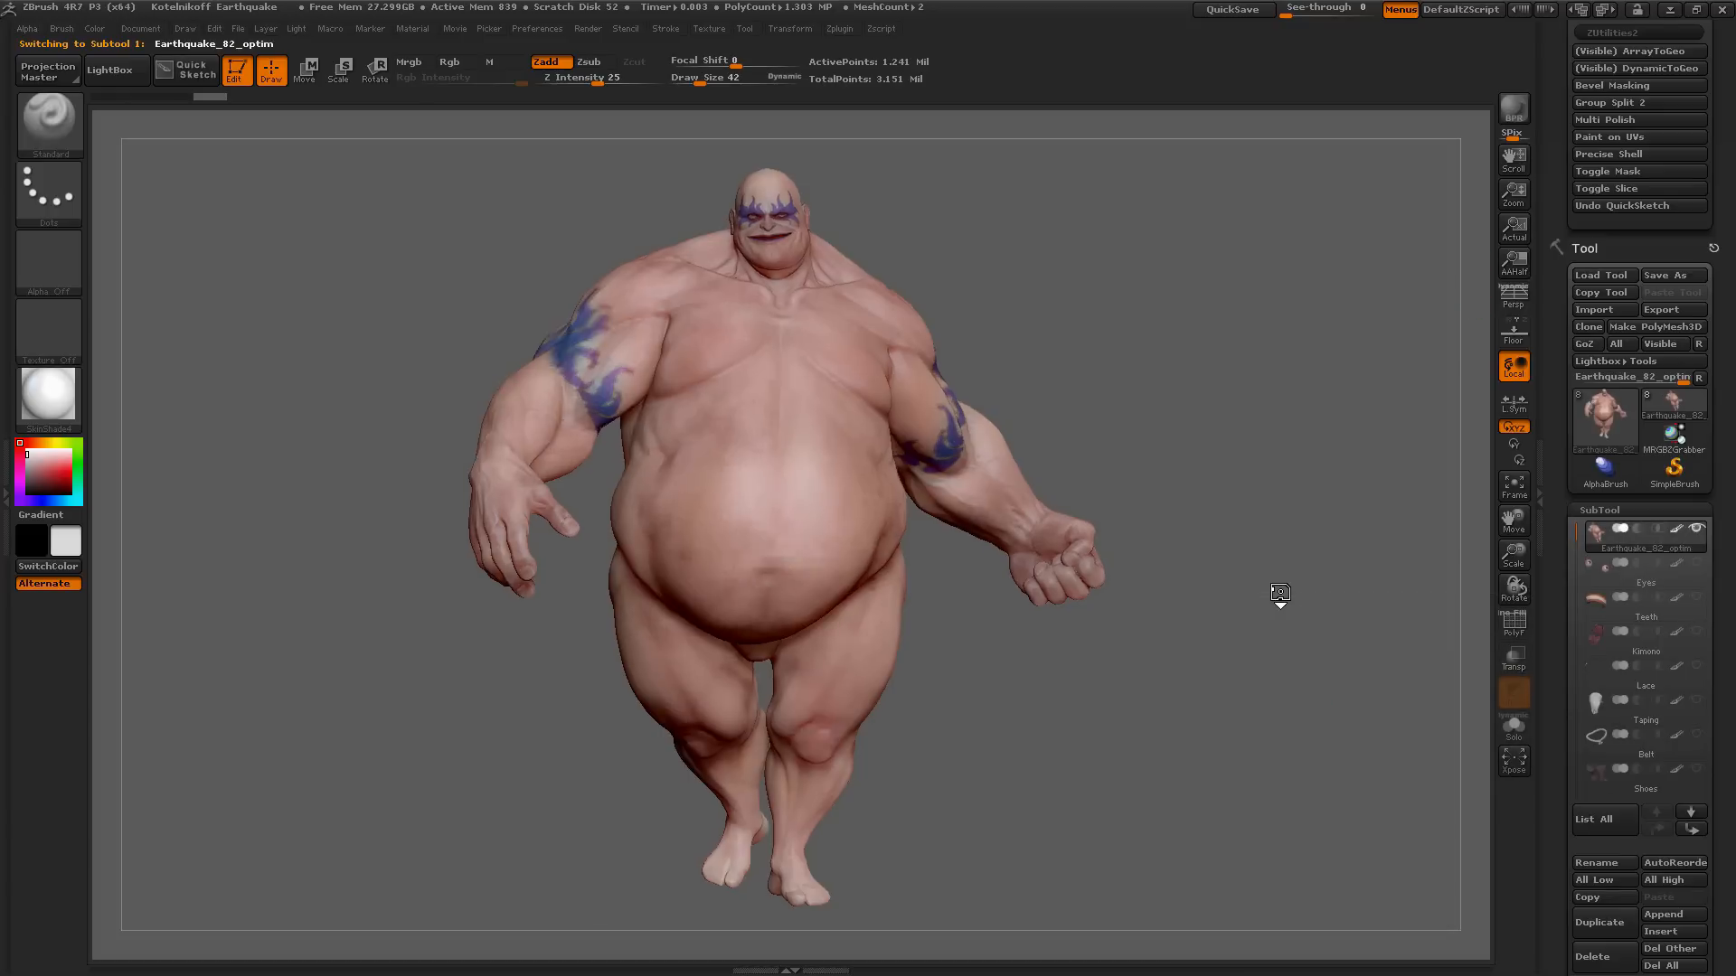
{"action": "left_click", "coordinate": [1512, 622]}
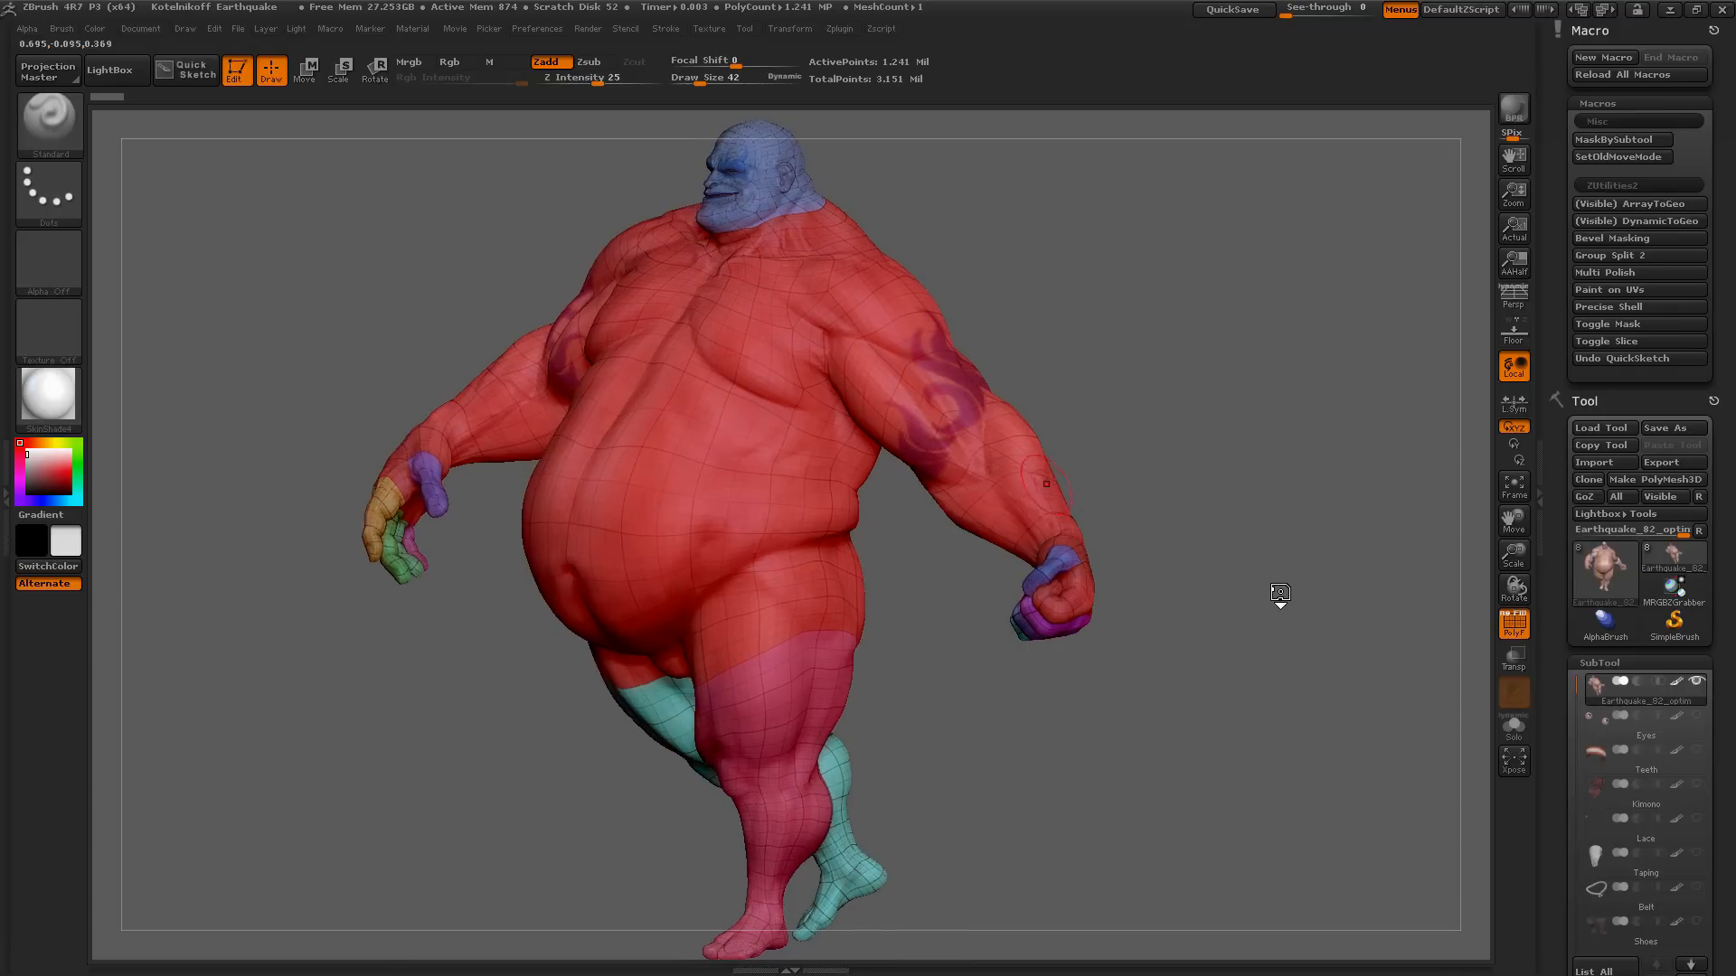
{"action": "mouse_move", "coordinate": [1394, 521]}
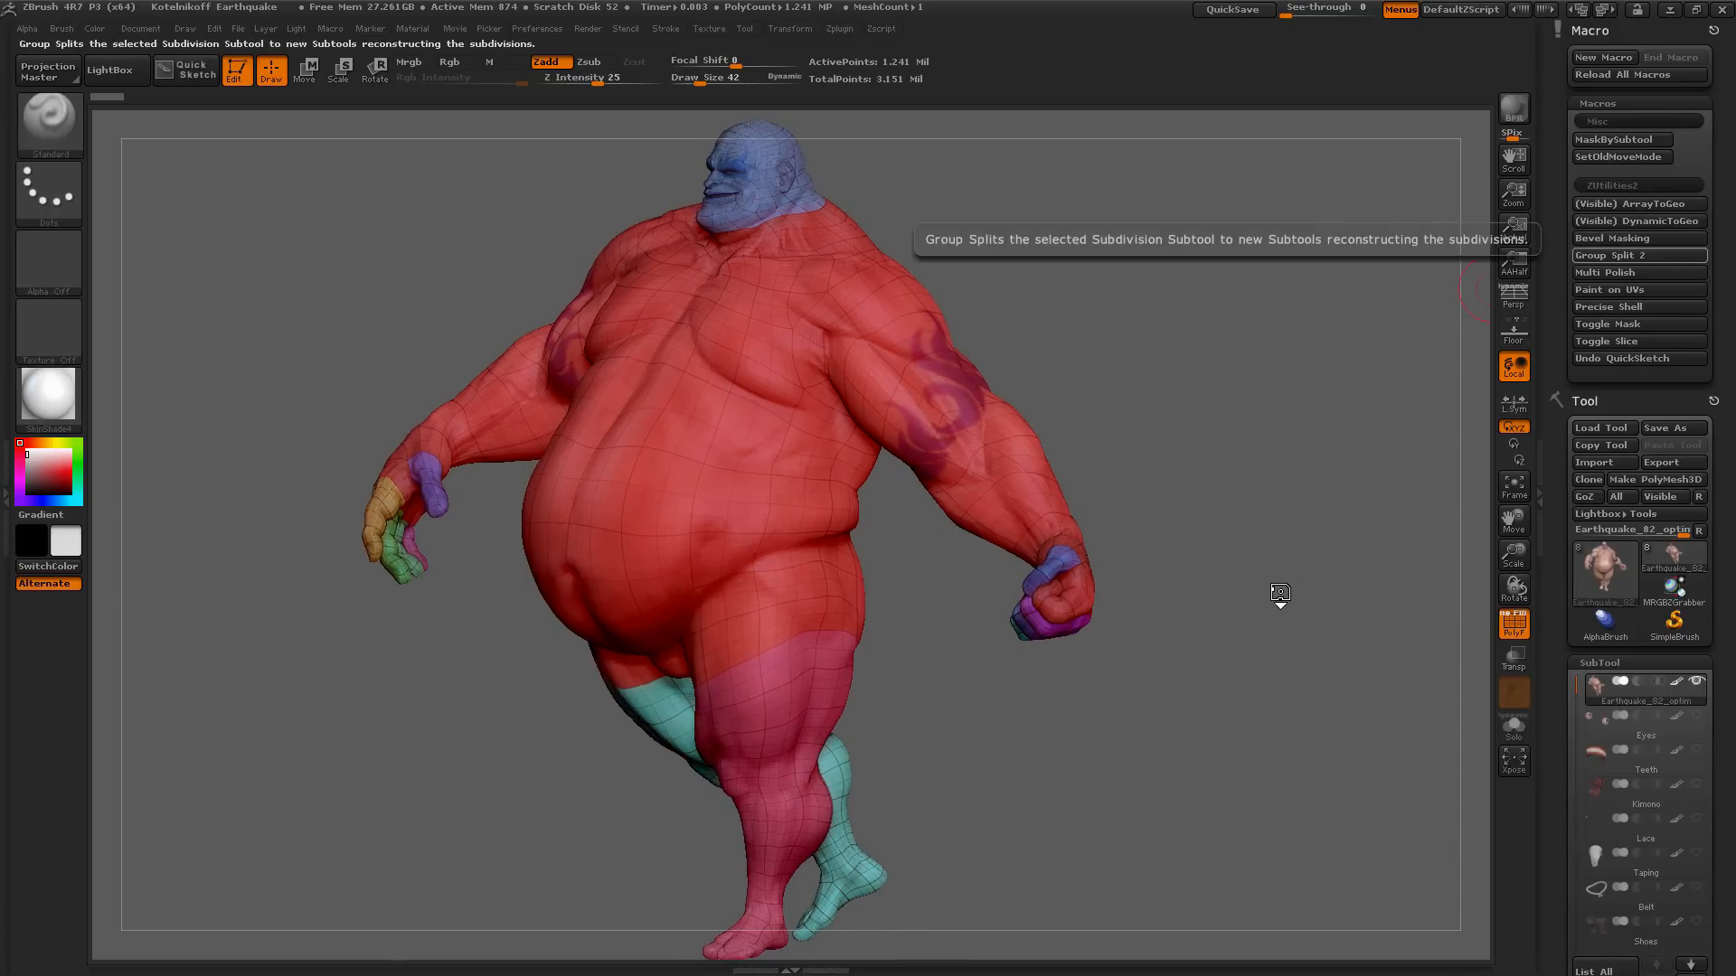
Step: Run the Group Split macro and confirm, splitting the character into one subtool per polygroup
{"action": "left_click", "coordinate": [1638, 255]}
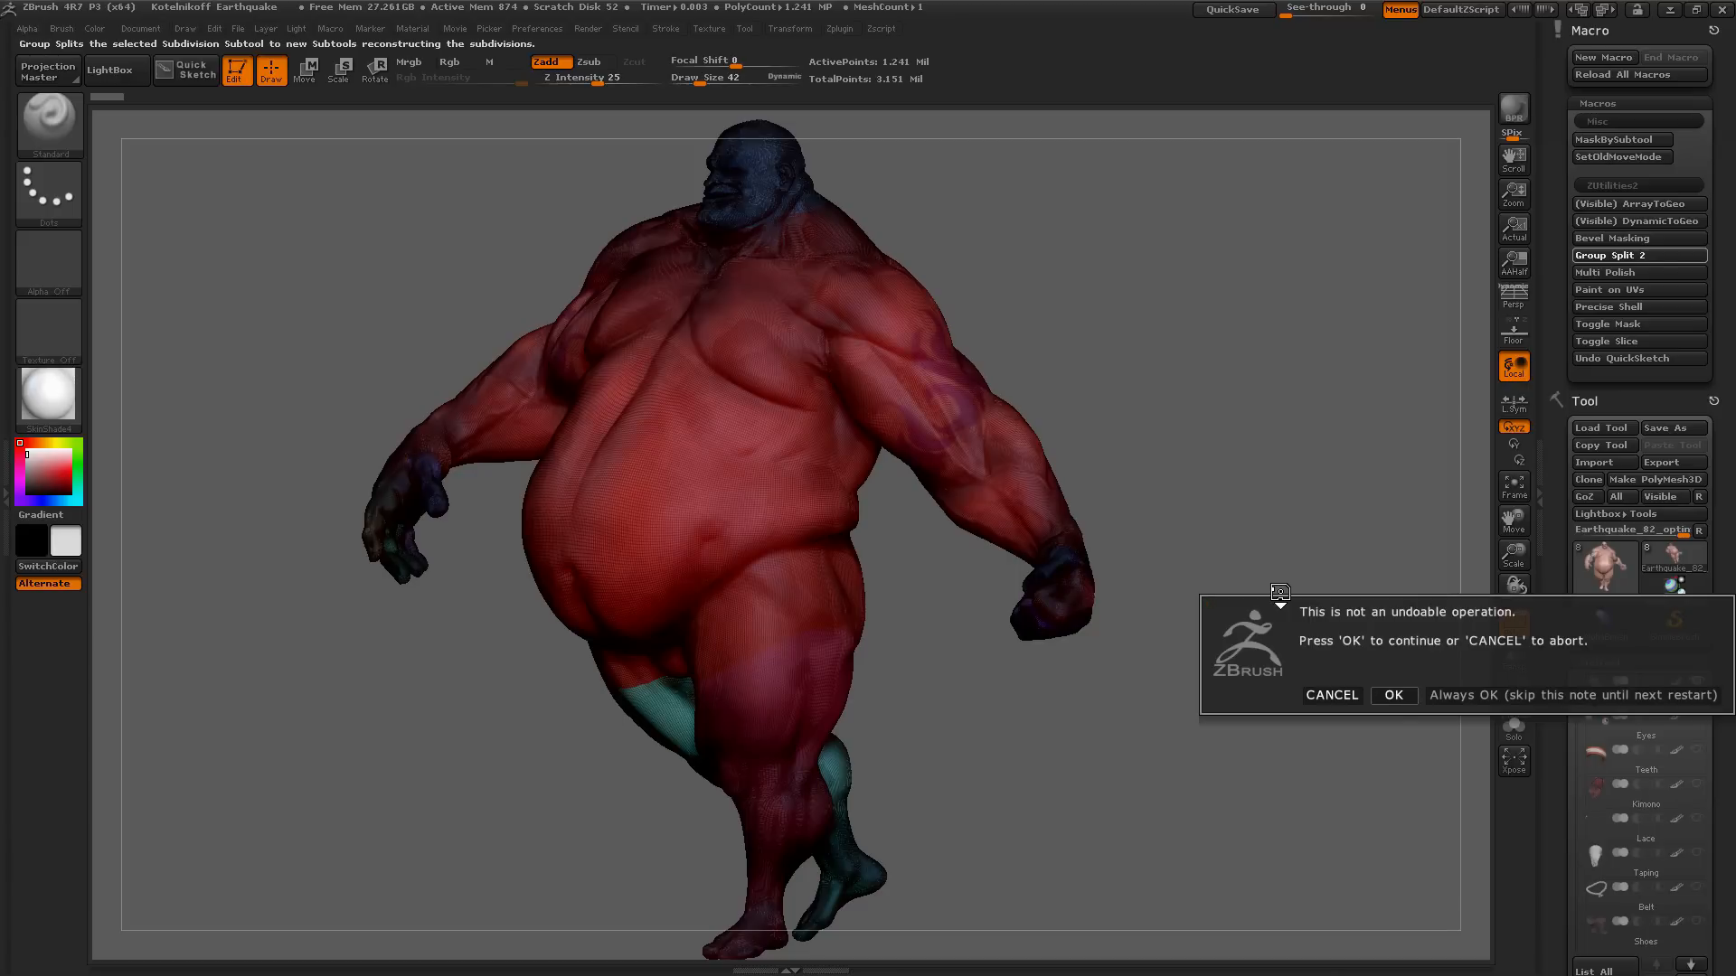
{"action": "left_click", "coordinate": [1392, 695]}
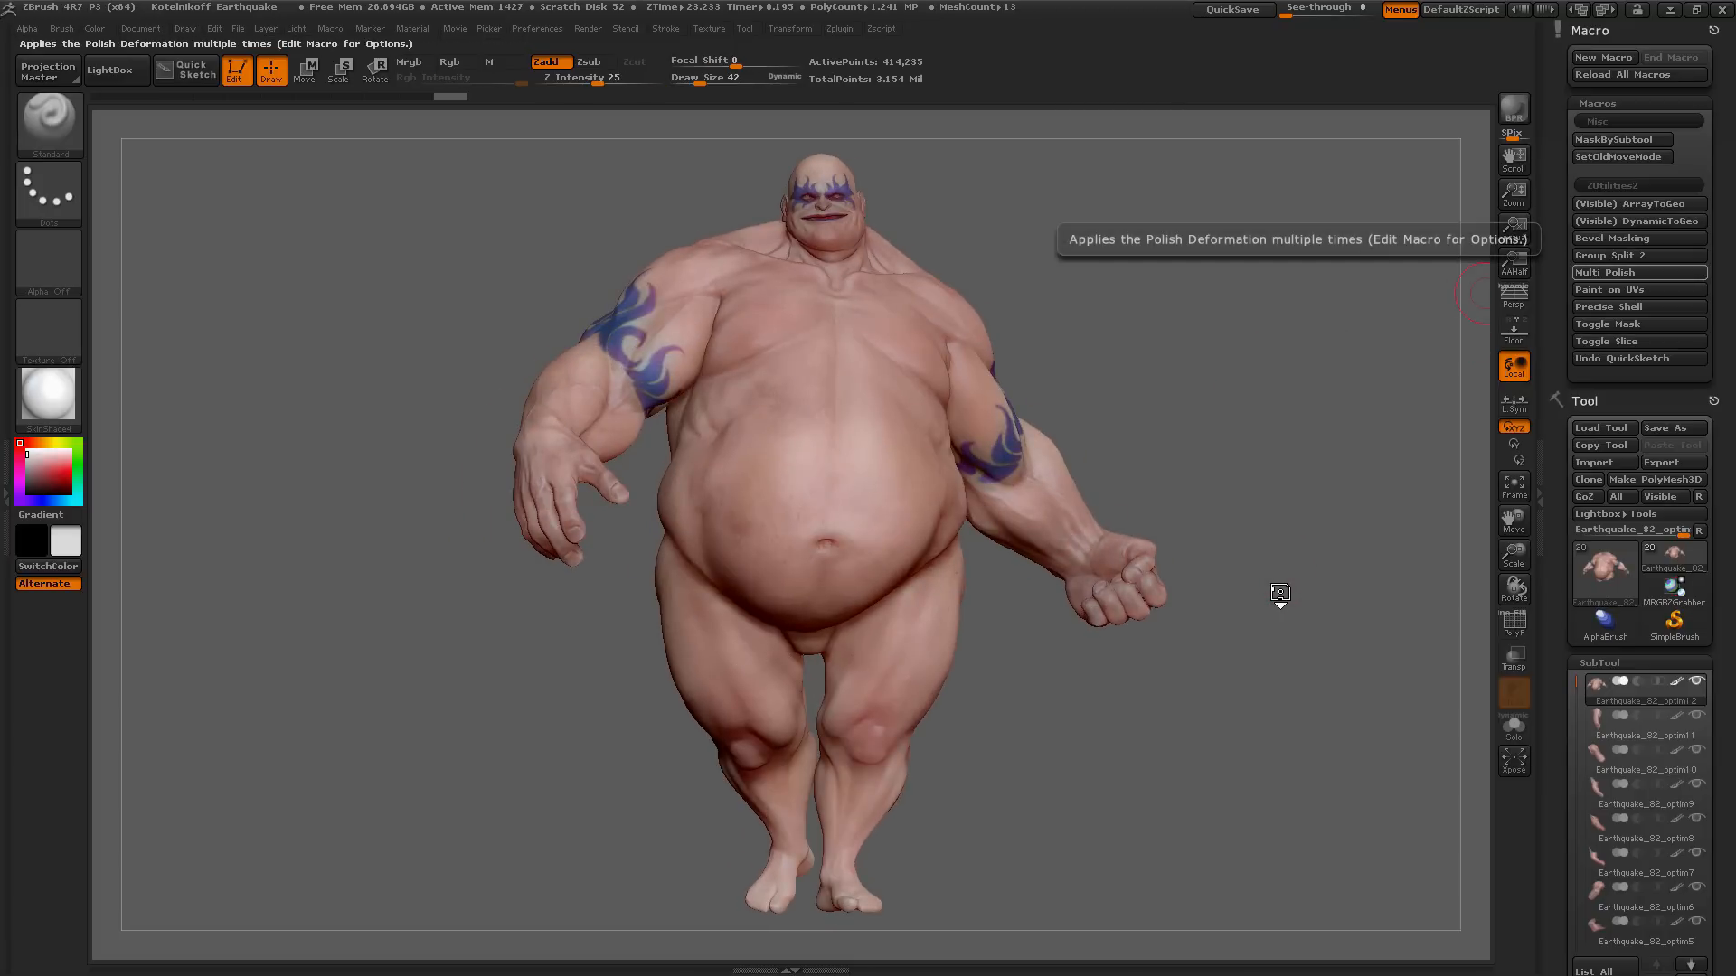
{"action": "mouse_move", "coordinate": [1602, 427]}
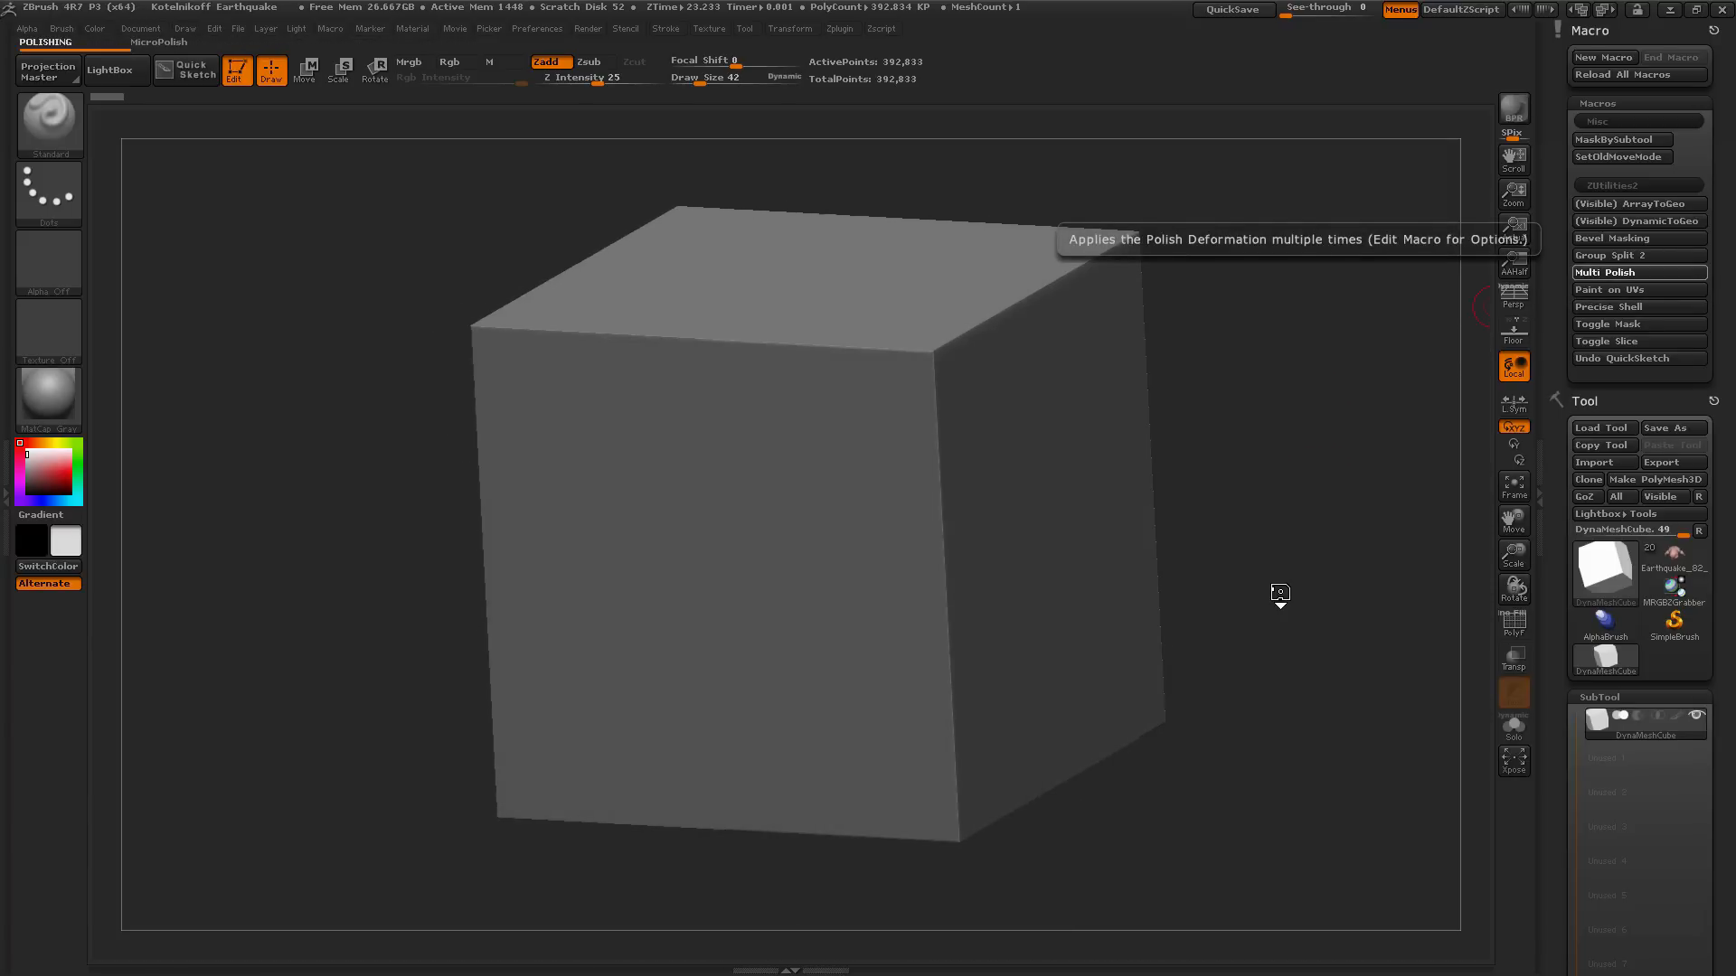
Step: Run the Multi Polish macro on the DynaMeshCube to round all its edges and corners
{"action": "left_click", "coordinate": [1616, 274]}
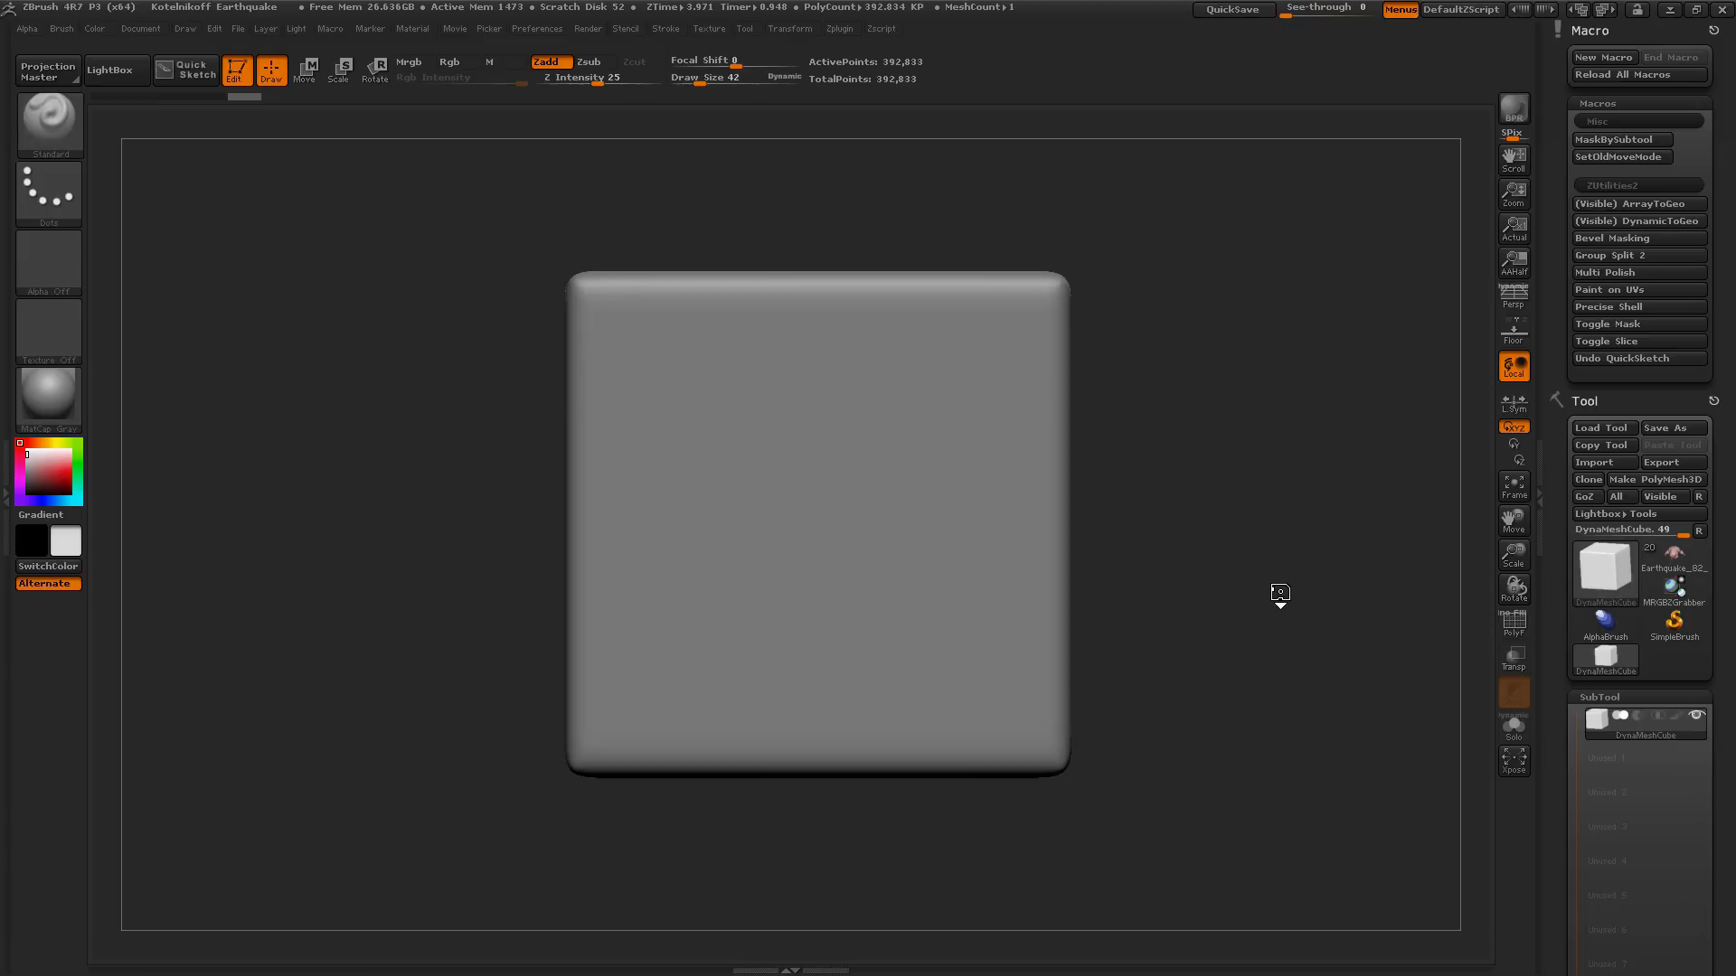
{"action": "mouse_move", "coordinate": [1638, 289]}
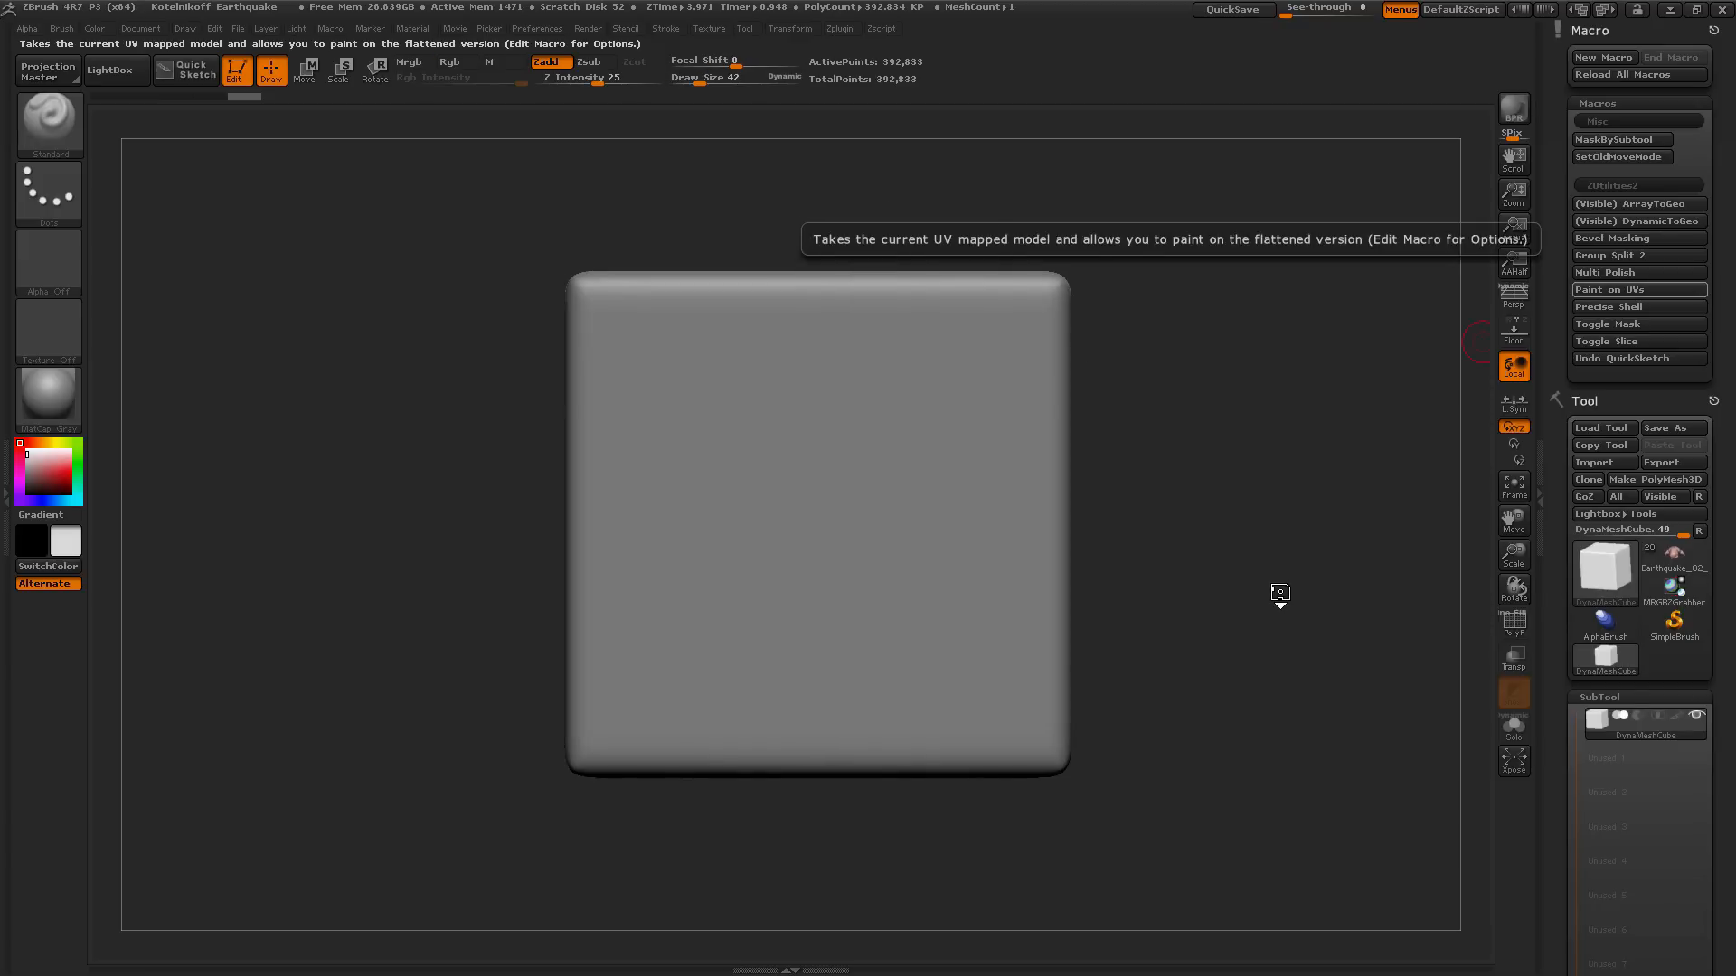
Step: Reload Earthquake.ZPR and flatten the character to its UV layout with the Paint on UVs macro
{"action": "left_click", "coordinate": [111, 71]}
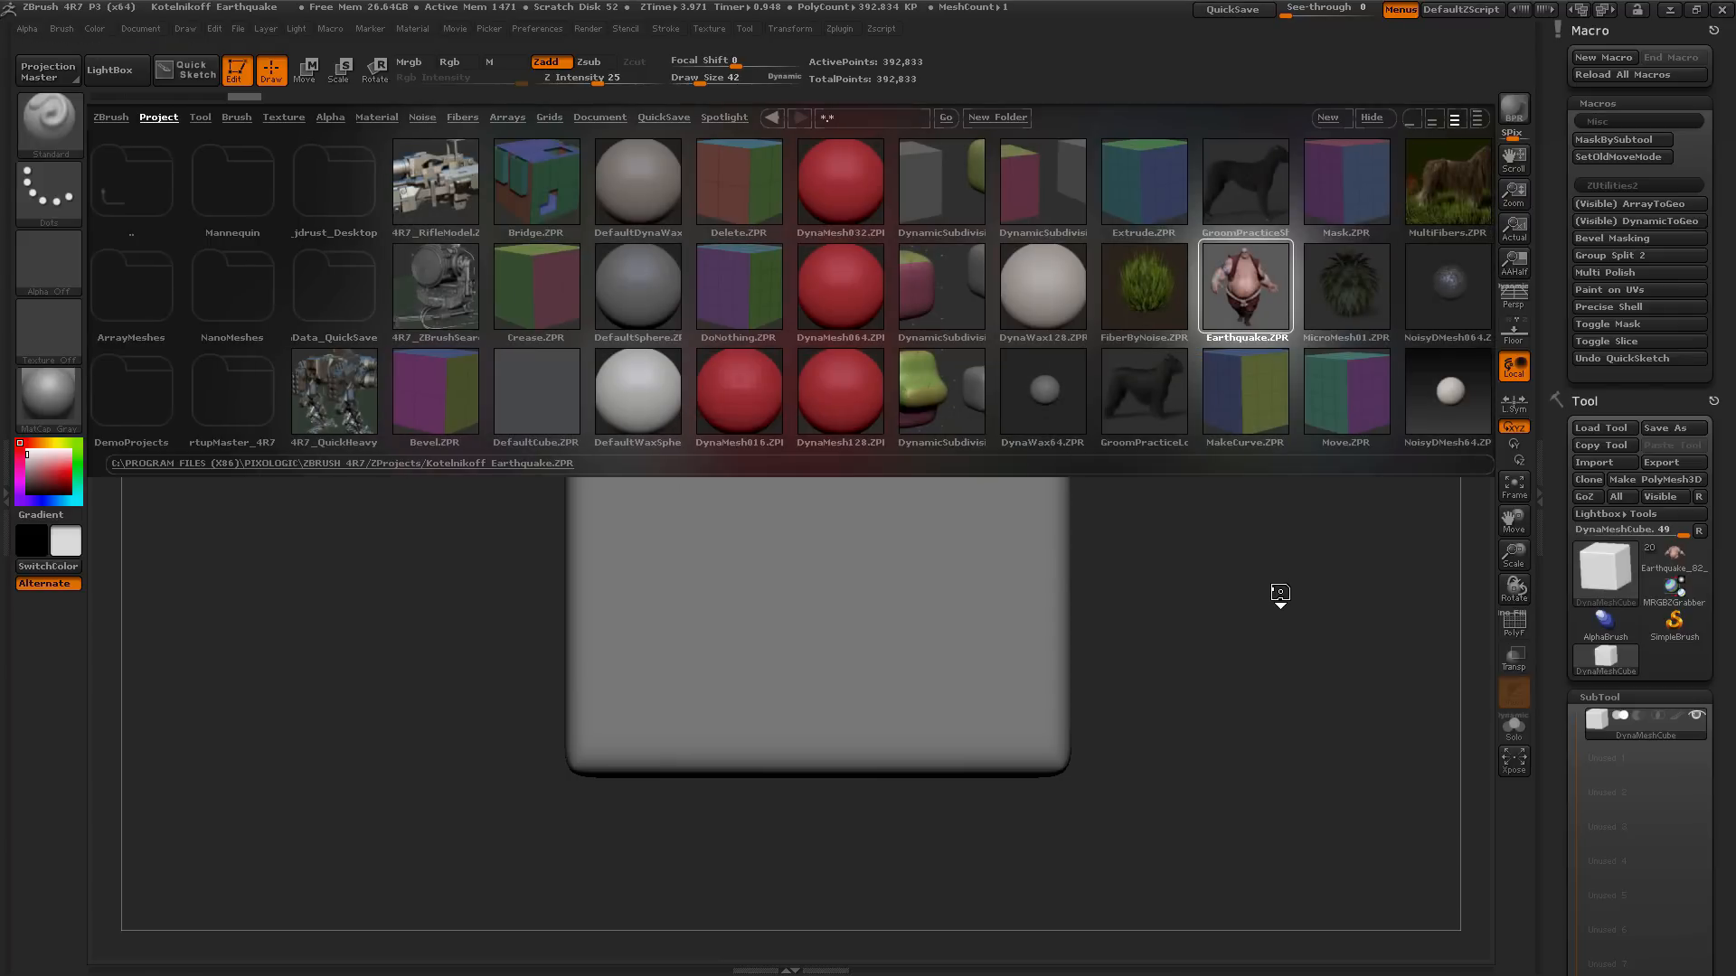
{"action": "double_click", "coordinate": [1244, 288]}
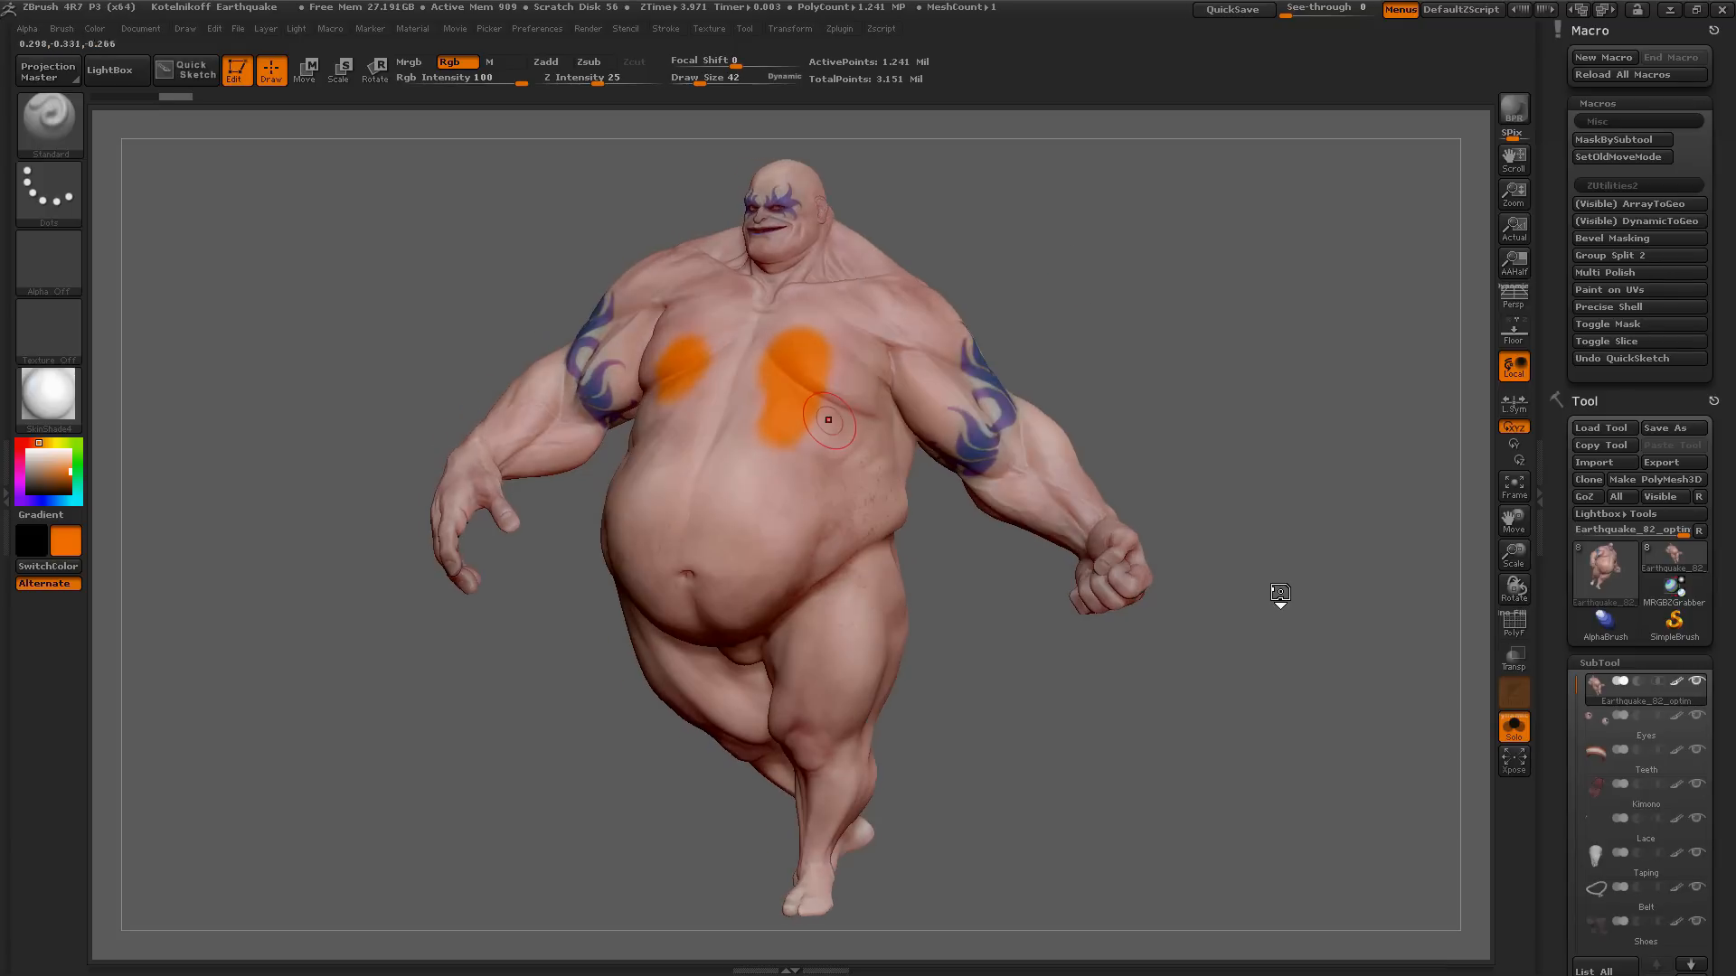
{"action": "mouse_move", "coordinate": [814, 424]}
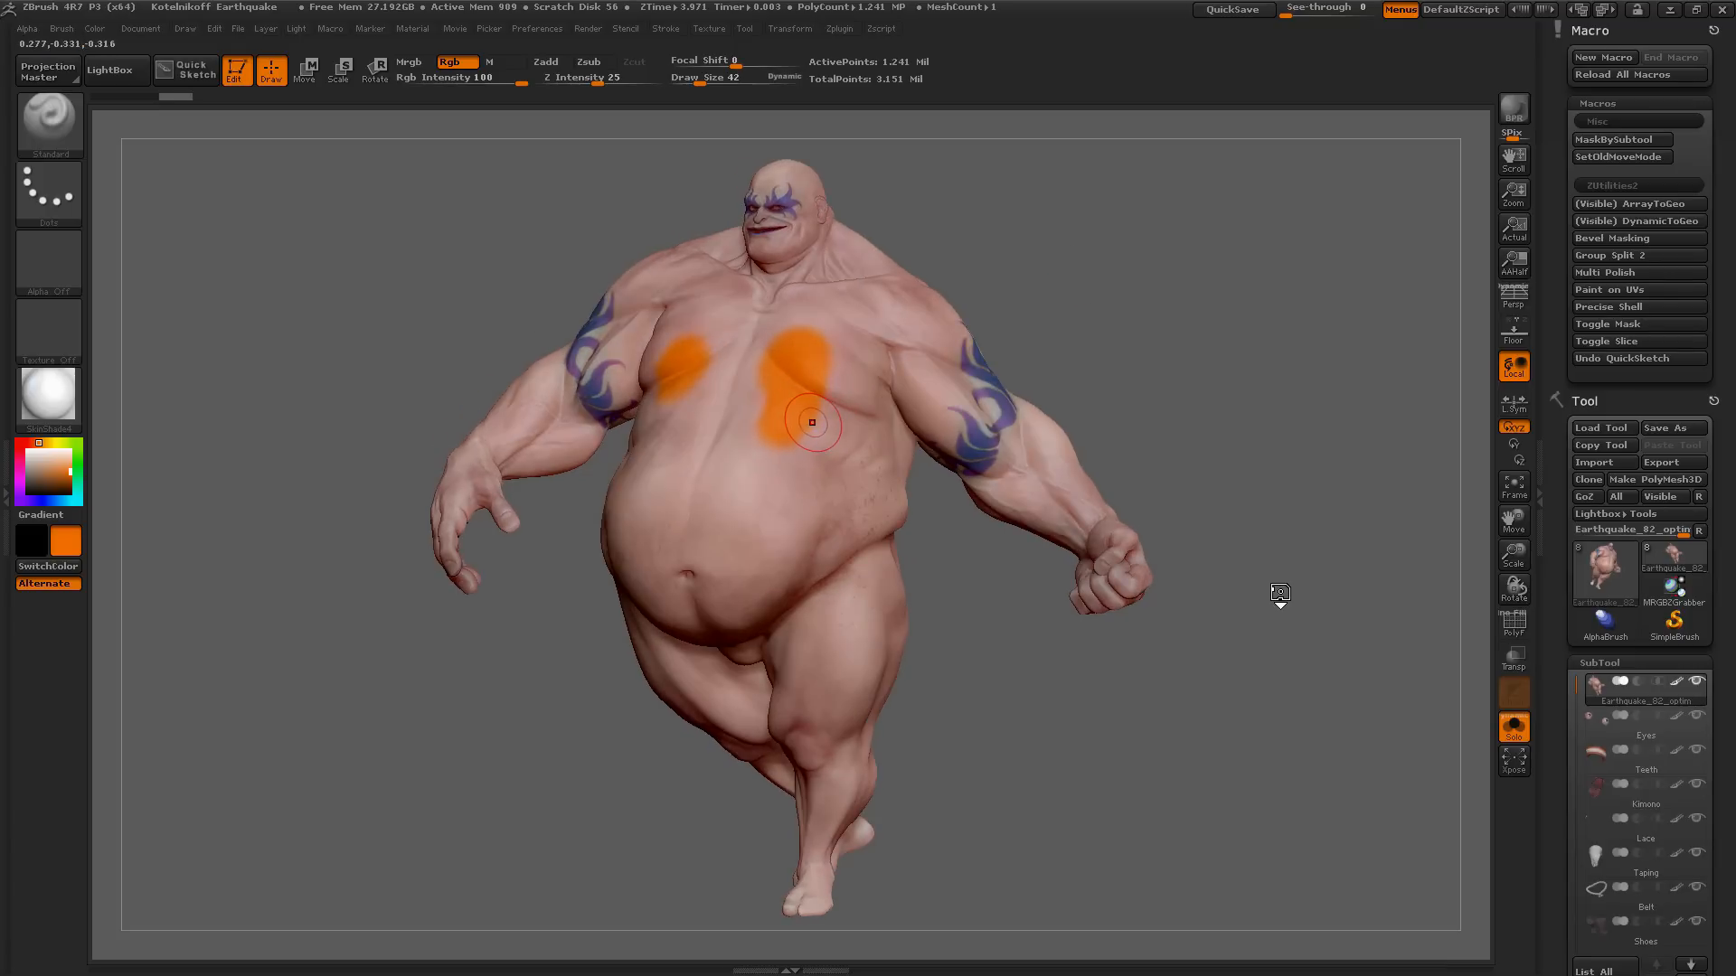
{"action": "mouse_move", "coordinate": [837, 465]}
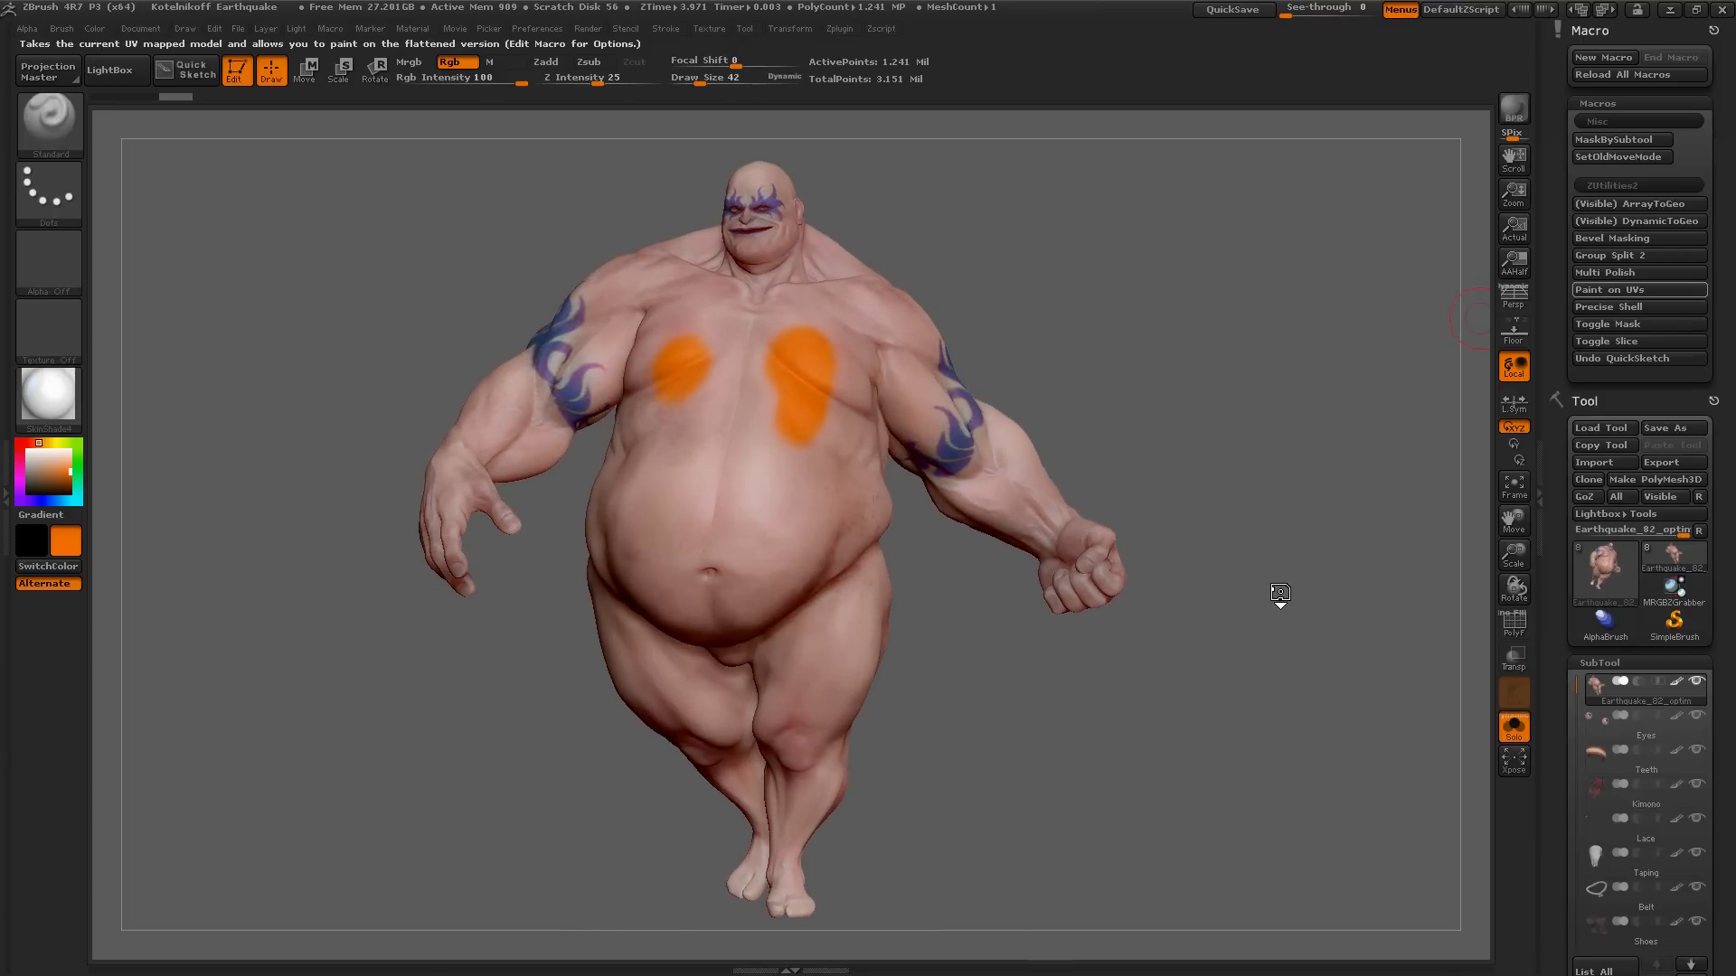
{"action": "left_click", "coordinate": [1638, 289]}
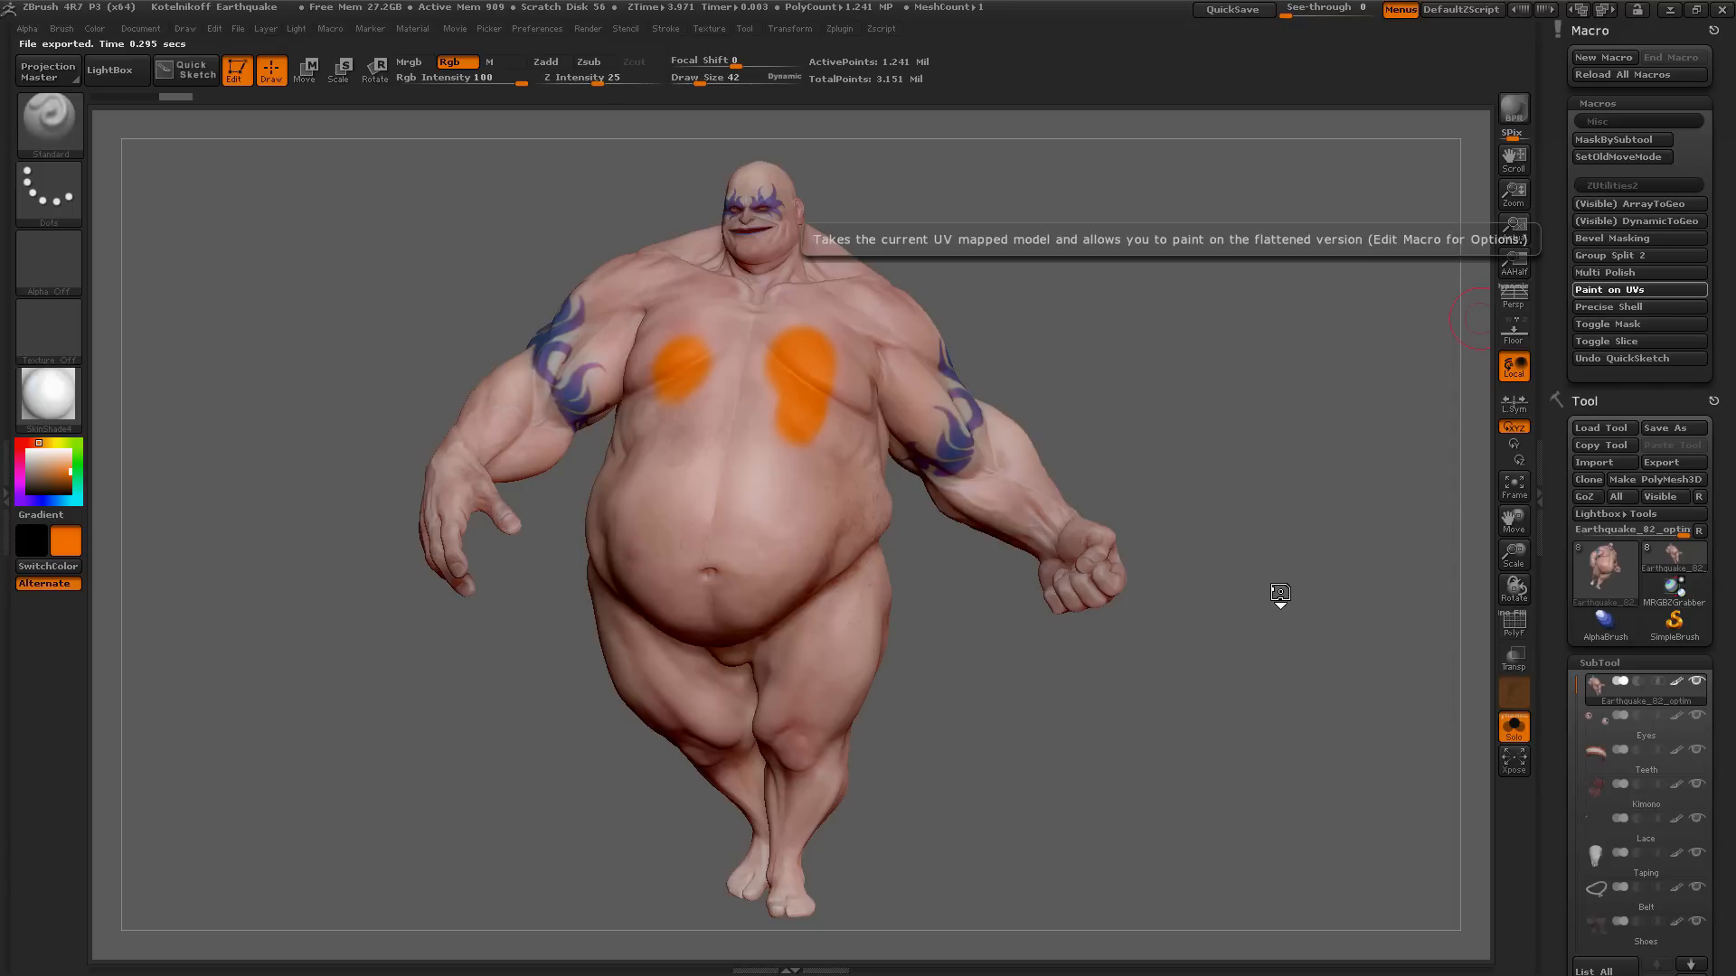
{"action": "left_click", "coordinate": [1609, 289]}
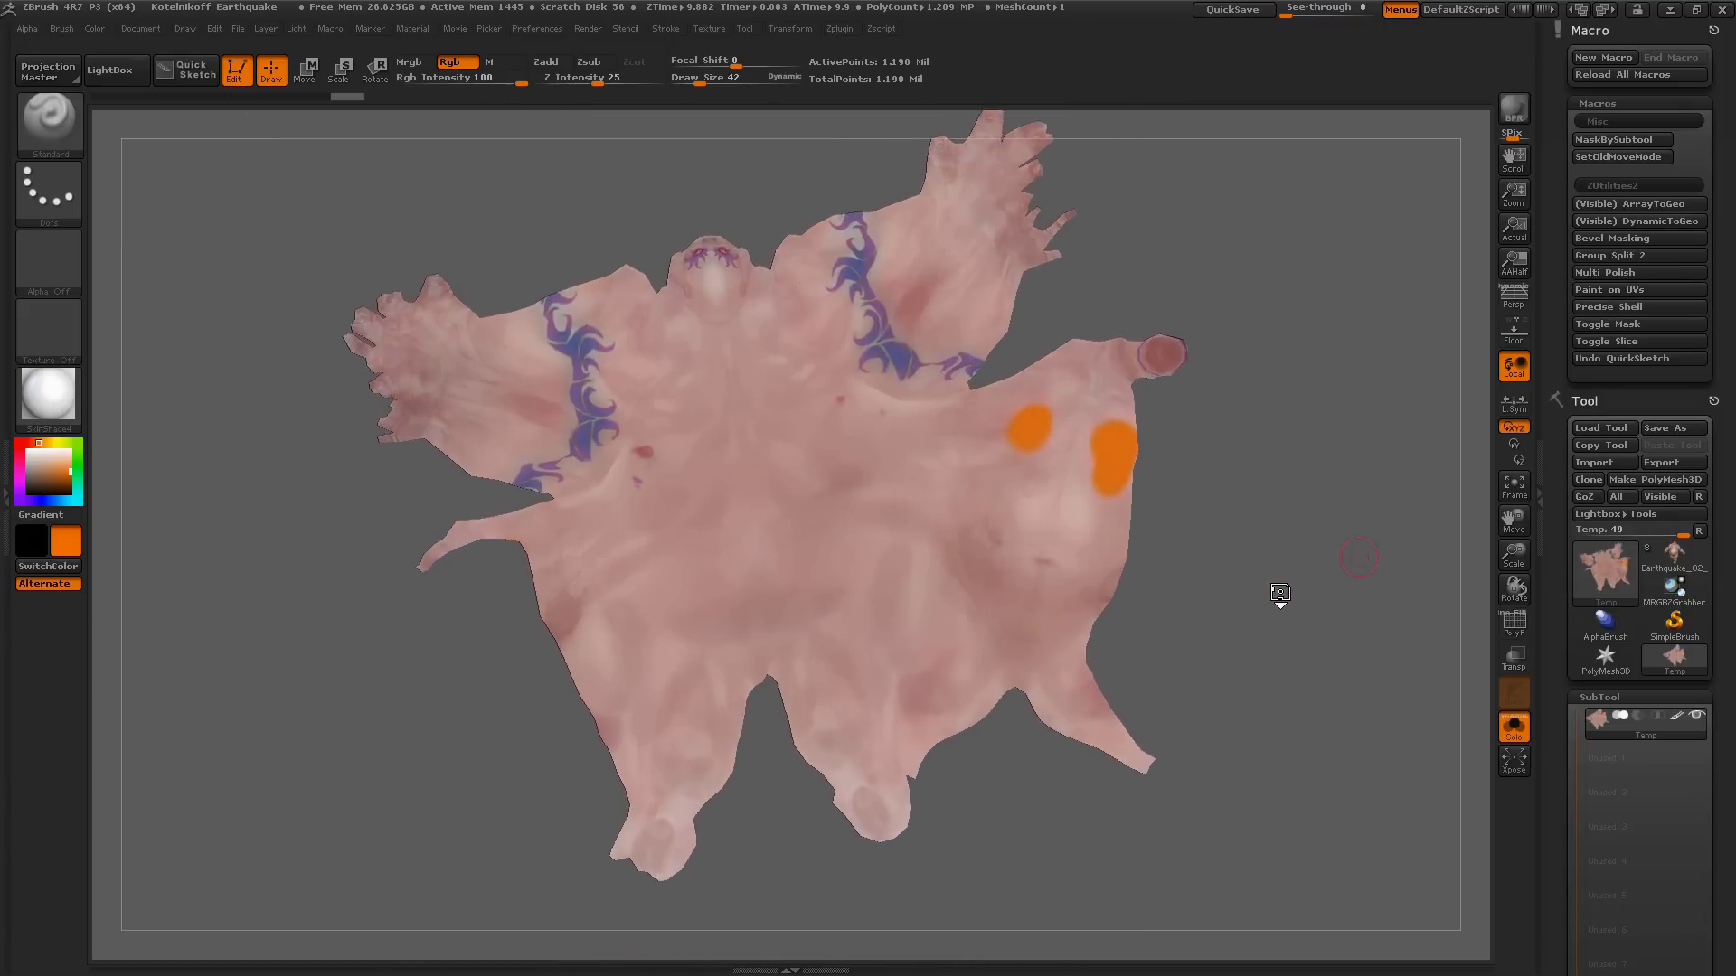
Step: Paint blue strokes on the flattened chest area and return to the 3D model to view them
{"action": "left_click_drag", "start_coordinate": [1358, 557], "coordinate": [1063, 470]}
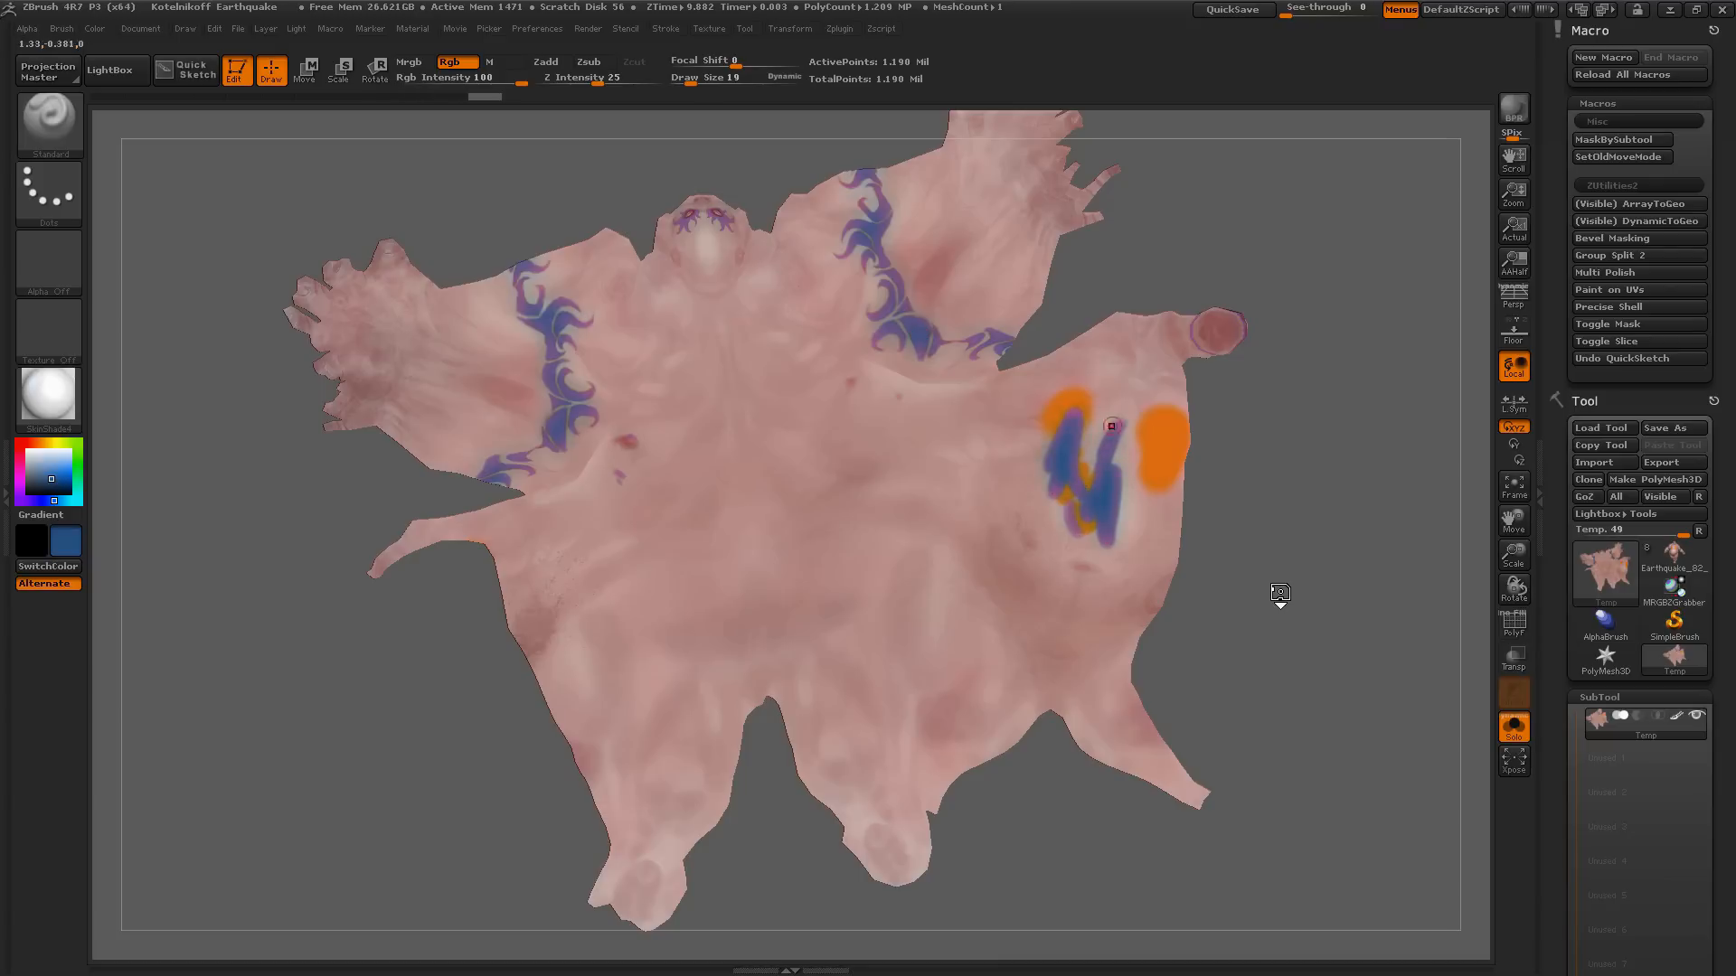
{"action": "left_click_drag", "start_coordinate": [1110, 423], "coordinate": [1076, 550]}
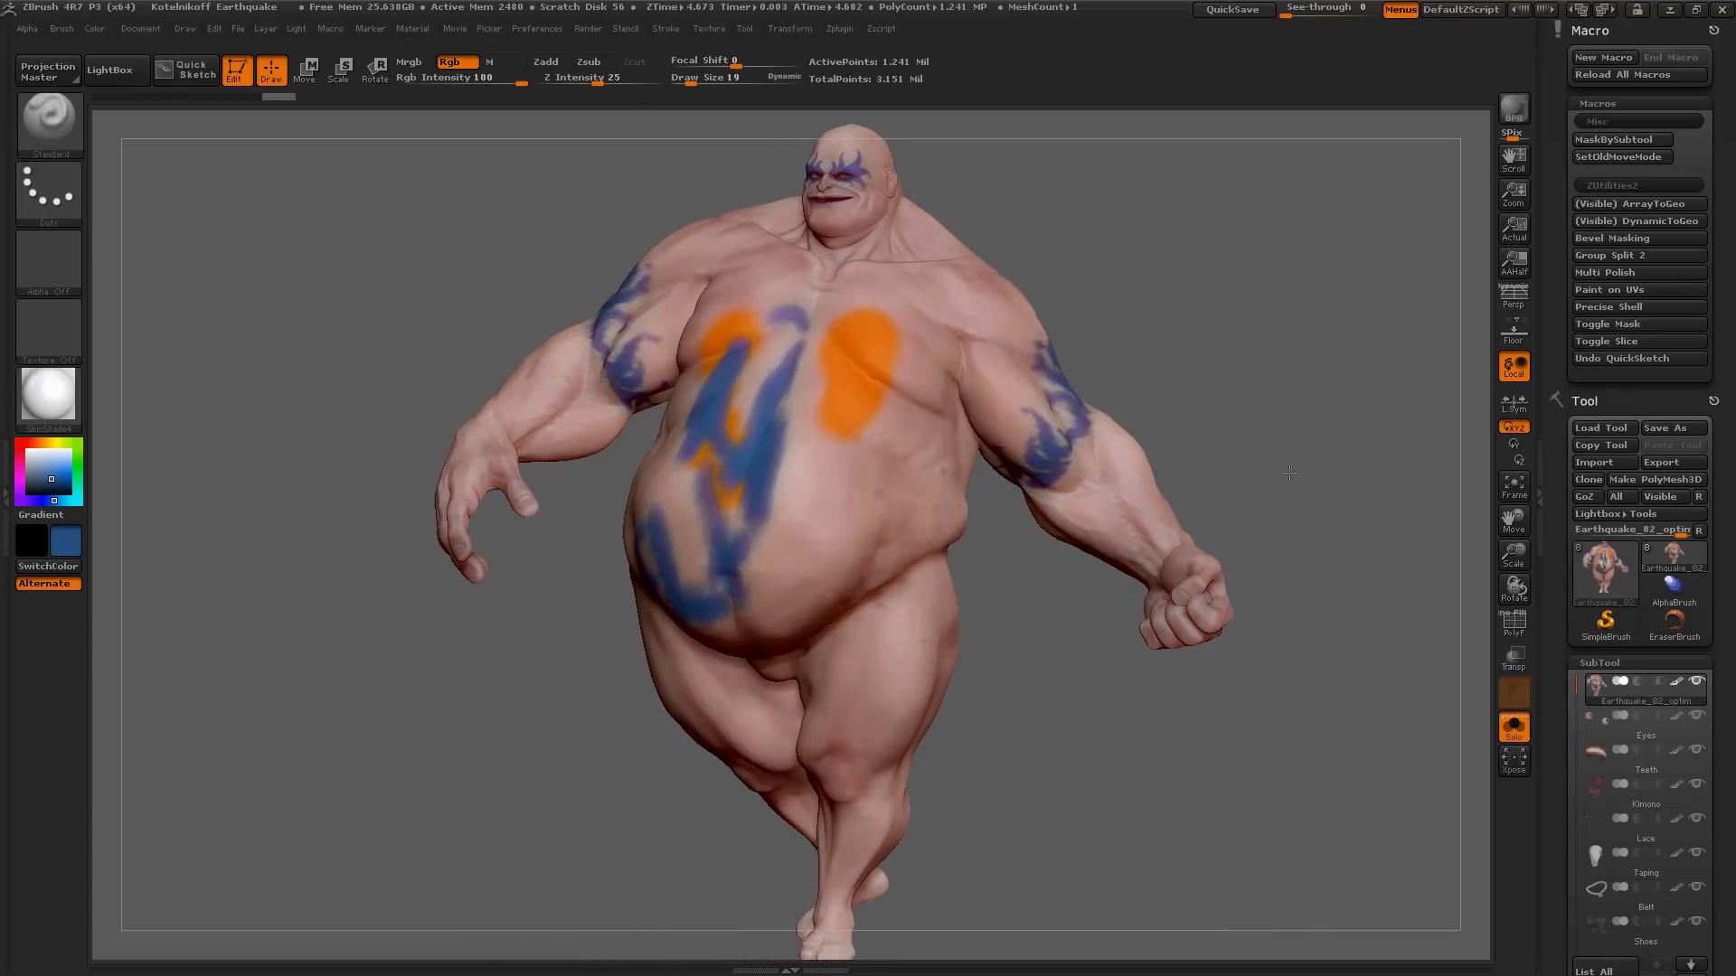
{"action": "left_click_drag", "start_coordinate": [1287, 472], "coordinate": [789, 485]}
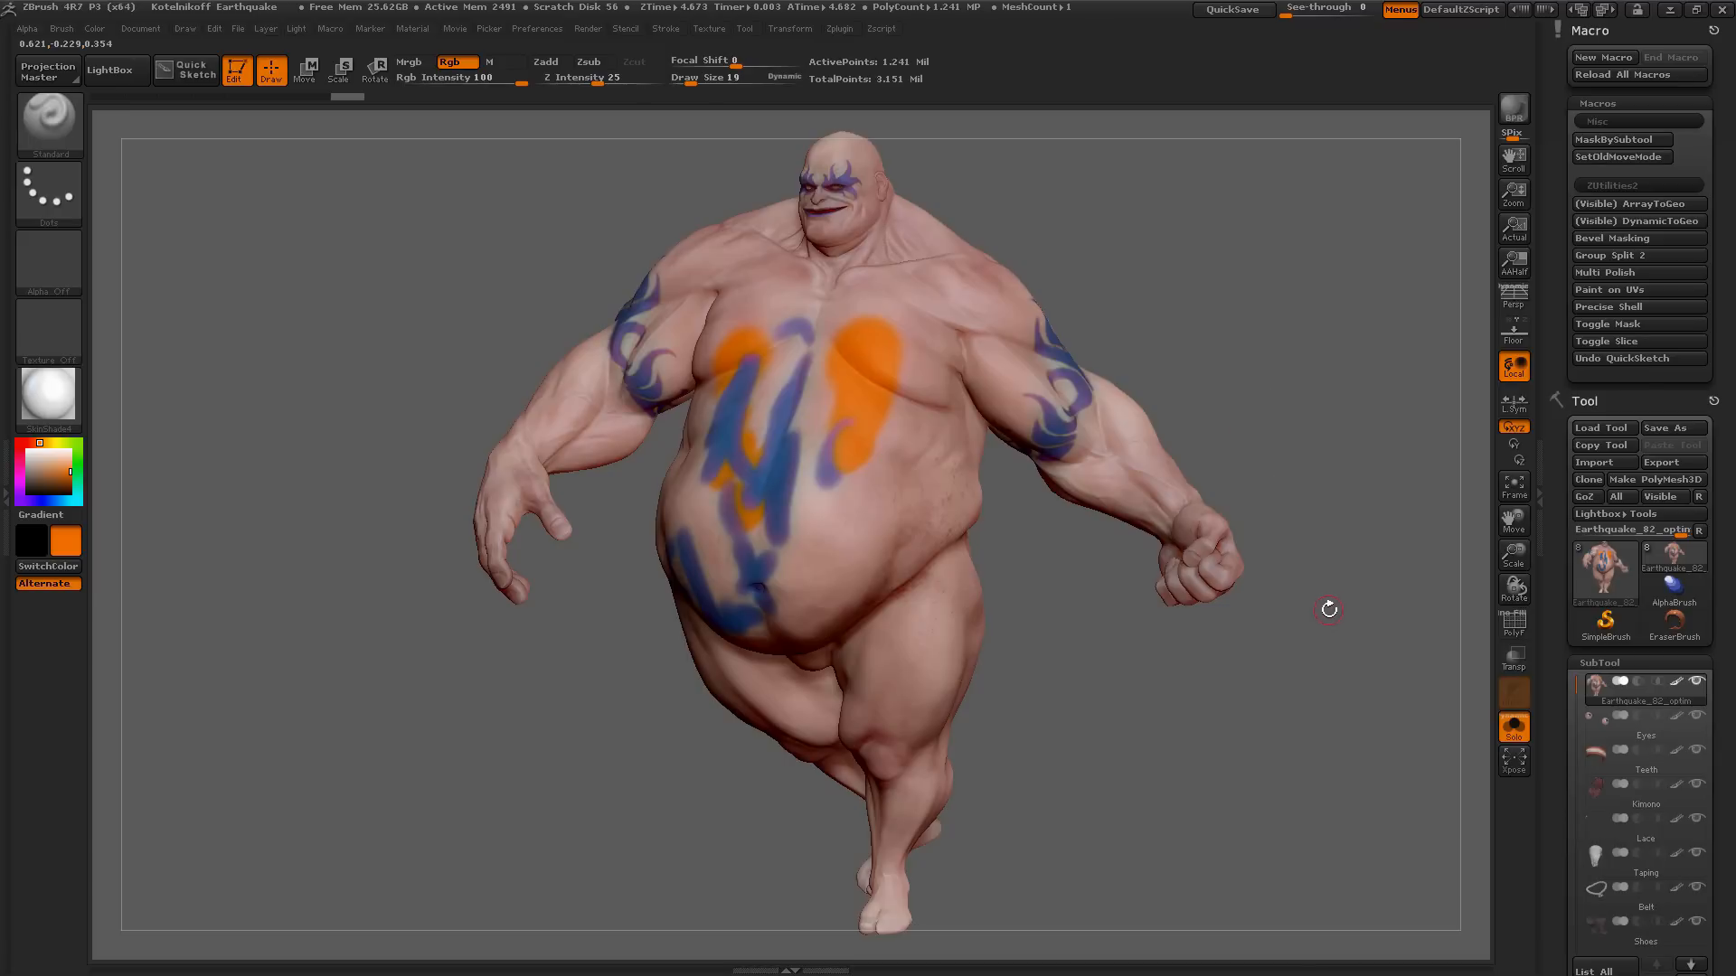
{"action": "mouse_move", "coordinate": [1638, 307]}
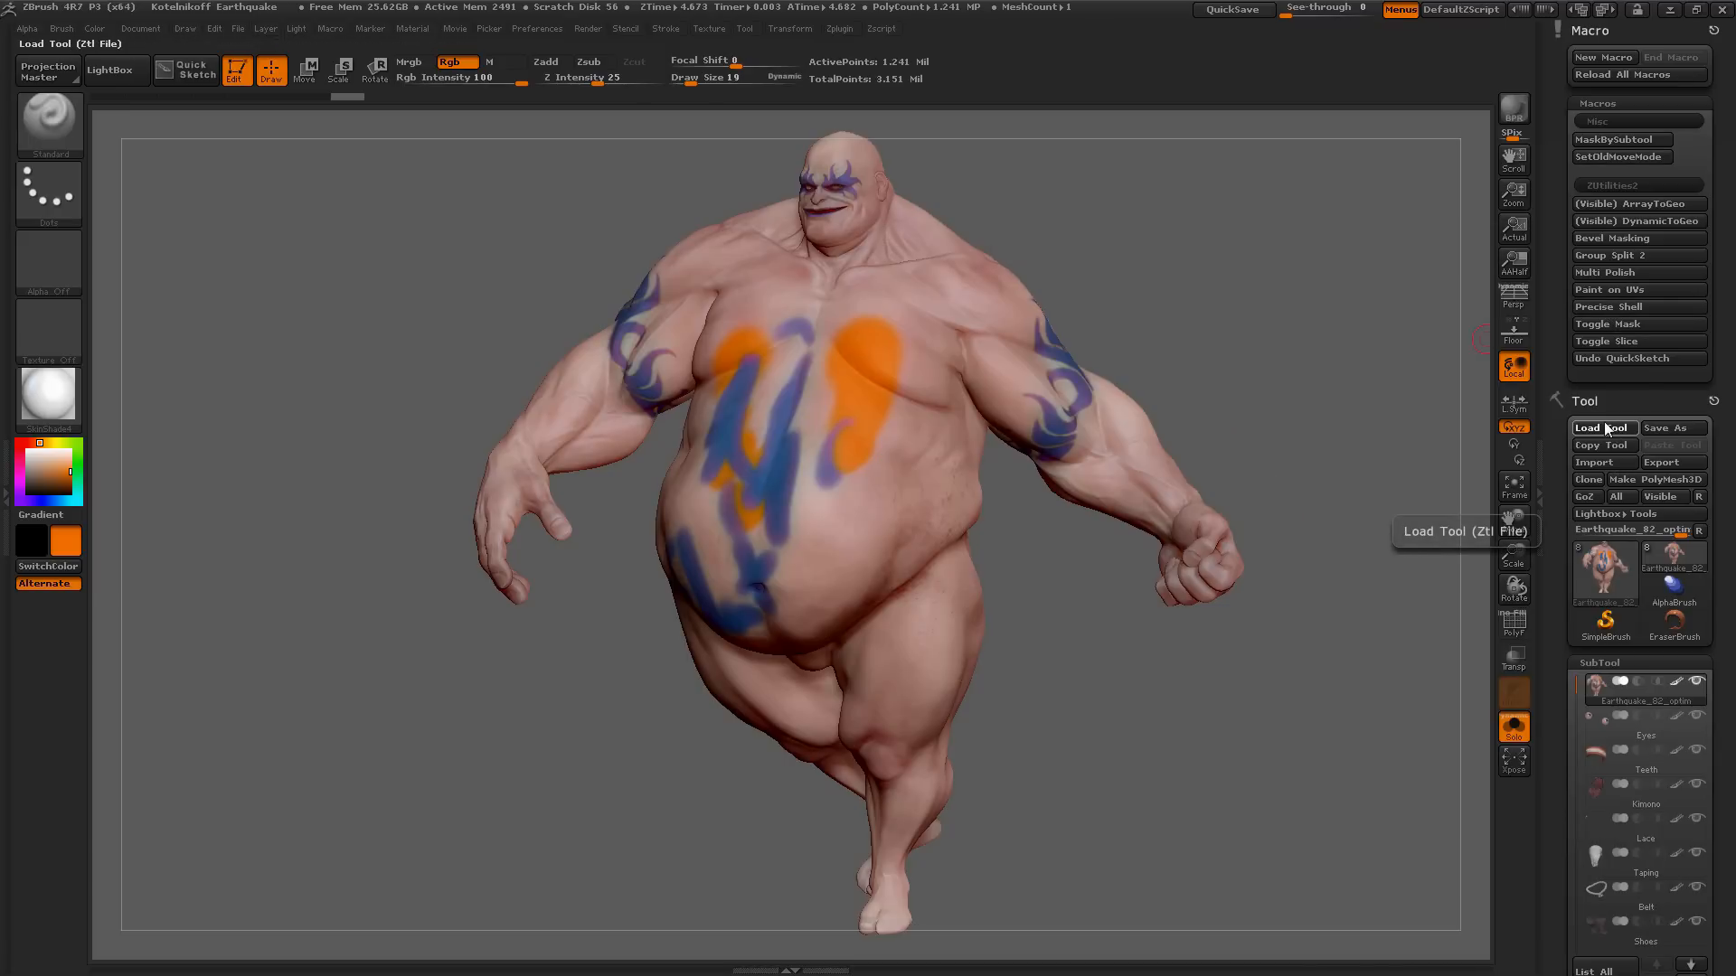
{"action": "left_click", "coordinate": [1602, 427]}
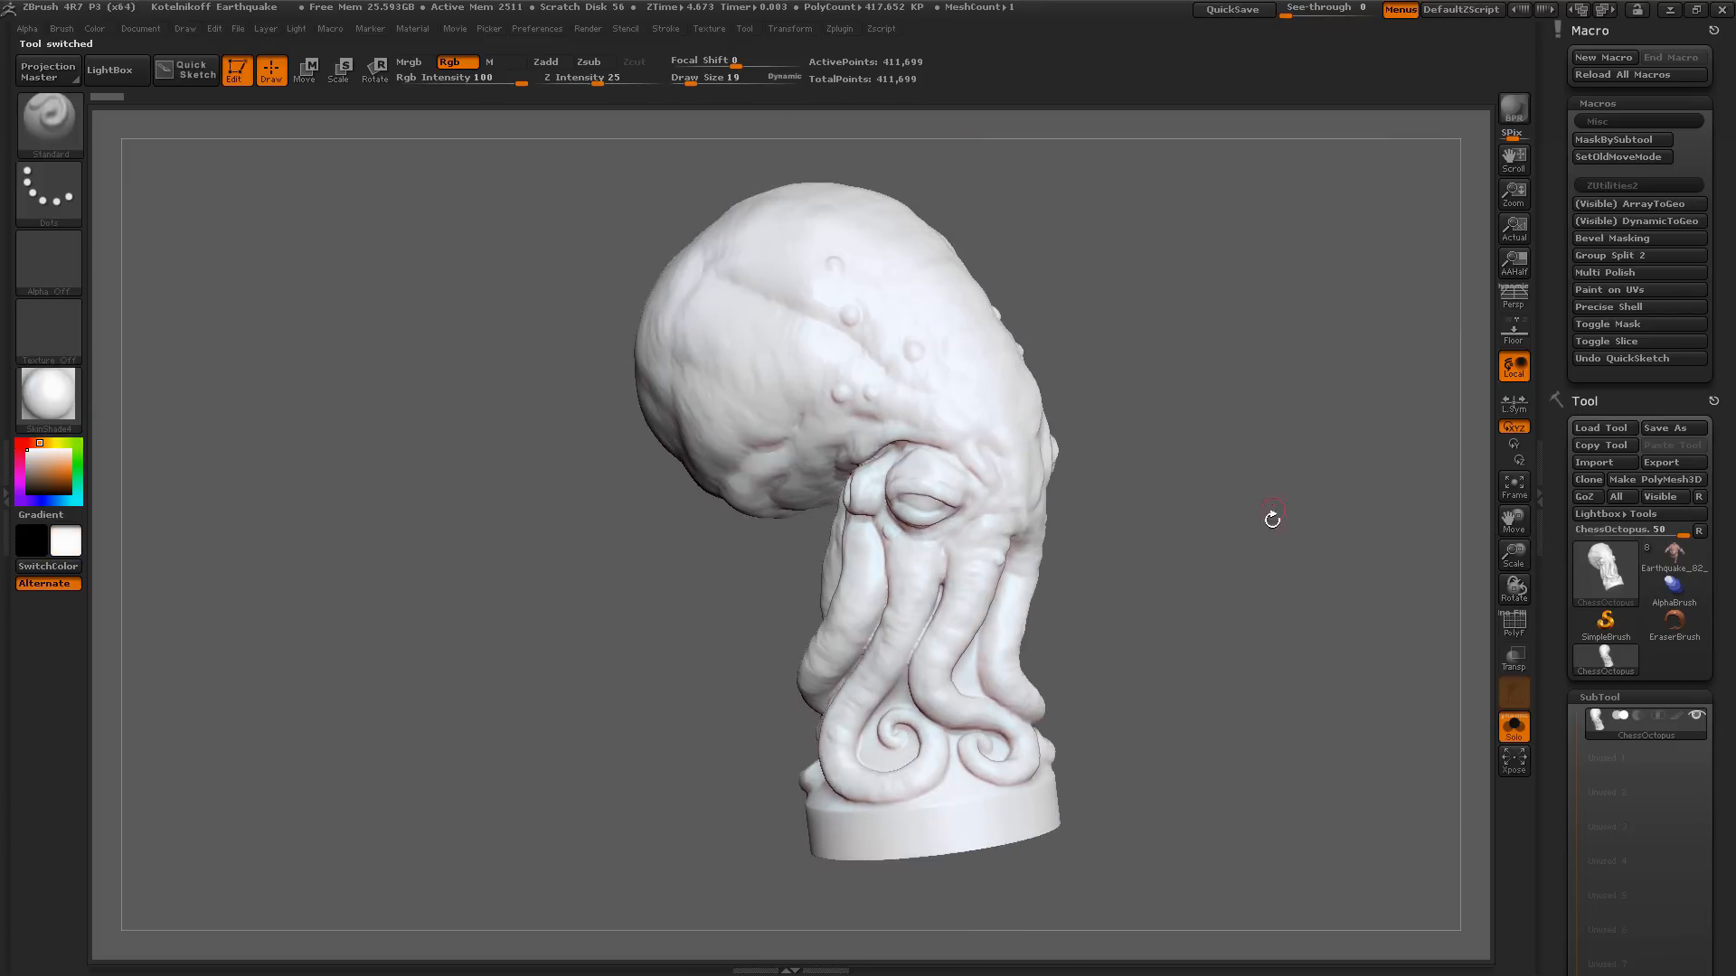
{"action": "left_click_drag", "start_coordinate": [1273, 519], "coordinate": [1288, 485]}
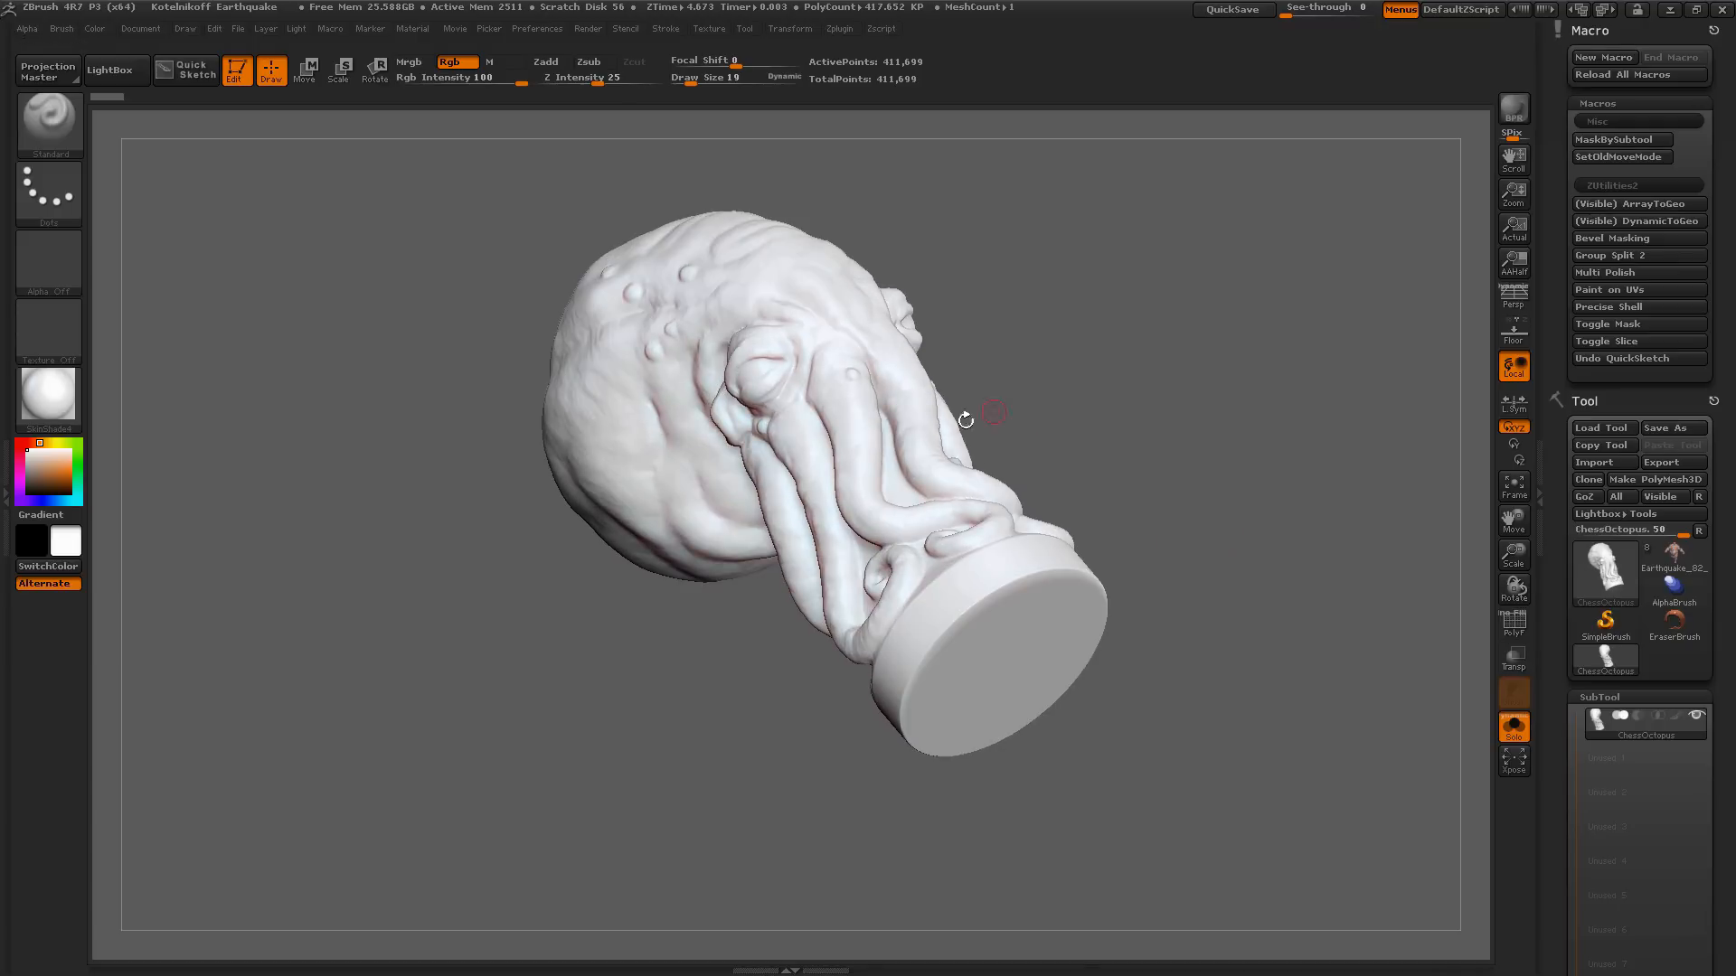
{"action": "left_click", "coordinate": [47, 119]}
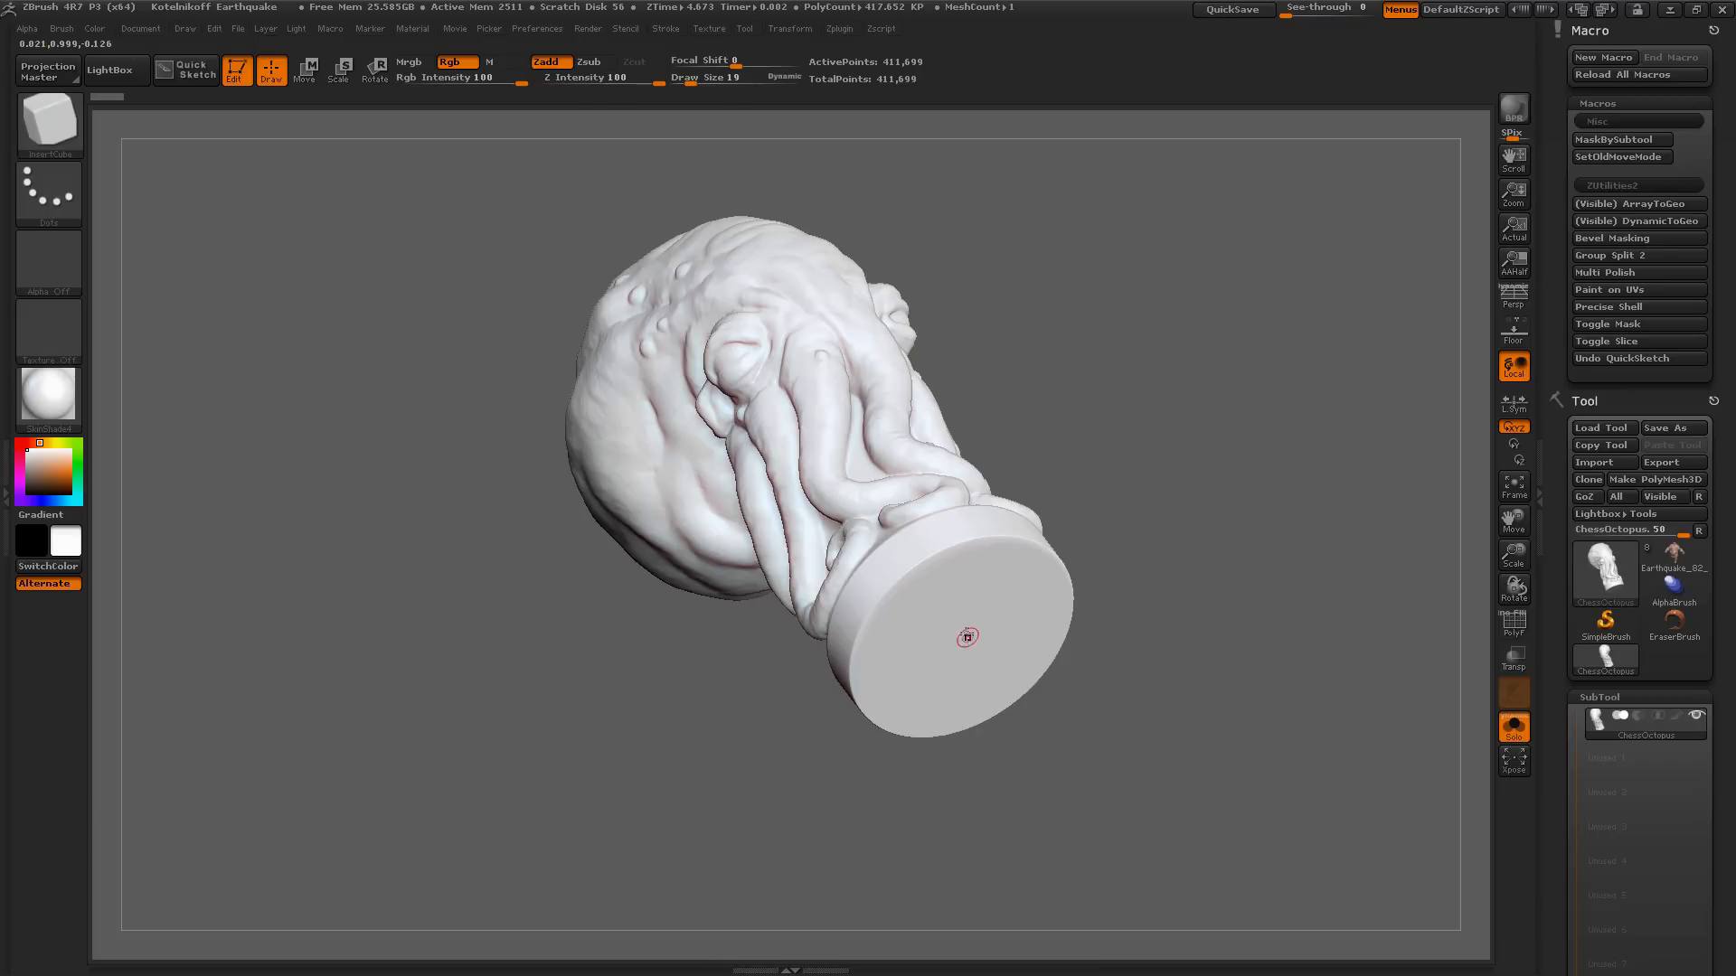
{"action": "left_click_drag", "start_coordinate": [966, 636], "coordinate": [1282, 466]}
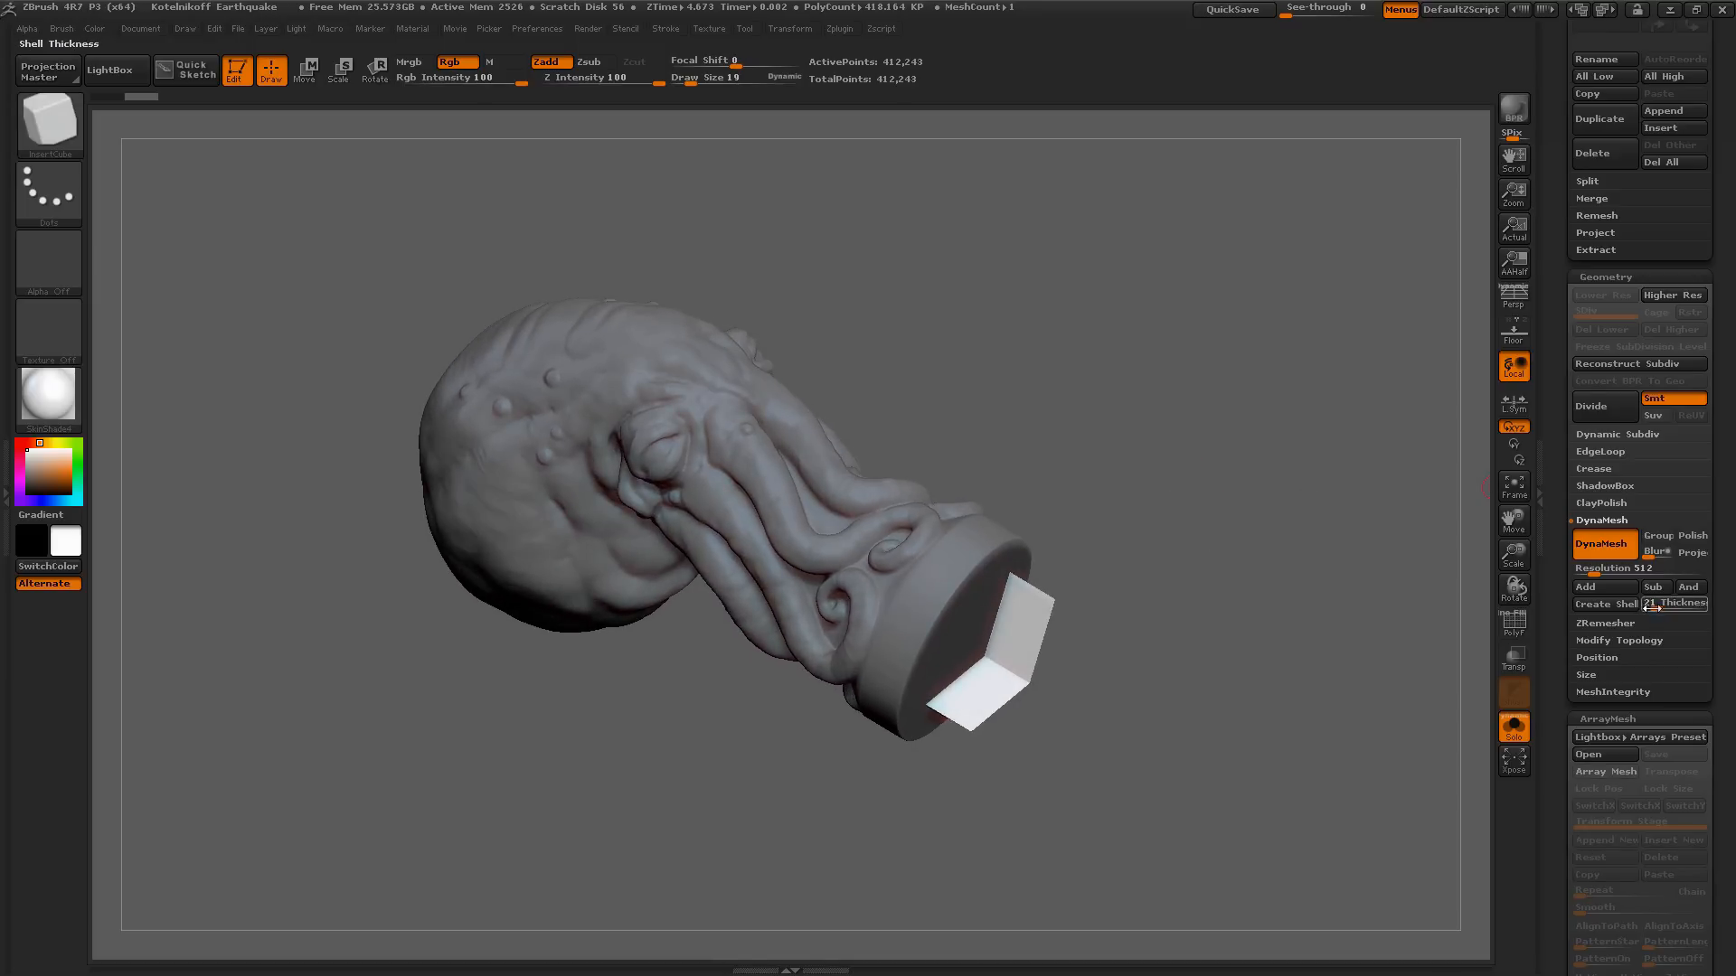
{"action": "left_click_drag", "start_coordinate": [1649, 604], "coordinate": [1684, 604]}
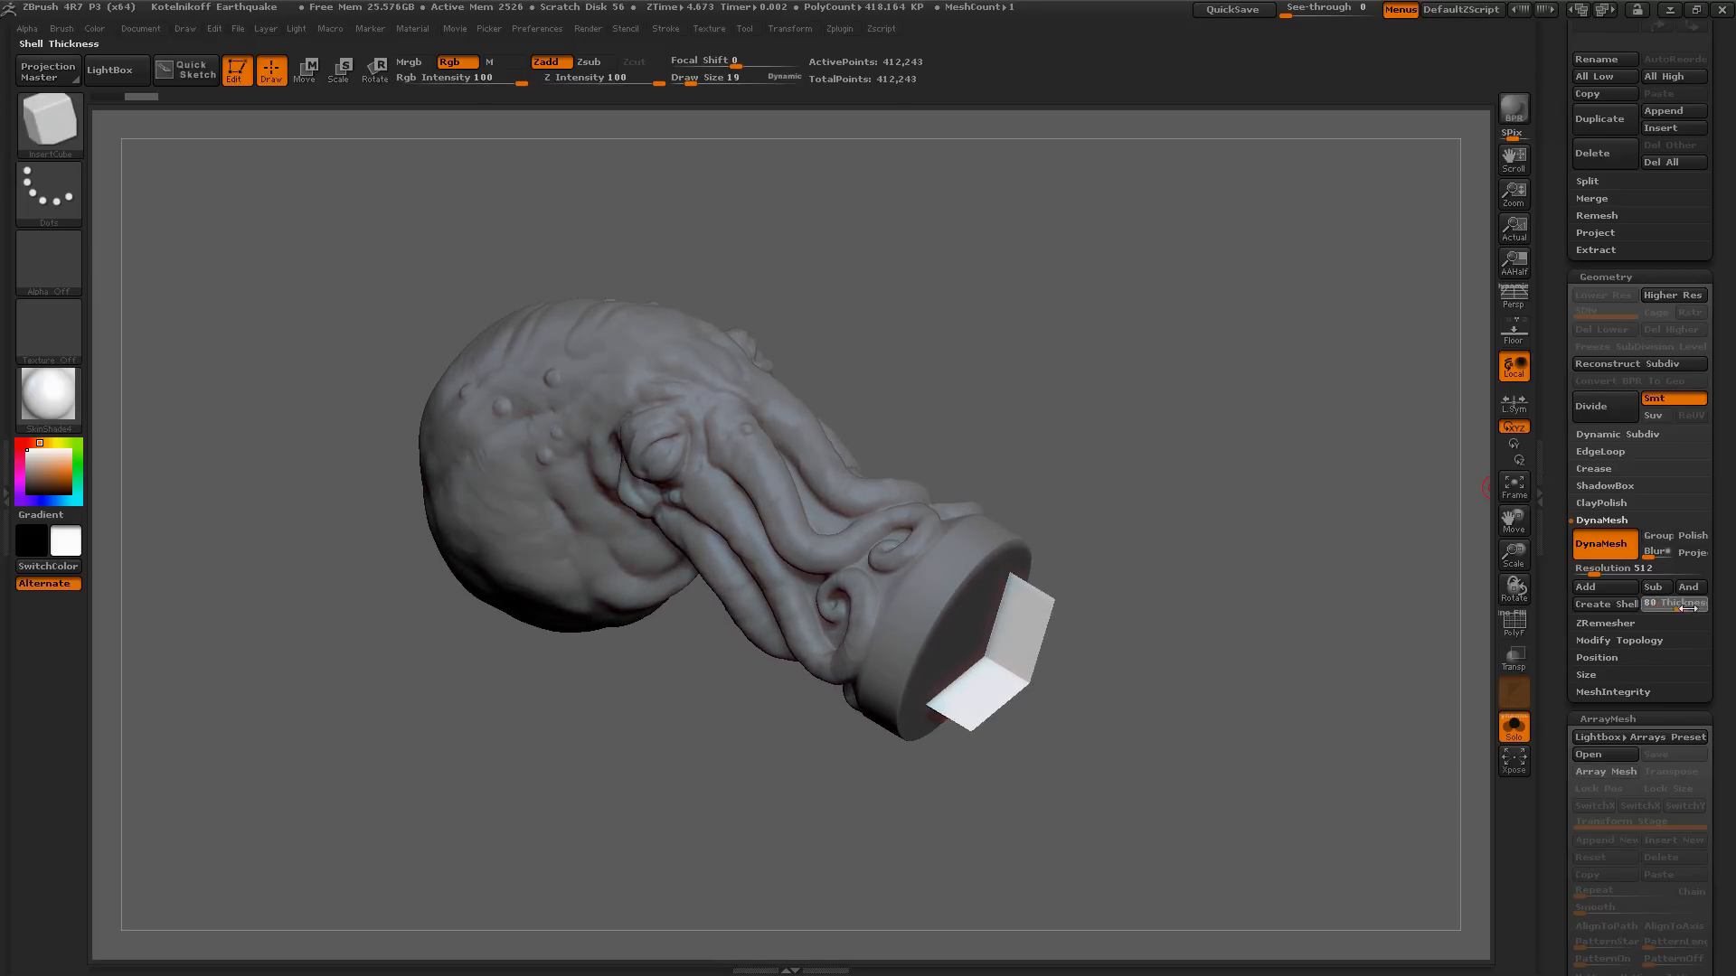
{"action": "left_click_drag", "start_coordinate": [1678, 604], "coordinate": [1659, 604]}
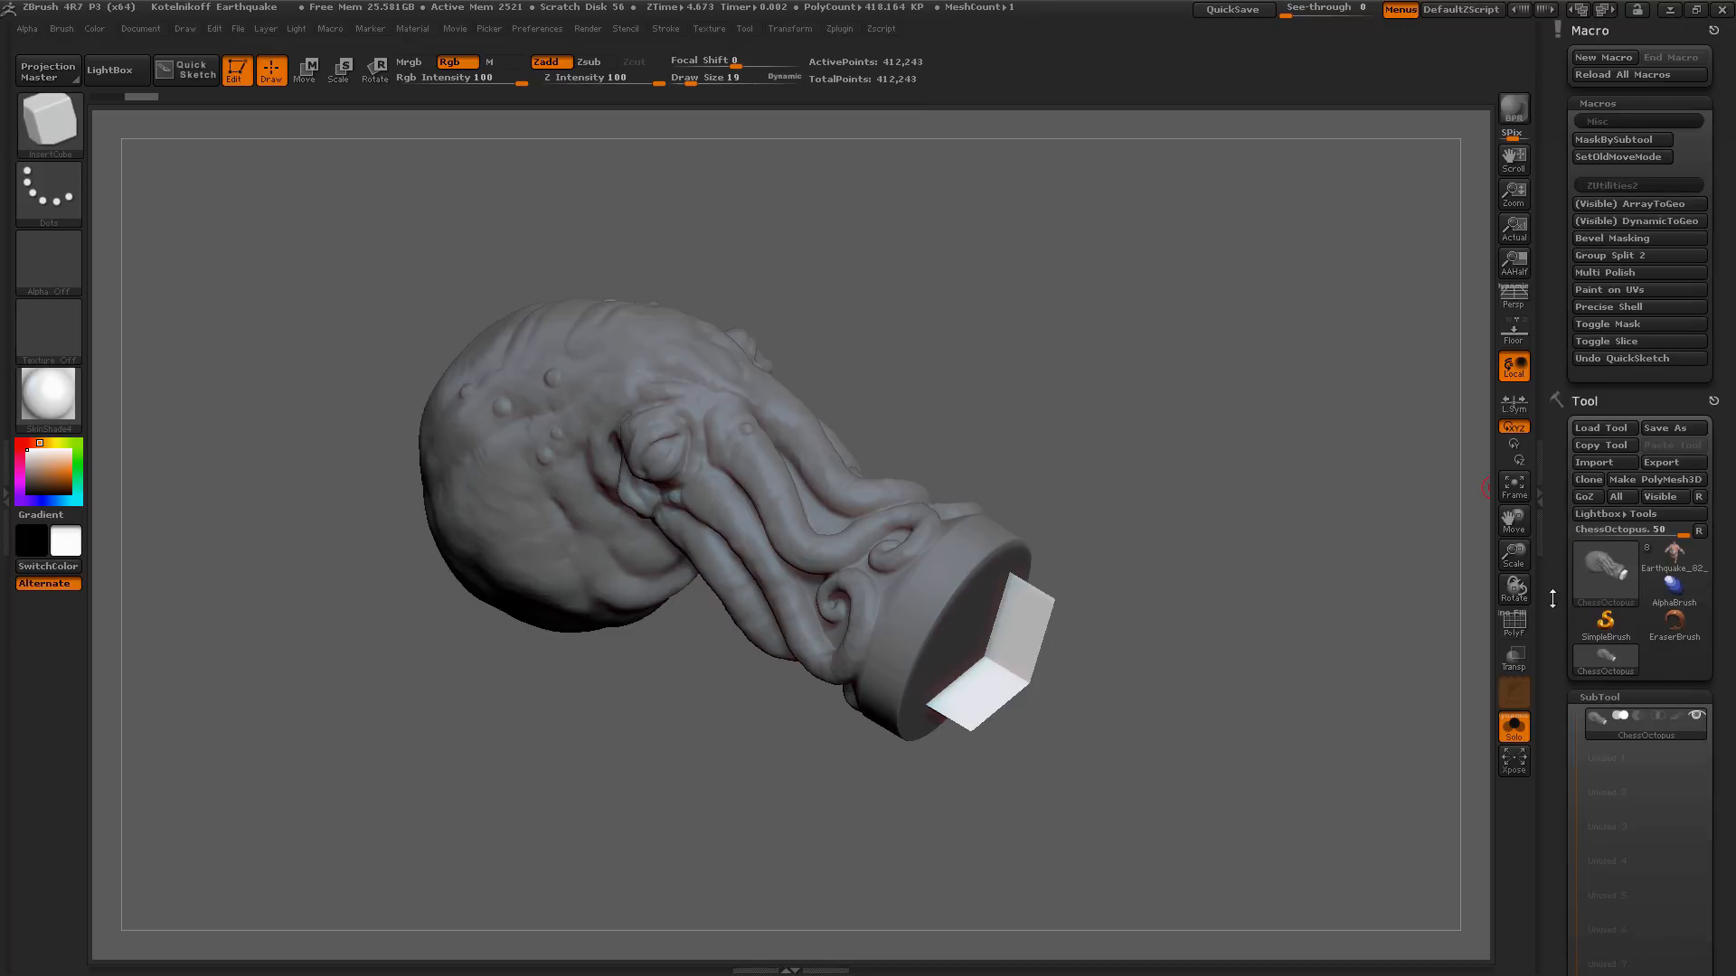
{"action": "mouse_move", "coordinate": [1638, 307]}
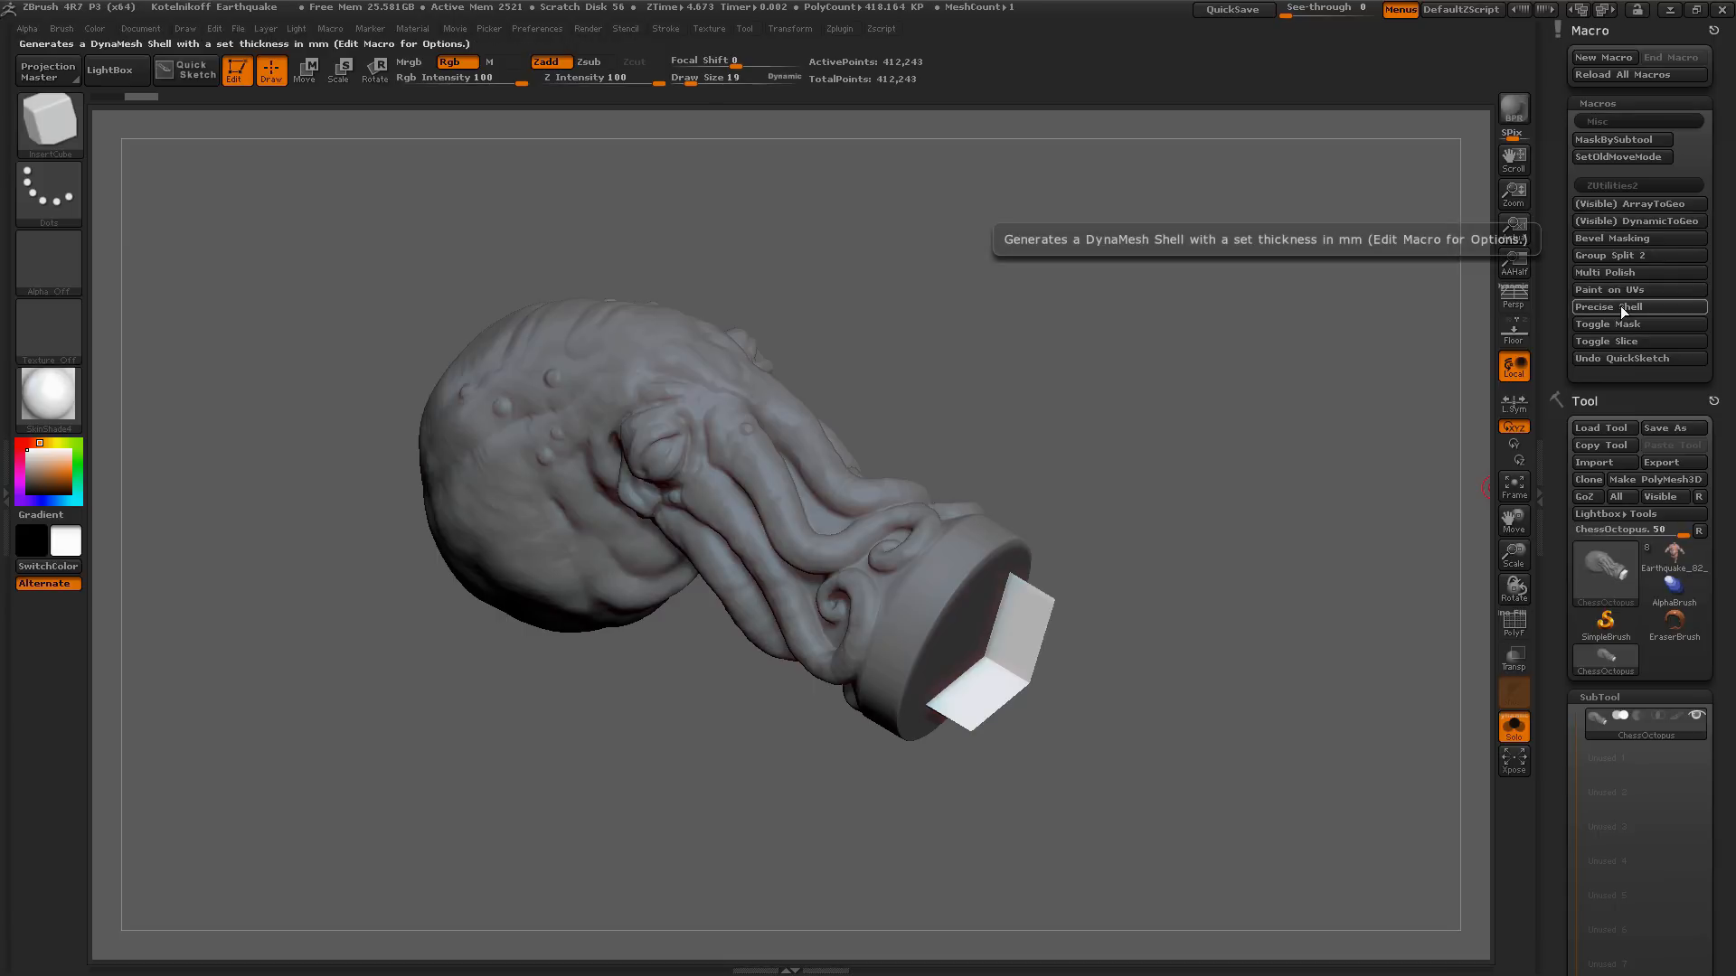
{"action": "mouse_move", "coordinate": [1625, 313]}
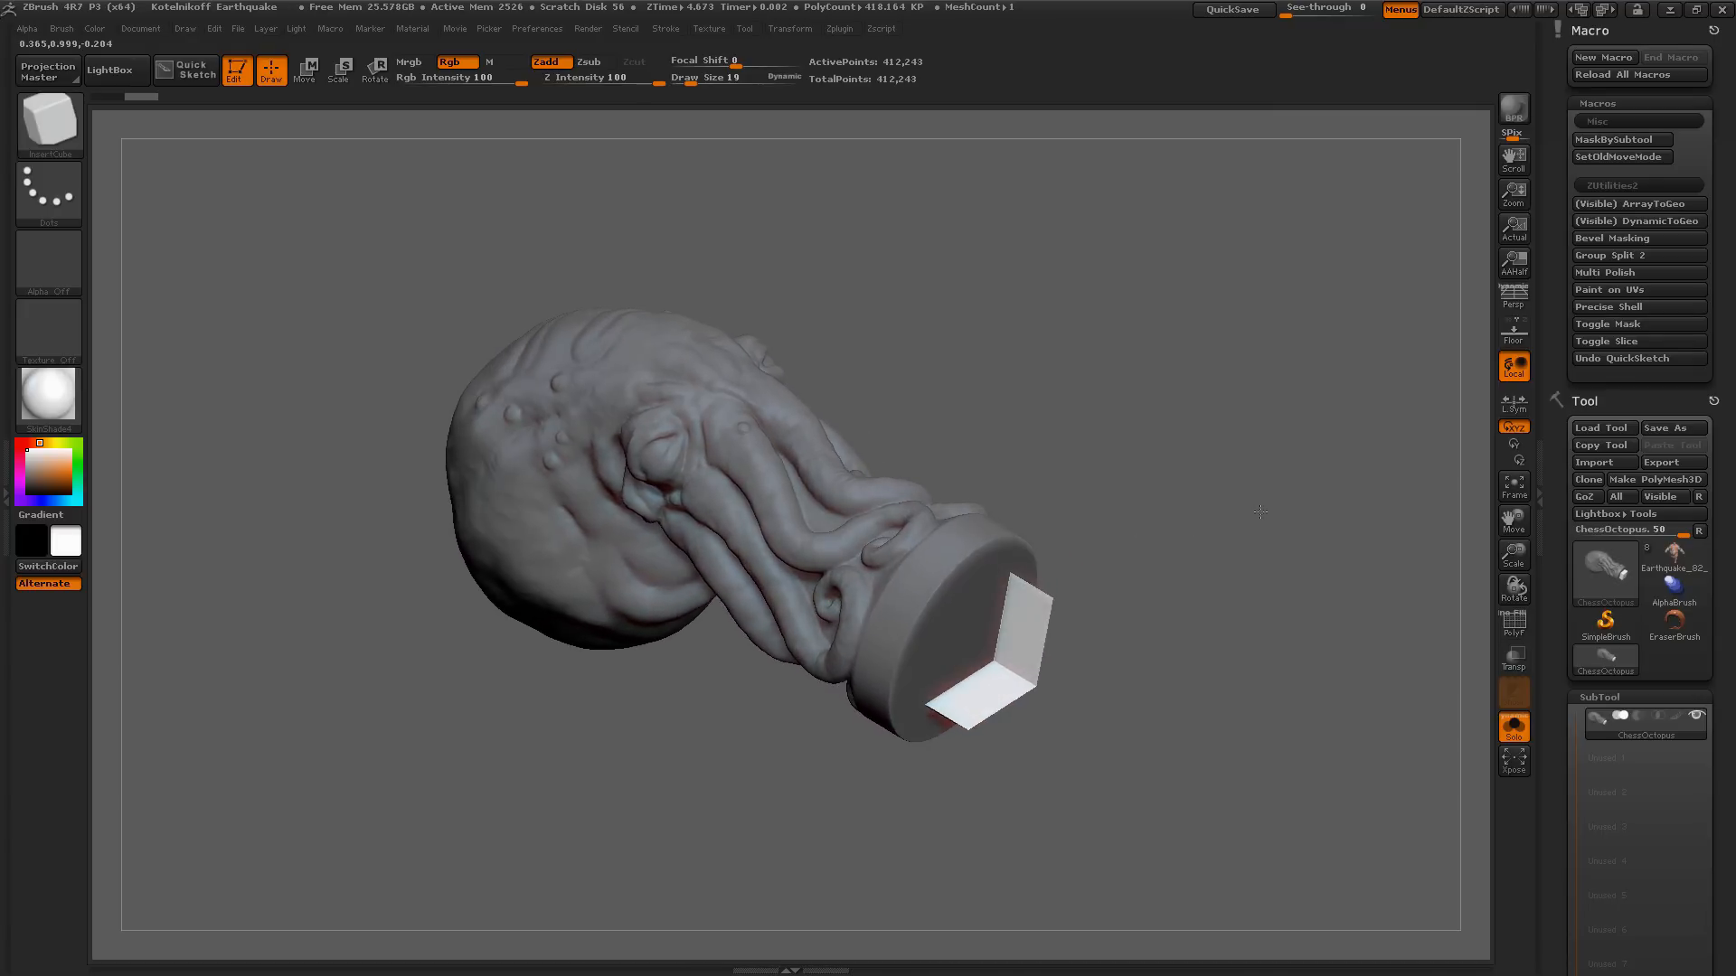
{"action": "left_click_drag", "start_coordinate": [1261, 511], "coordinate": [1266, 513]}
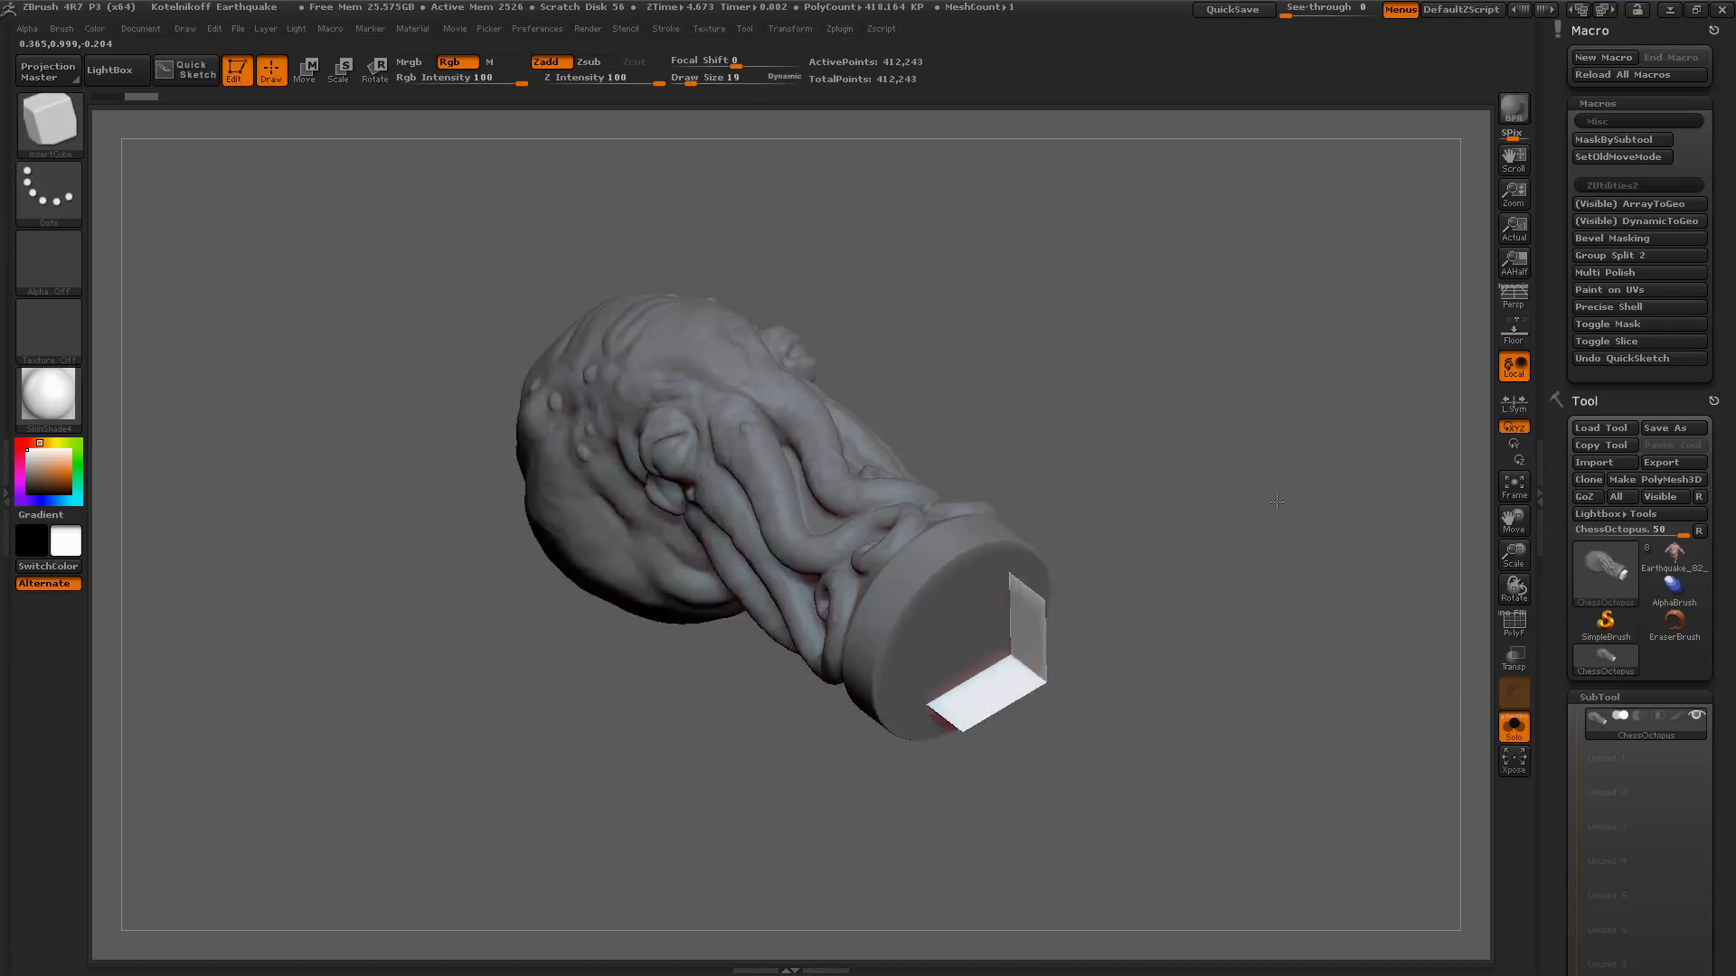
{"action": "left_click_drag", "start_coordinate": [1273, 501], "coordinate": [1272, 474]}
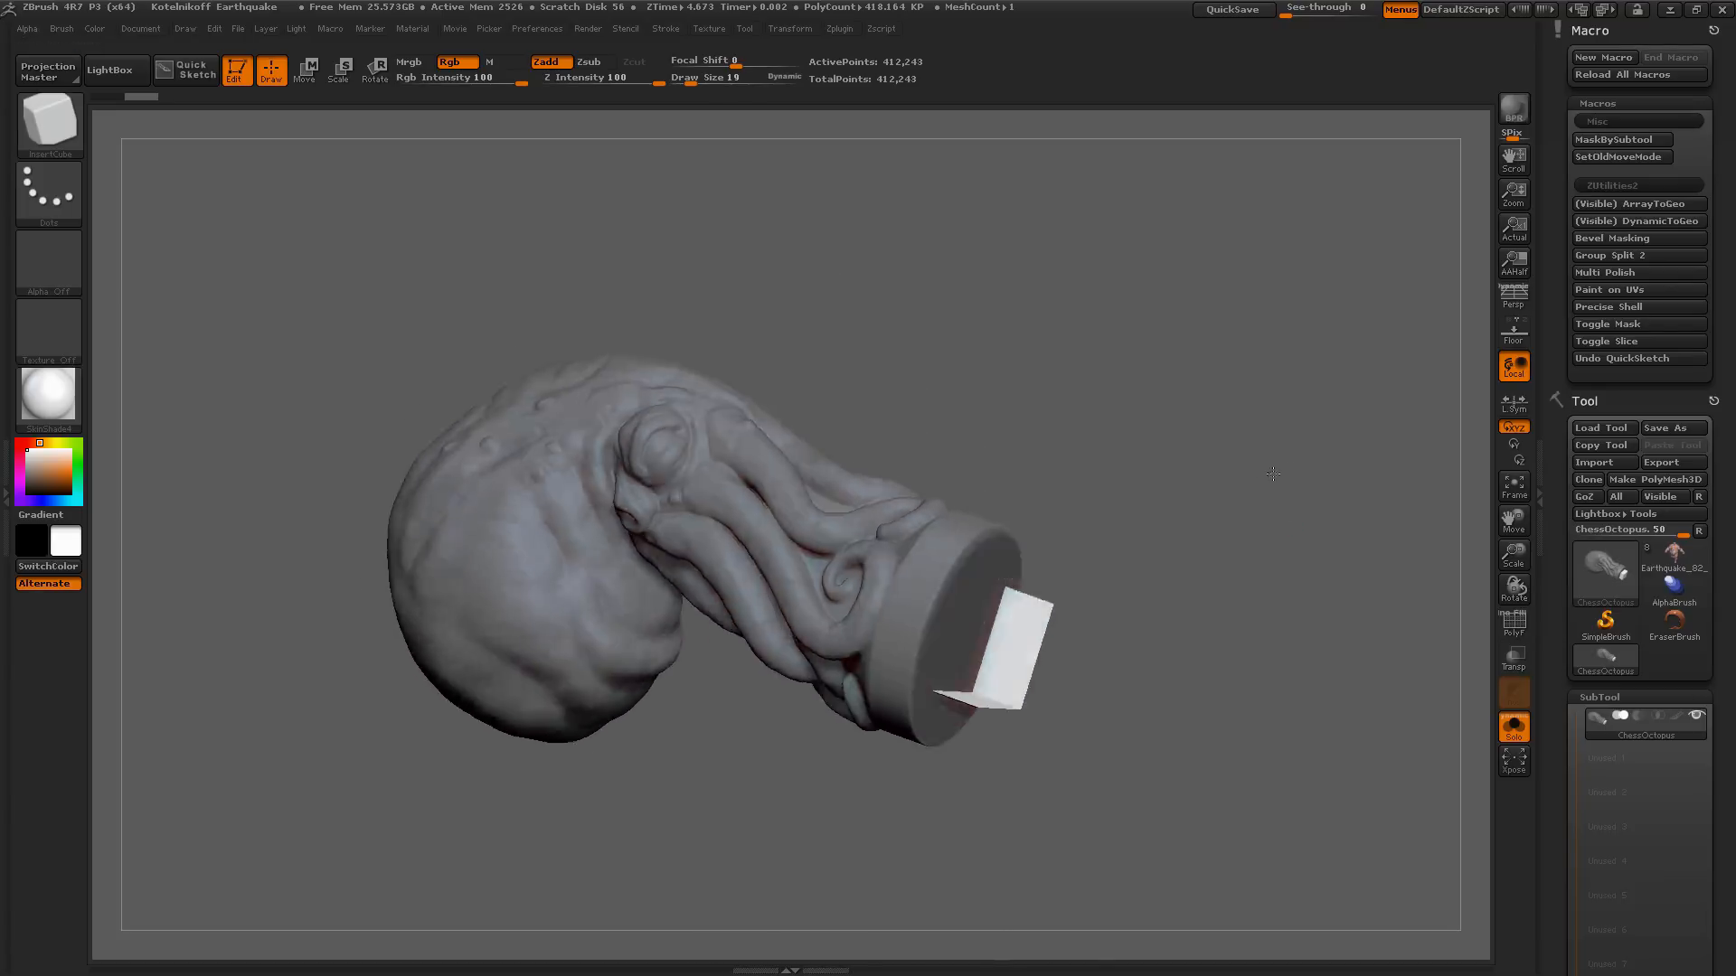
{"action": "mouse_move", "coordinate": [1640, 308]}
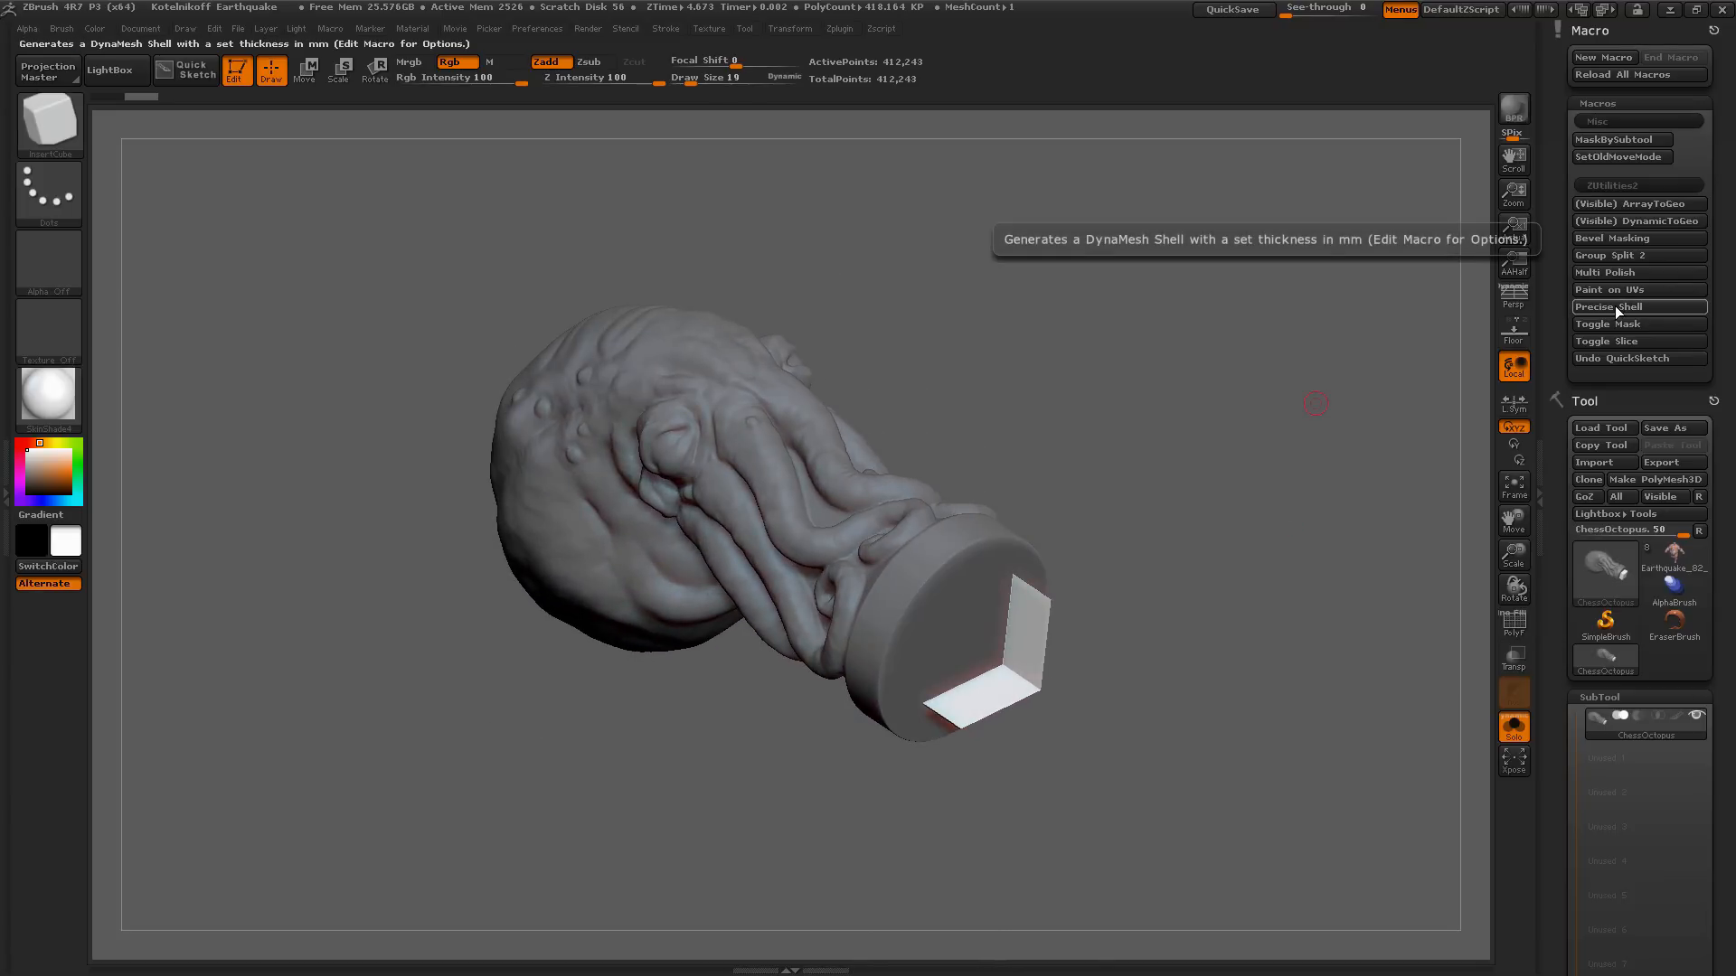
Step: Run the Precise Shell macro and confirm a 0.5 mm wall thickness on the octopus
{"action": "left_click", "coordinate": [1610, 308]}
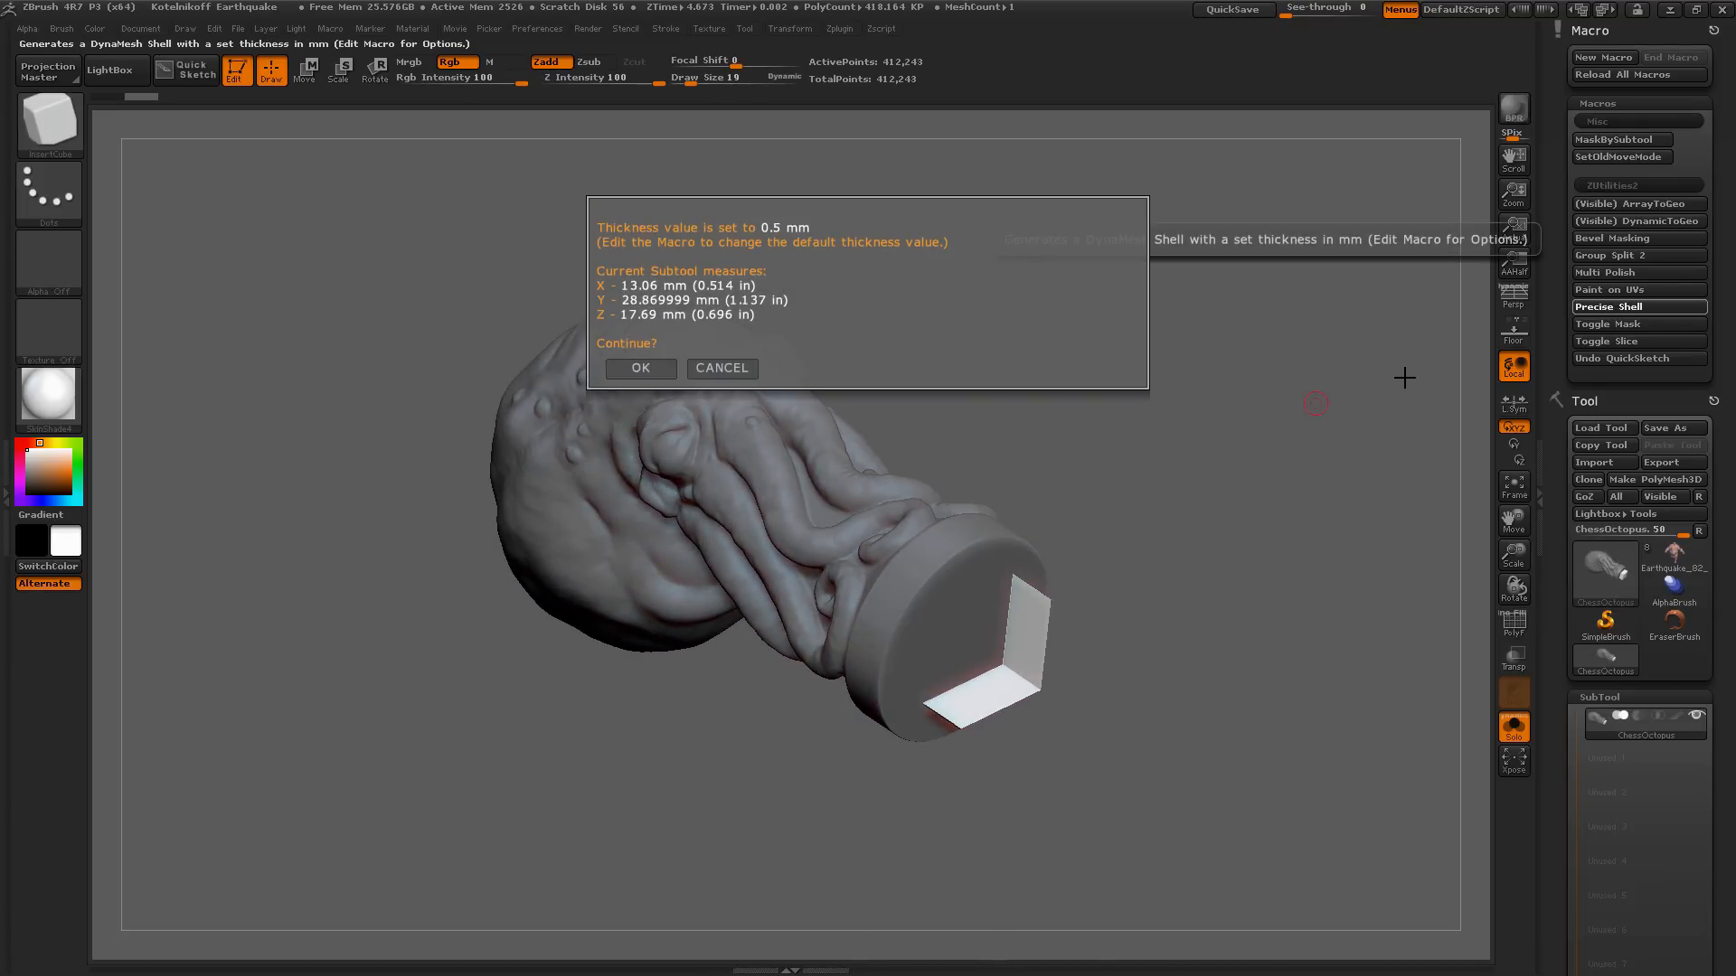
{"action": "mouse_move", "coordinate": [1009, 357]}
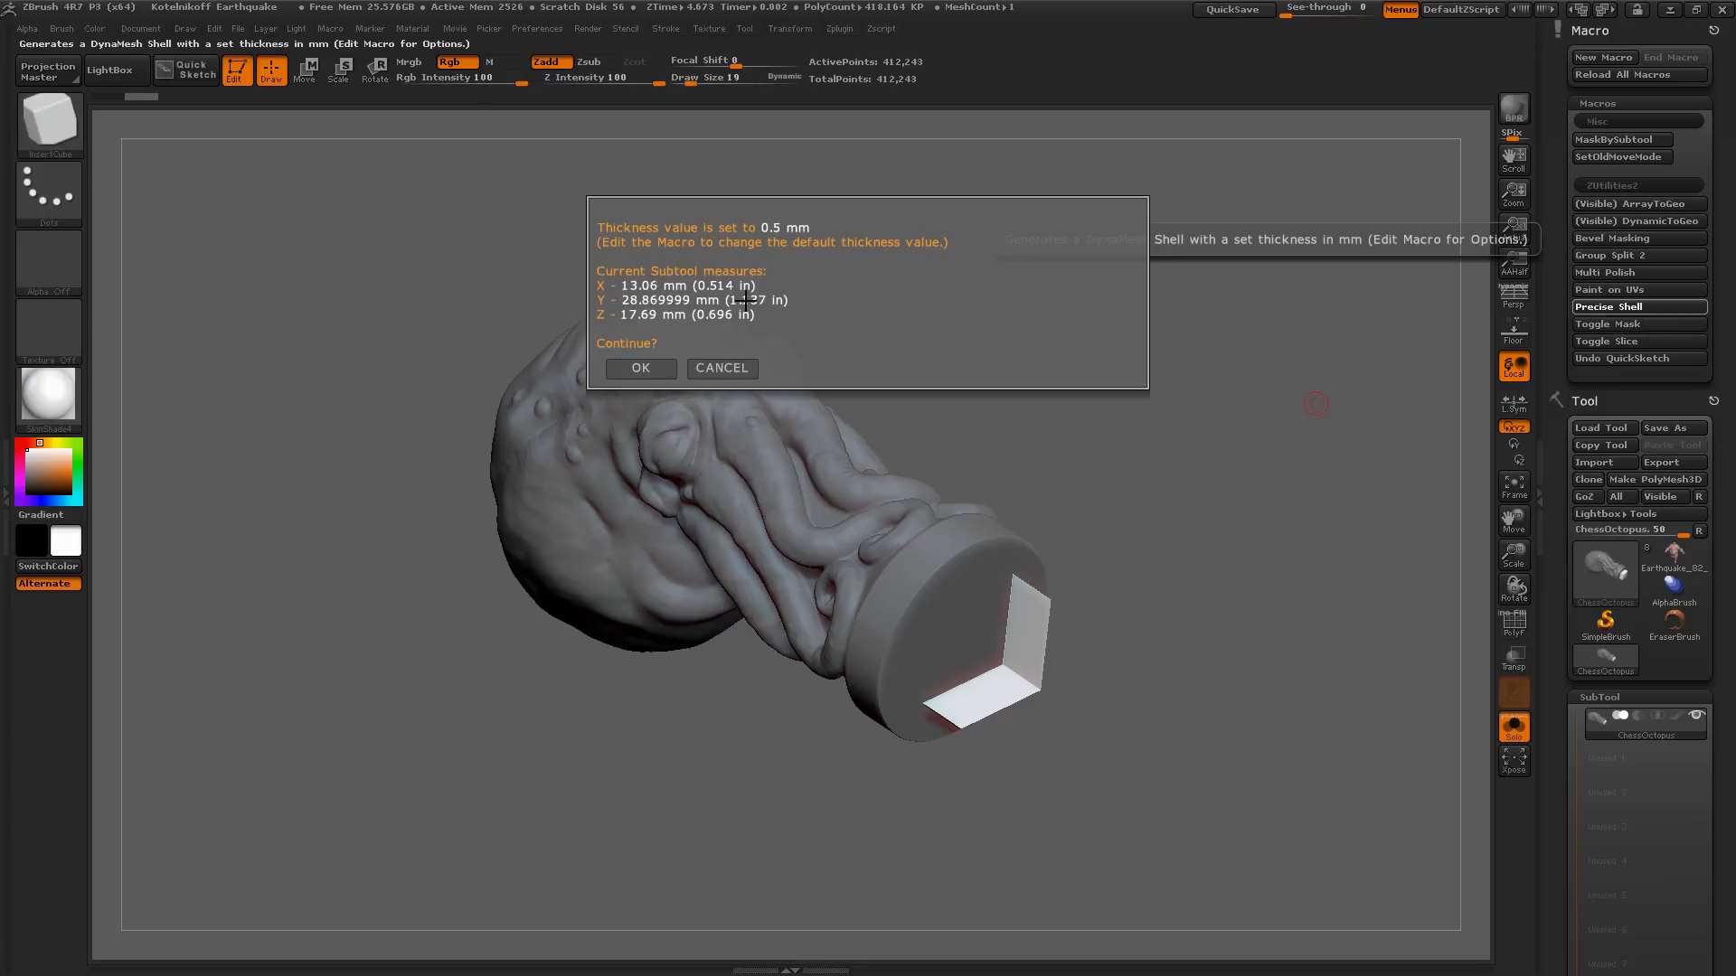
{"action": "mouse_move", "coordinate": [835, 235]}
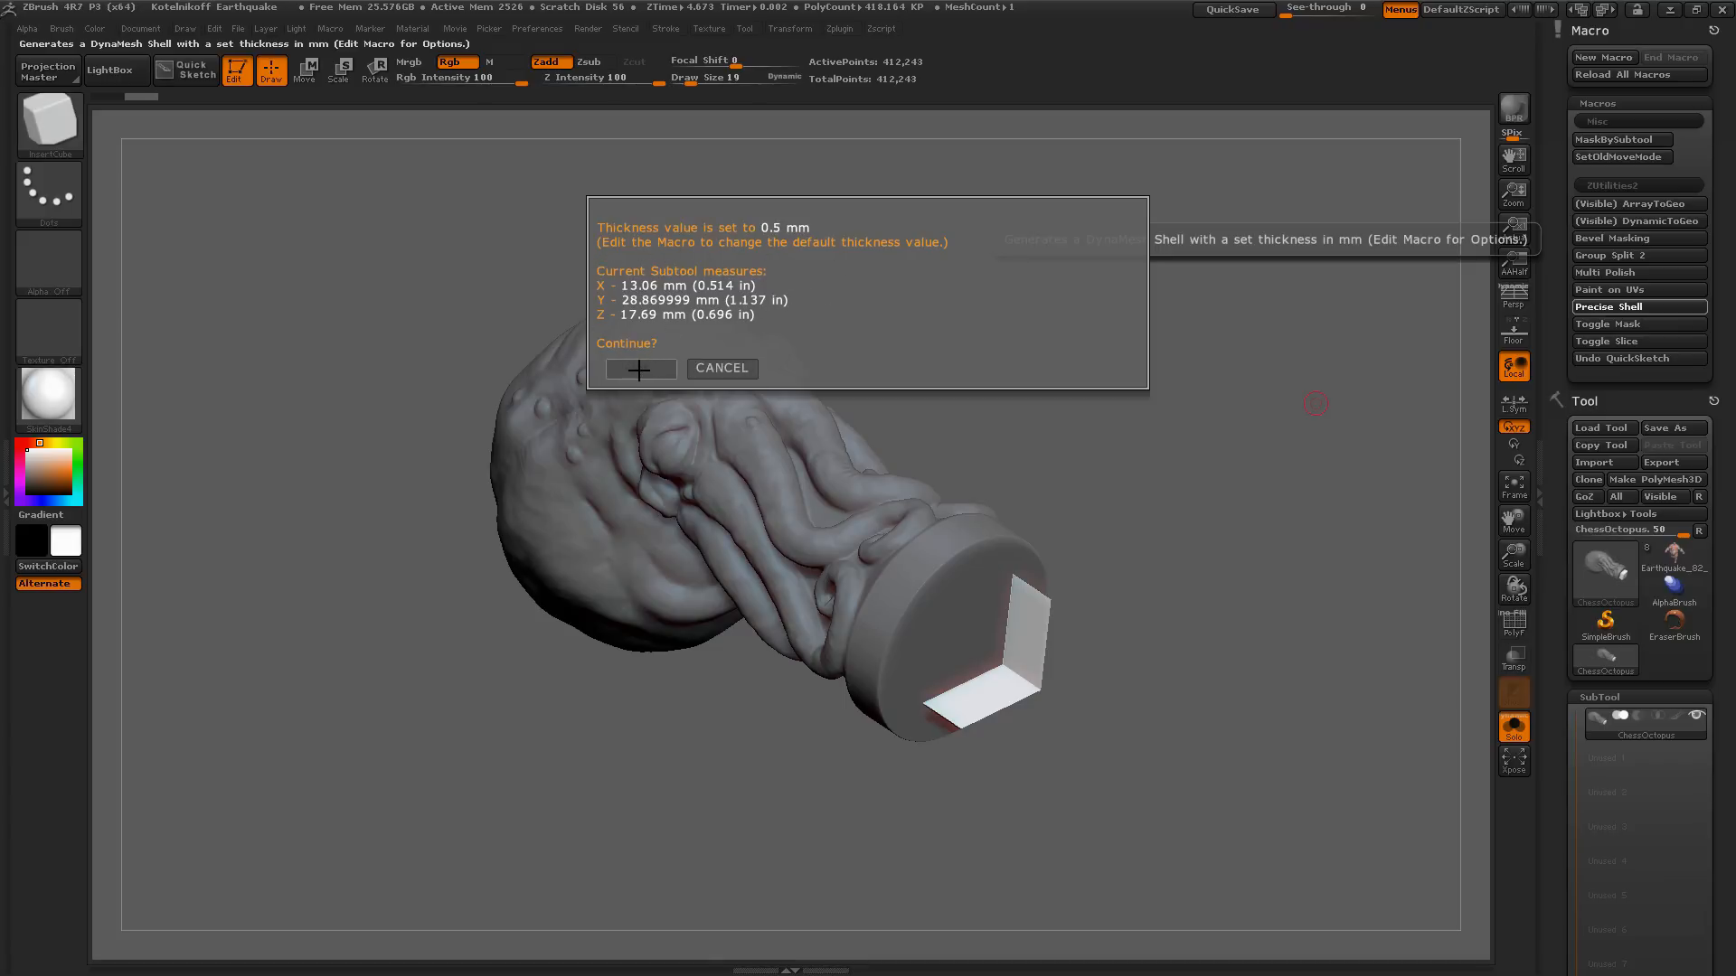
{"action": "left_click", "coordinate": [638, 367]}
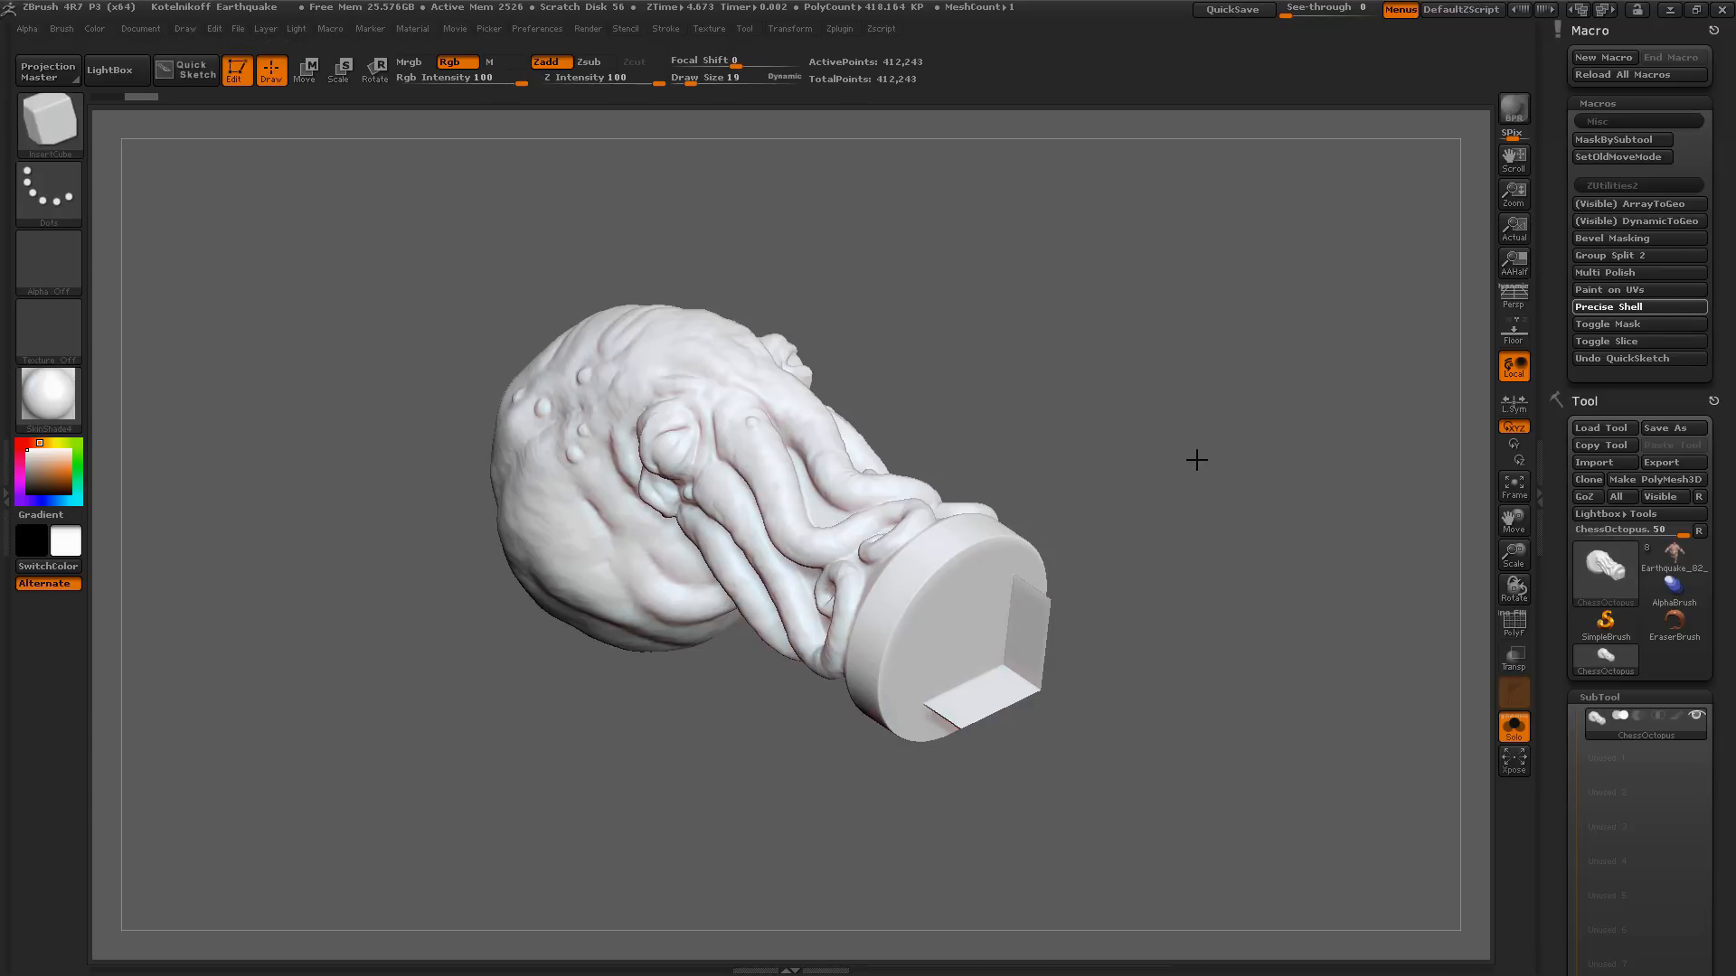
{"action": "mouse_move", "coordinate": [1204, 548]}
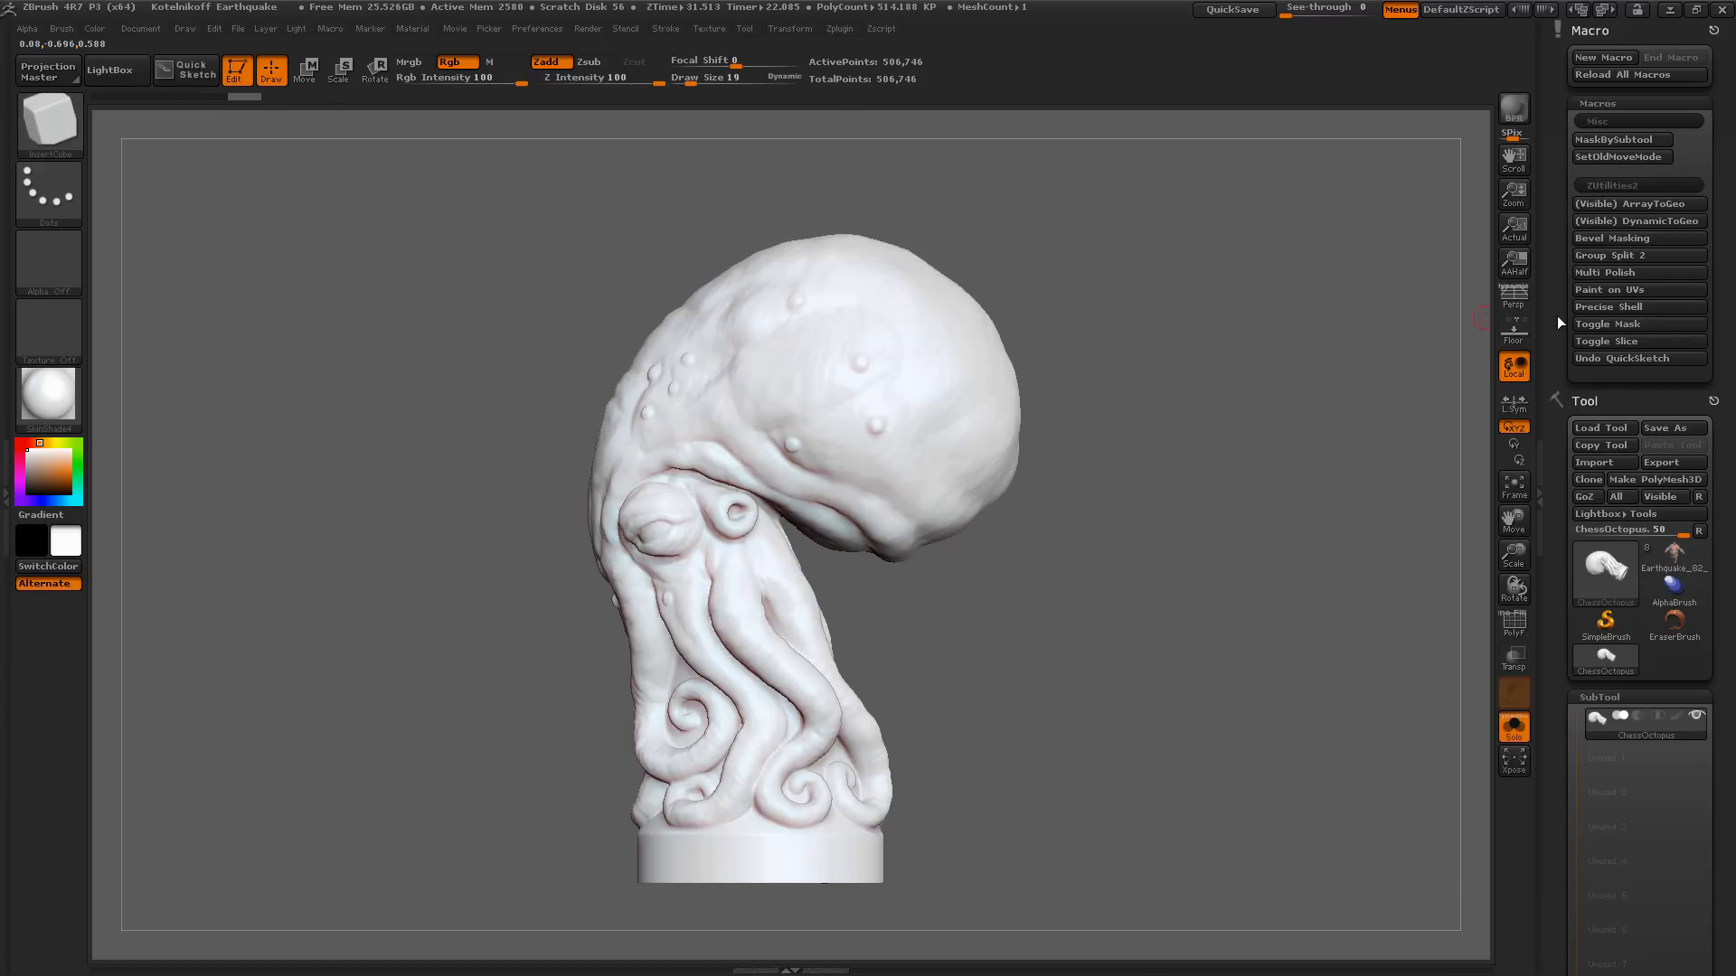
{"action": "mouse_move", "coordinate": [1636, 324]}
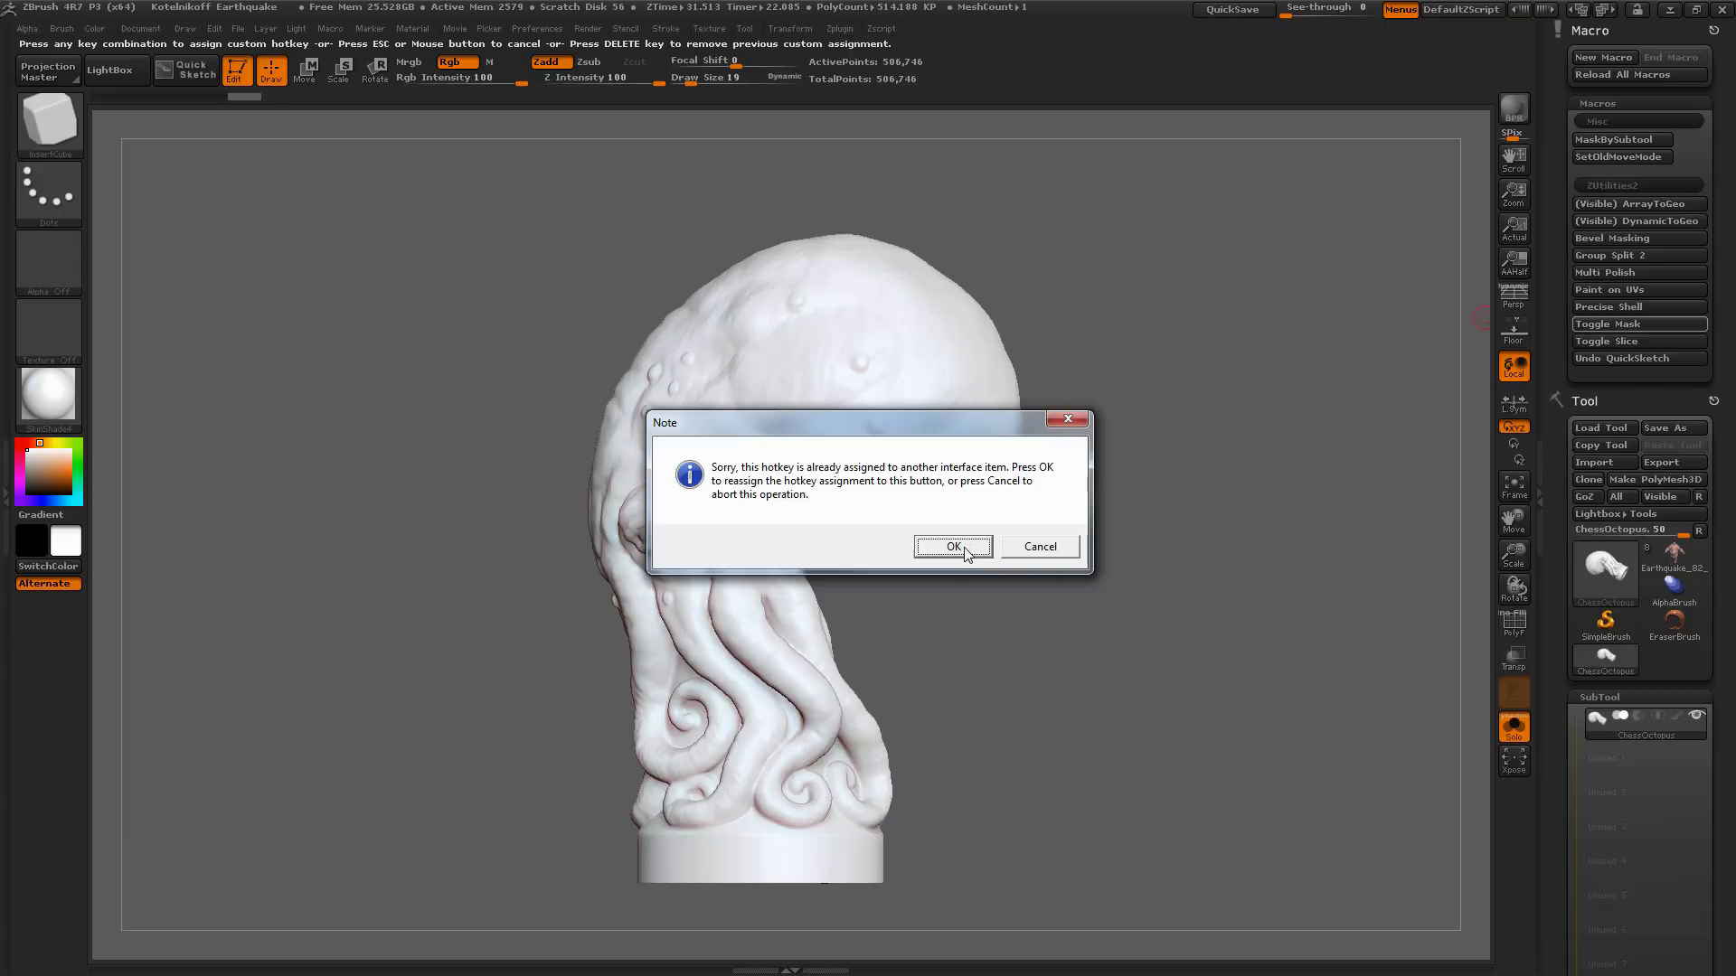
Step: Confirm reassigning the chosen hotkey to the Toggle Mask macro
{"action": "left_click", "coordinate": [953, 546]}
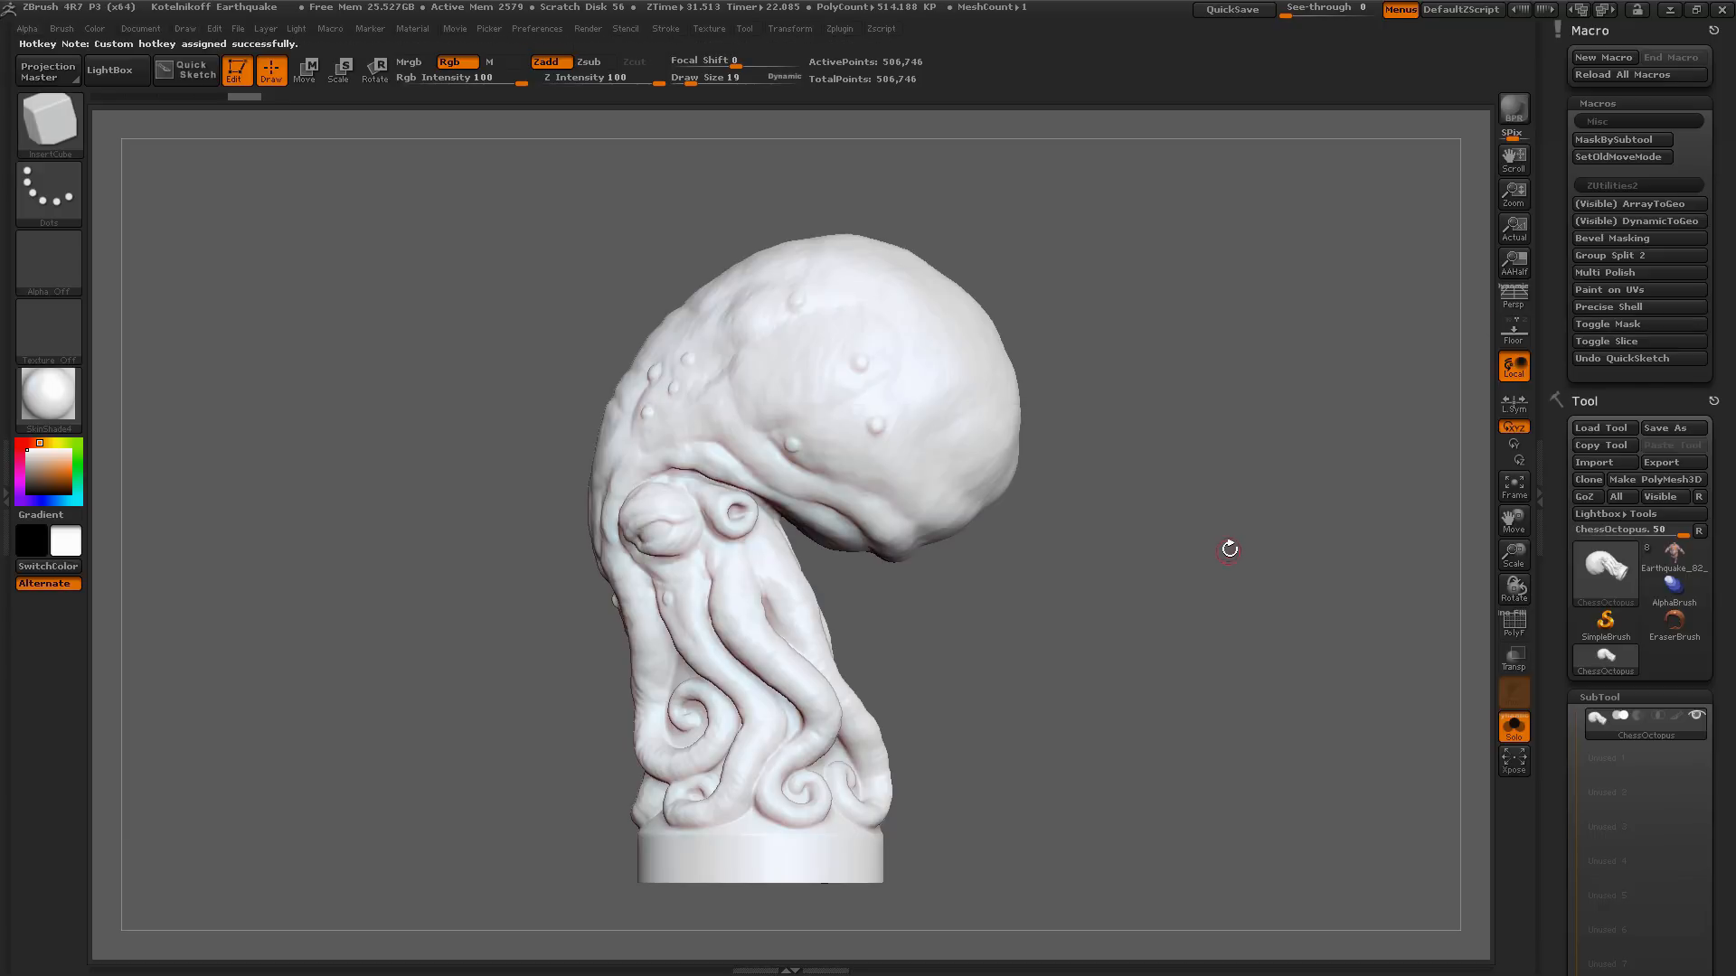
{"action": "mouse_move", "coordinate": [1622, 329]}
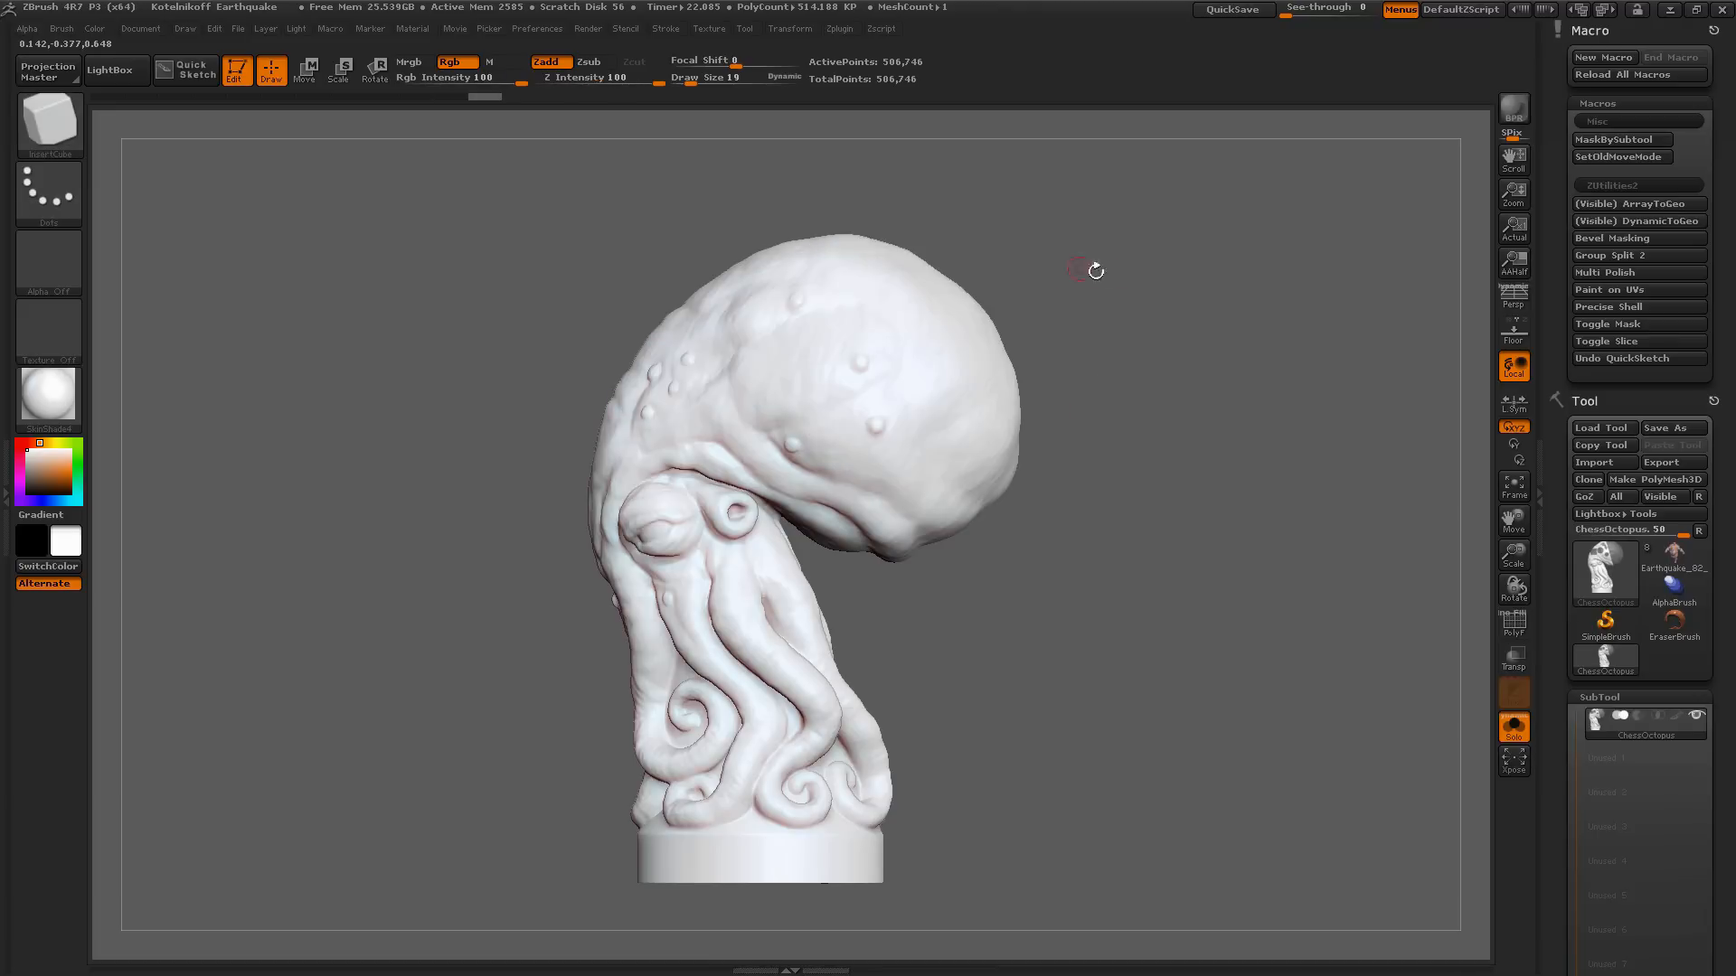
{"action": "mouse_move", "coordinate": [1623, 342]}
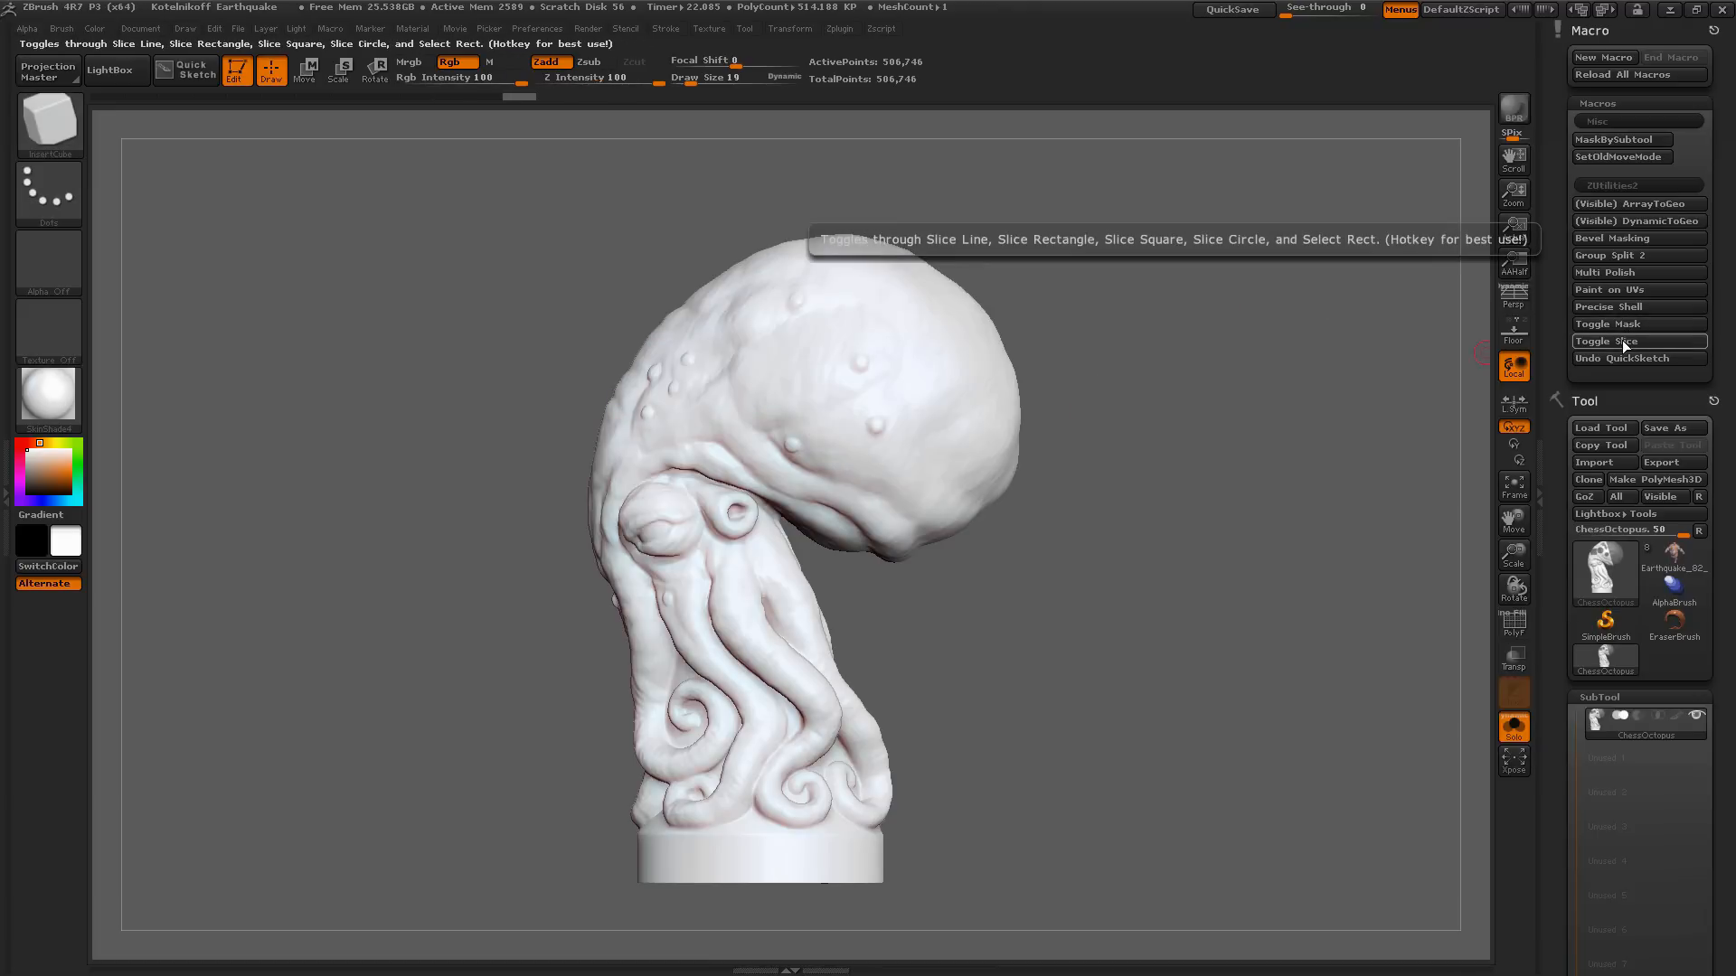
{"action": "mouse_move", "coordinate": [1619, 347]}
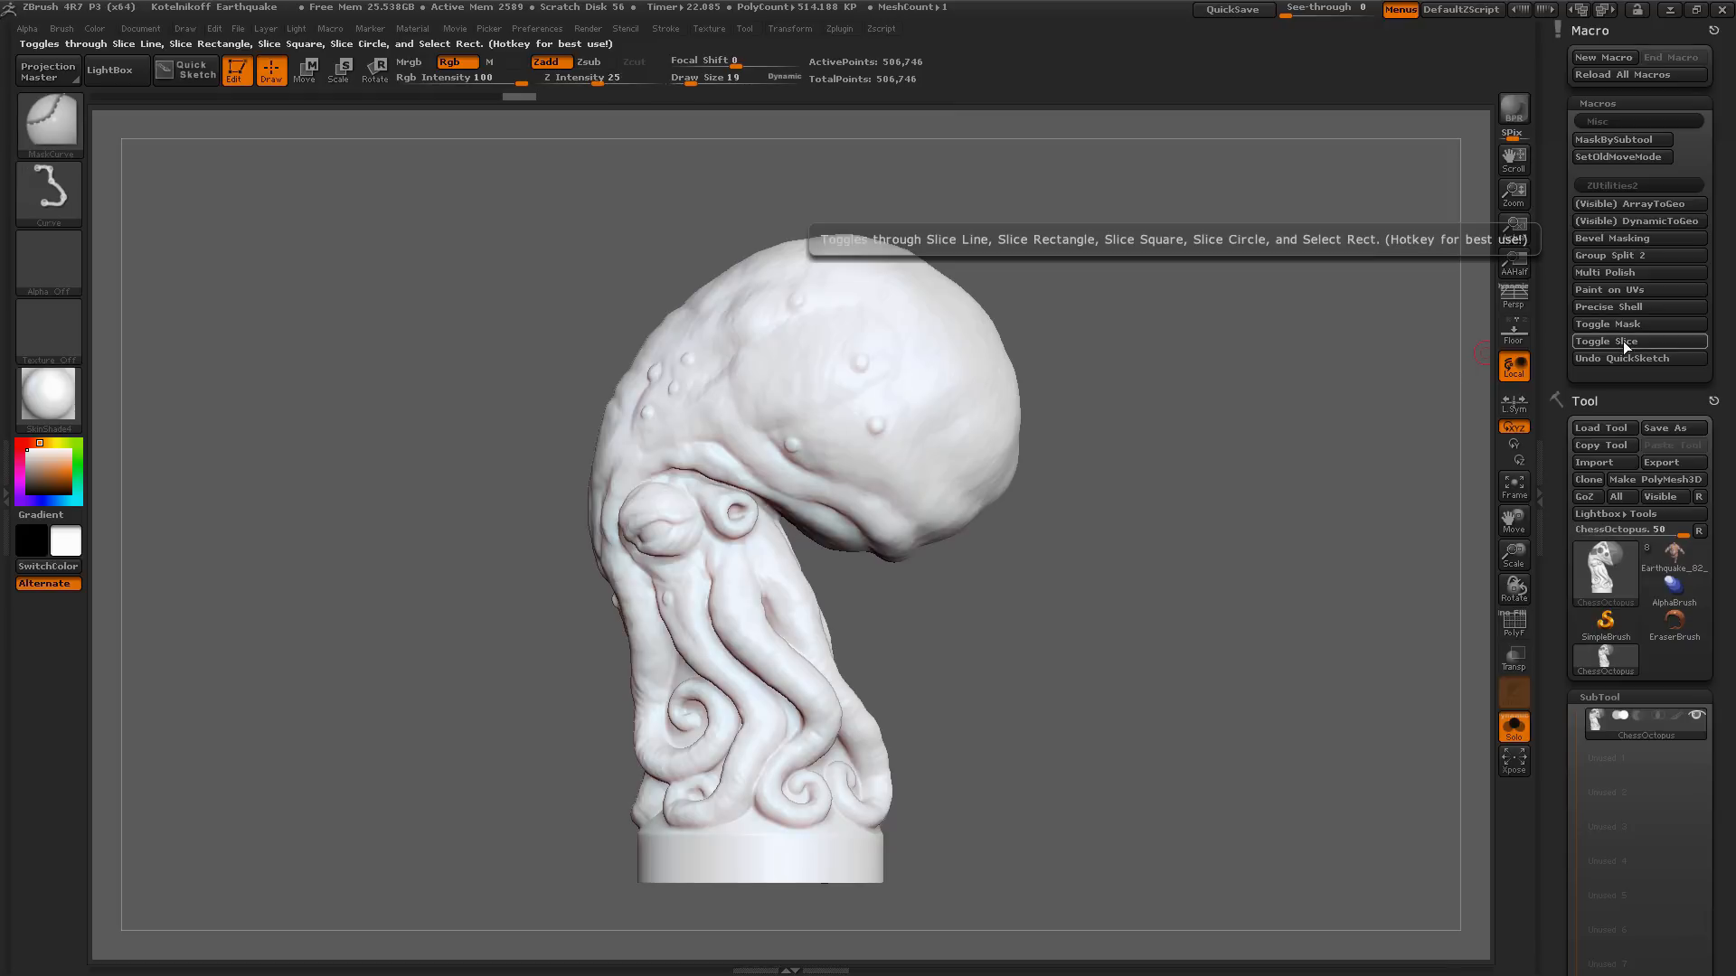
Step: Assign a hotkey to Toggle Slice, show polyframe, and slice a small head patch into new polygroups
{"action": "left_click", "coordinate": [1607, 342]}
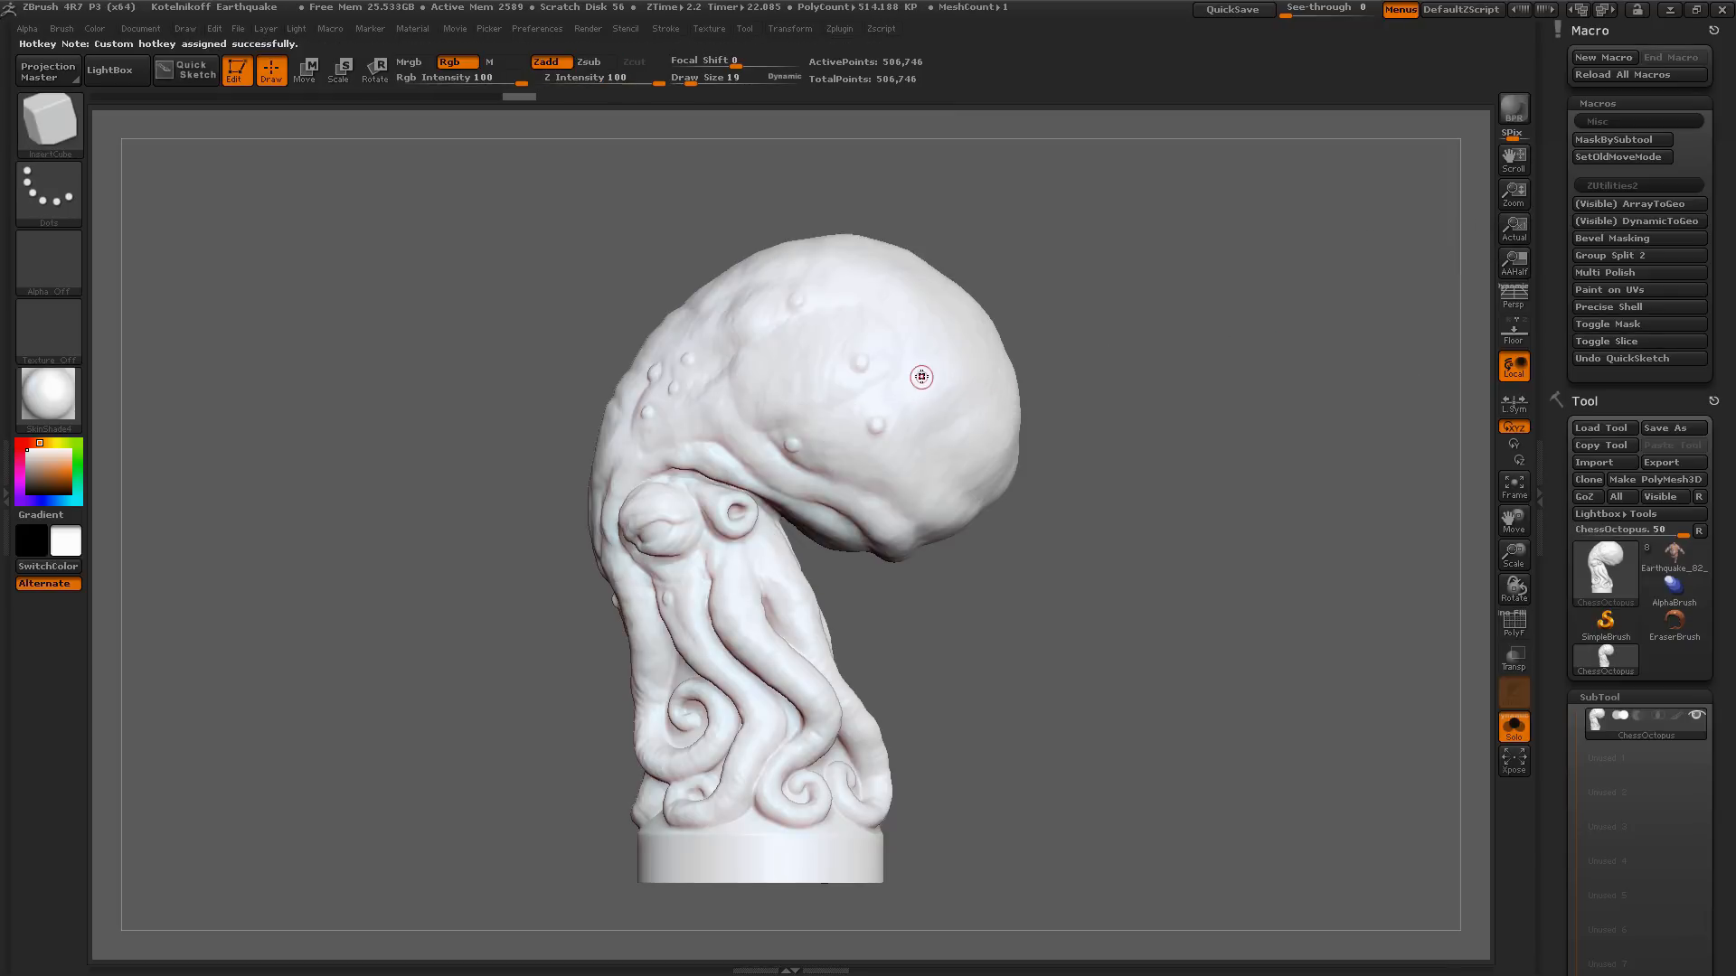
{"action": "left_click", "coordinate": [590, 61]}
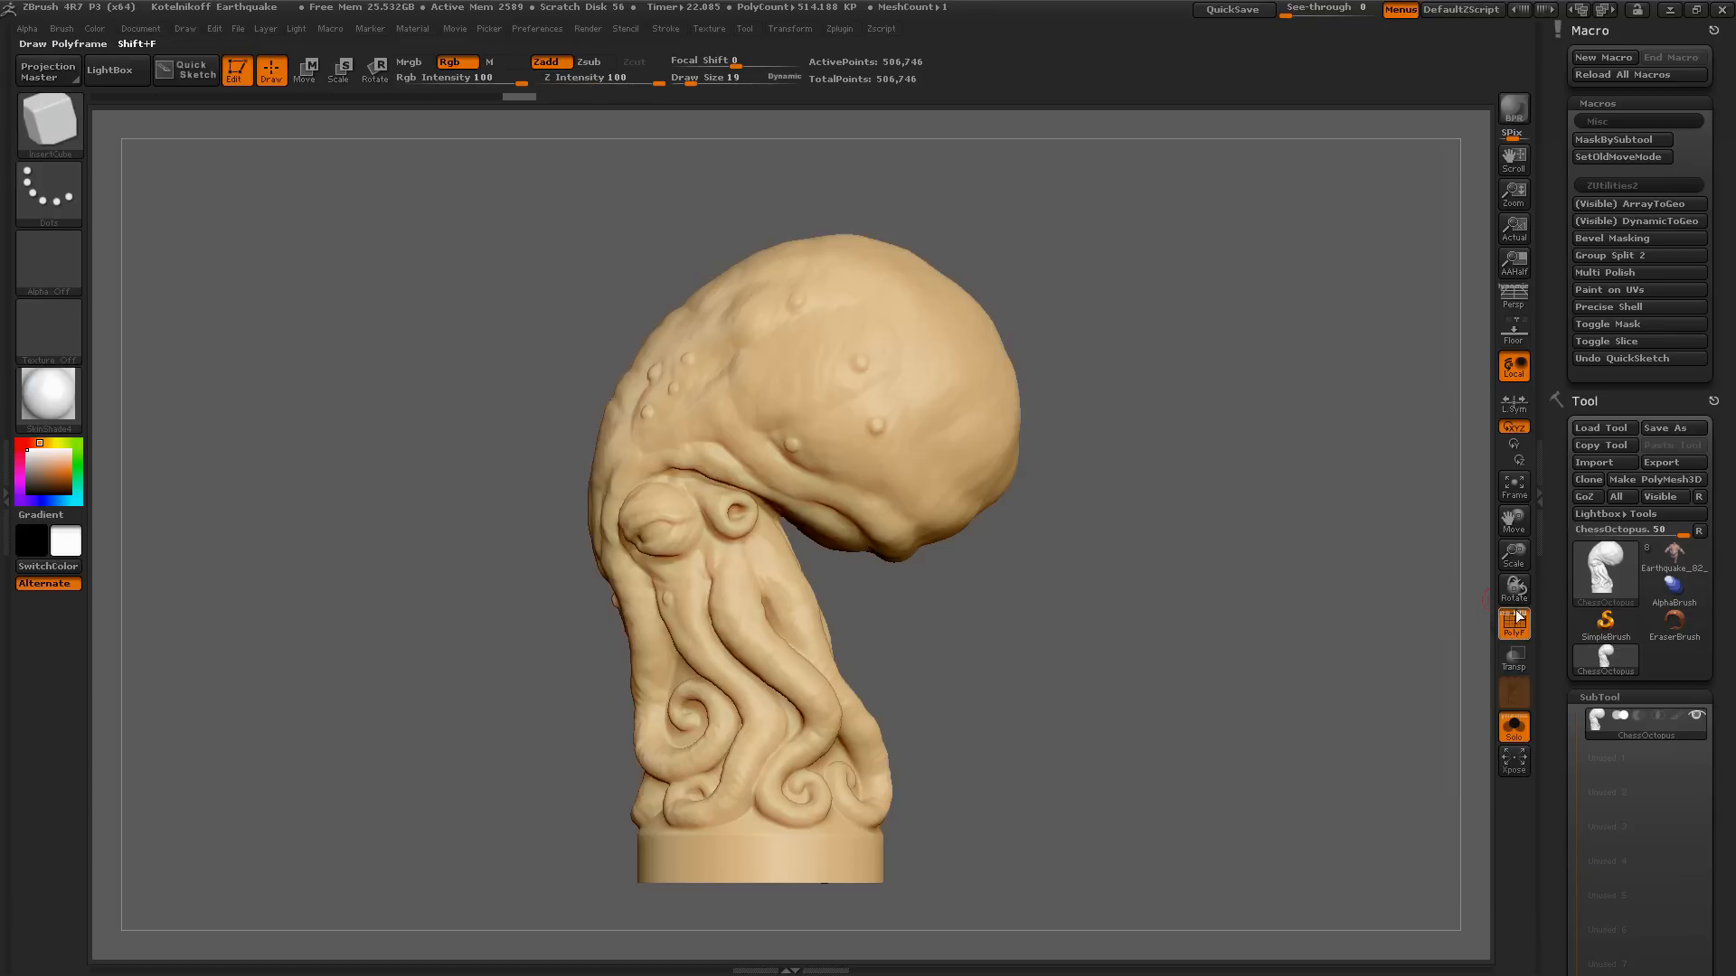
{"action": "mouse_move", "coordinate": [928, 374]}
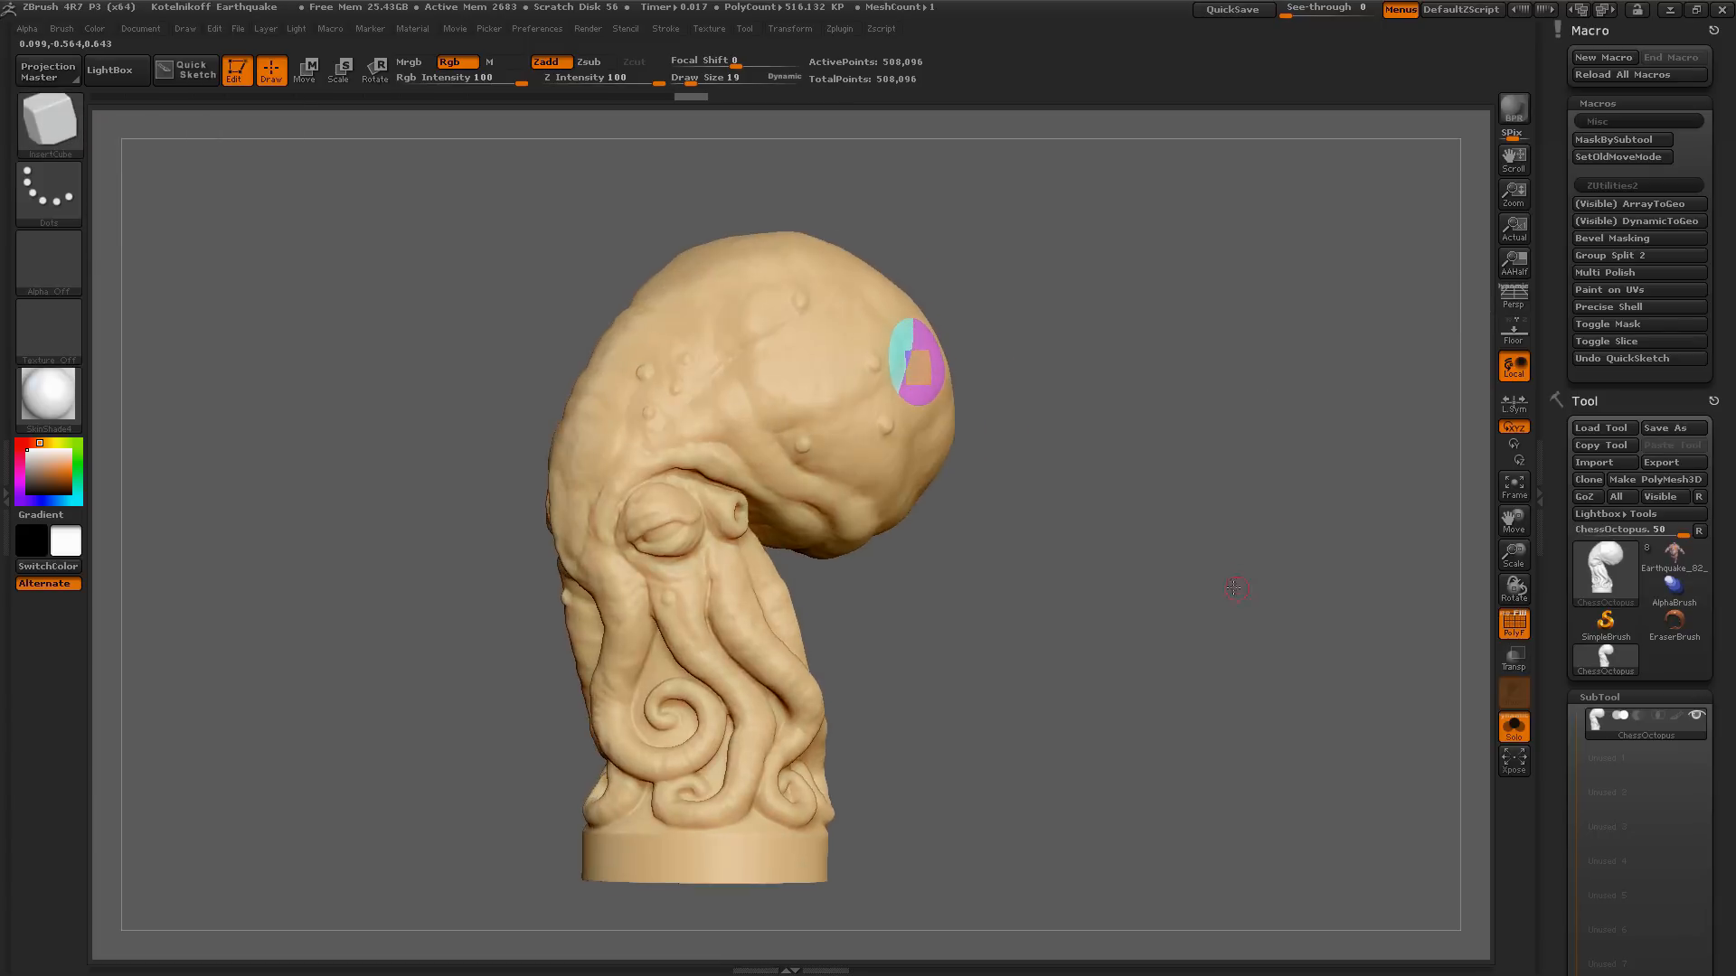
{"action": "left_click_drag", "start_coordinate": [1235, 588], "coordinate": [1246, 587]}
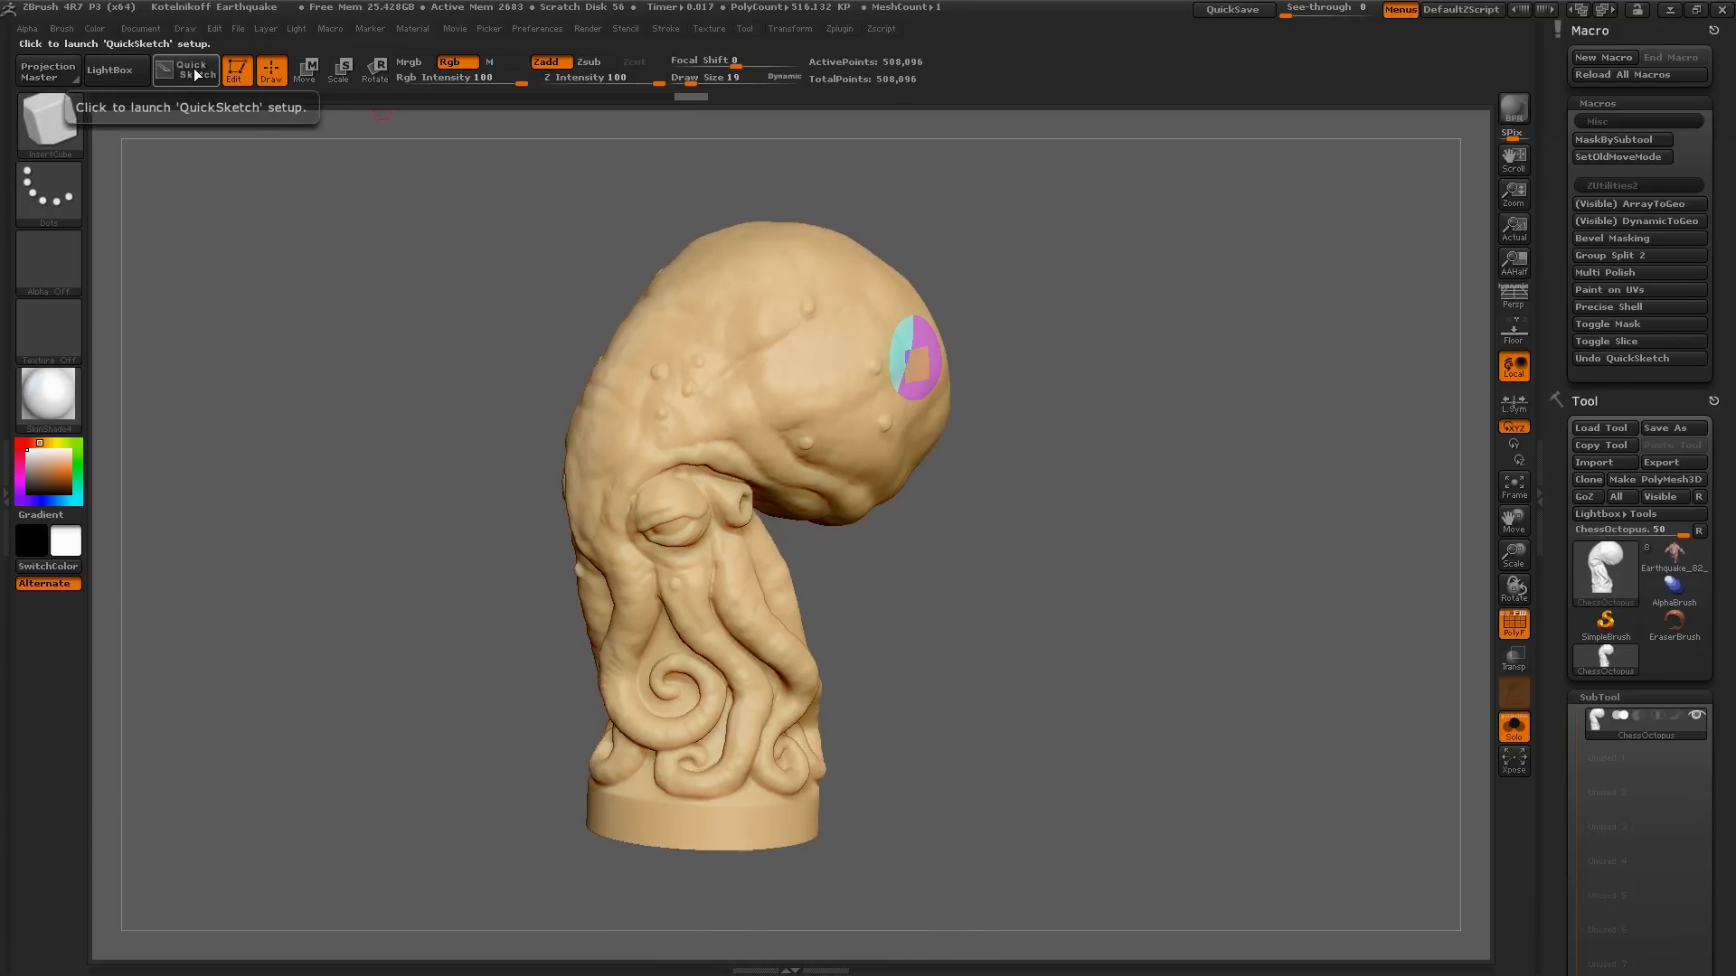
Step: Drop into Quick Sketch, then restore the octopus with Undo QuickSketch and inspect the sliced patch
{"action": "left_click", "coordinate": [184, 70]}
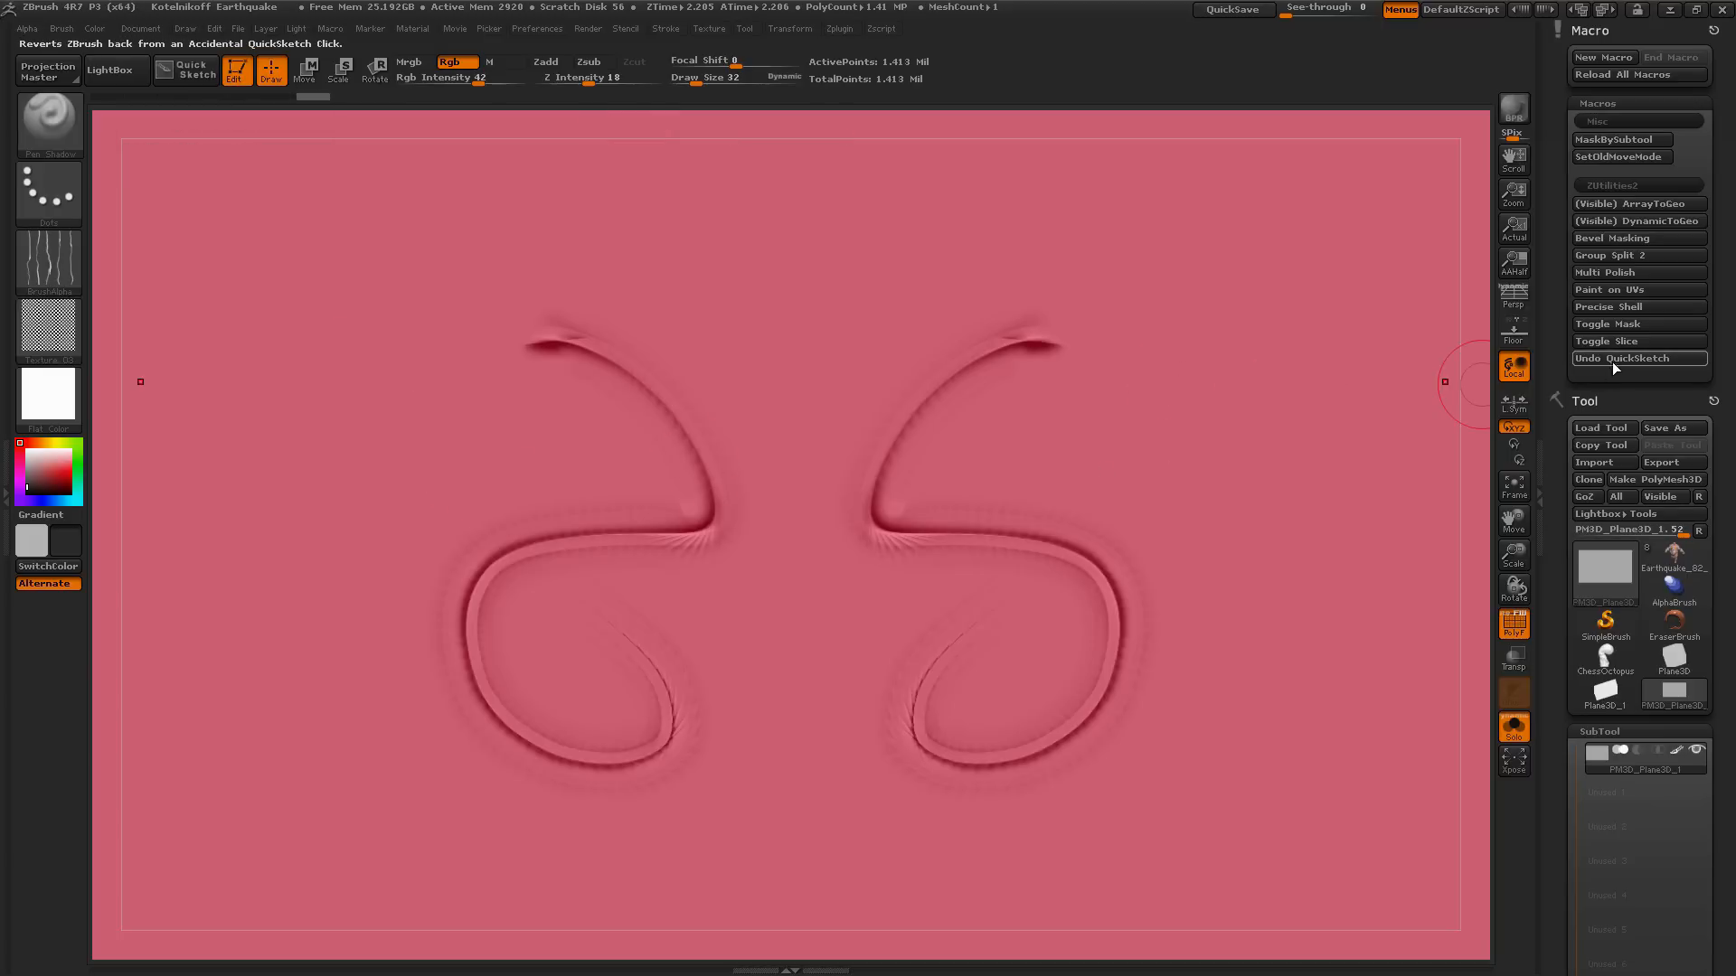
{"action": "mouse_move", "coordinate": [1146, 398]}
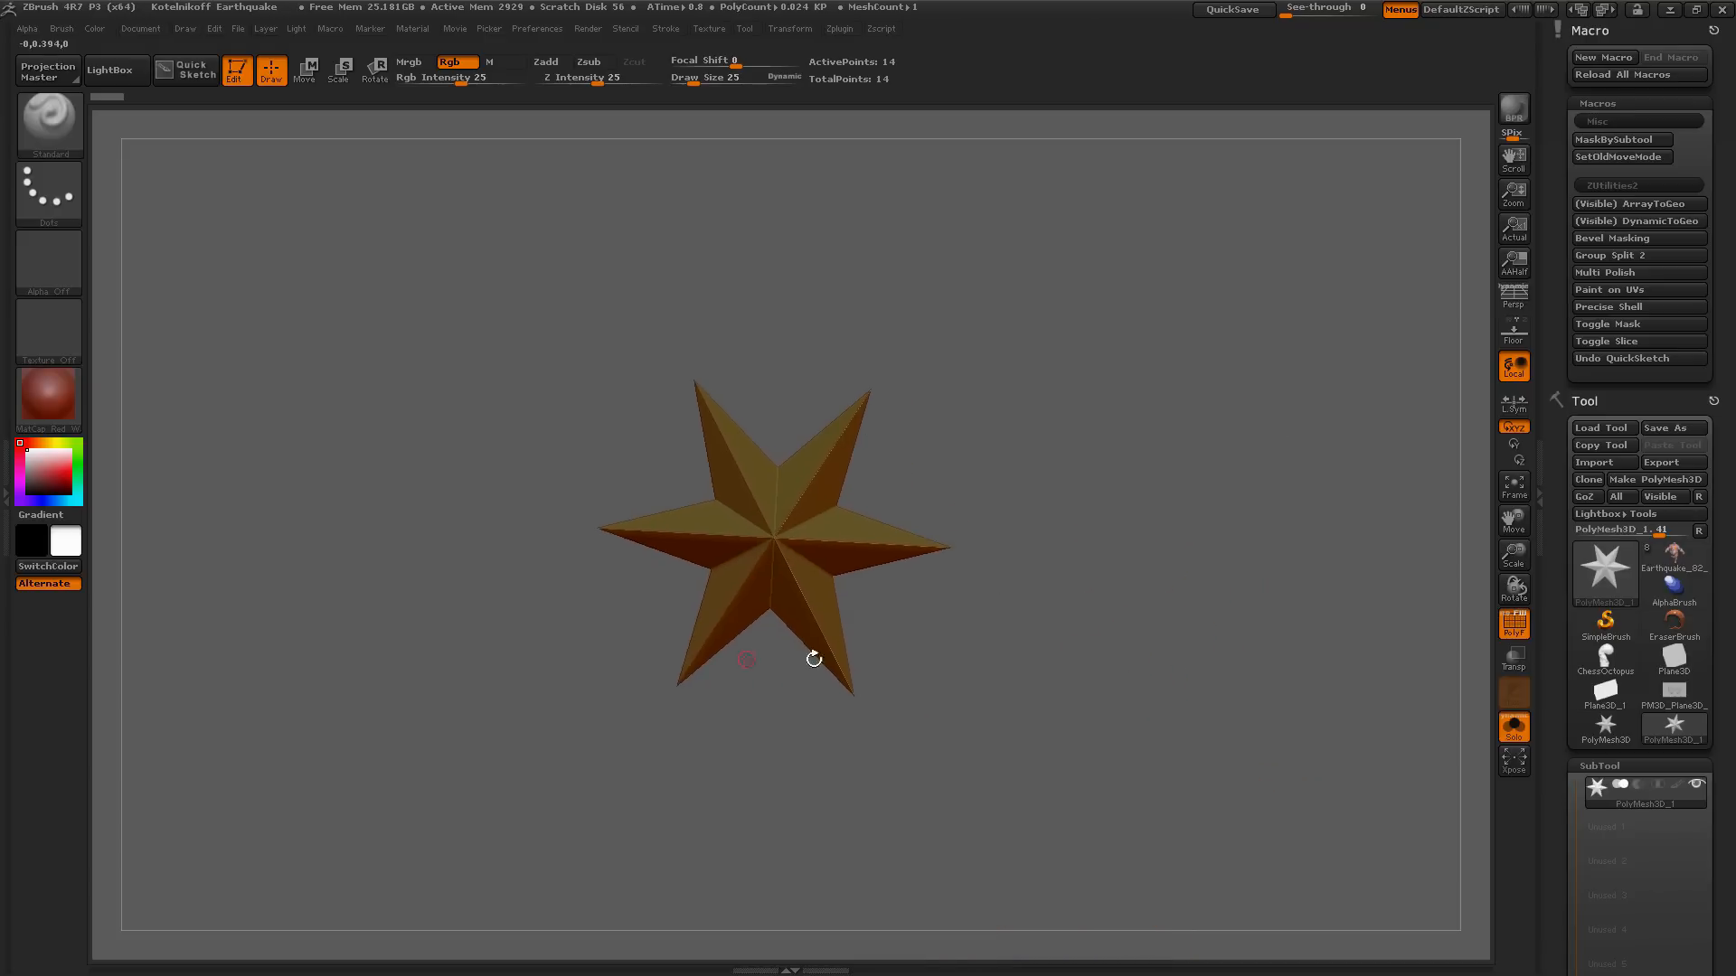
{"action": "left_click", "coordinate": [1604, 660]}
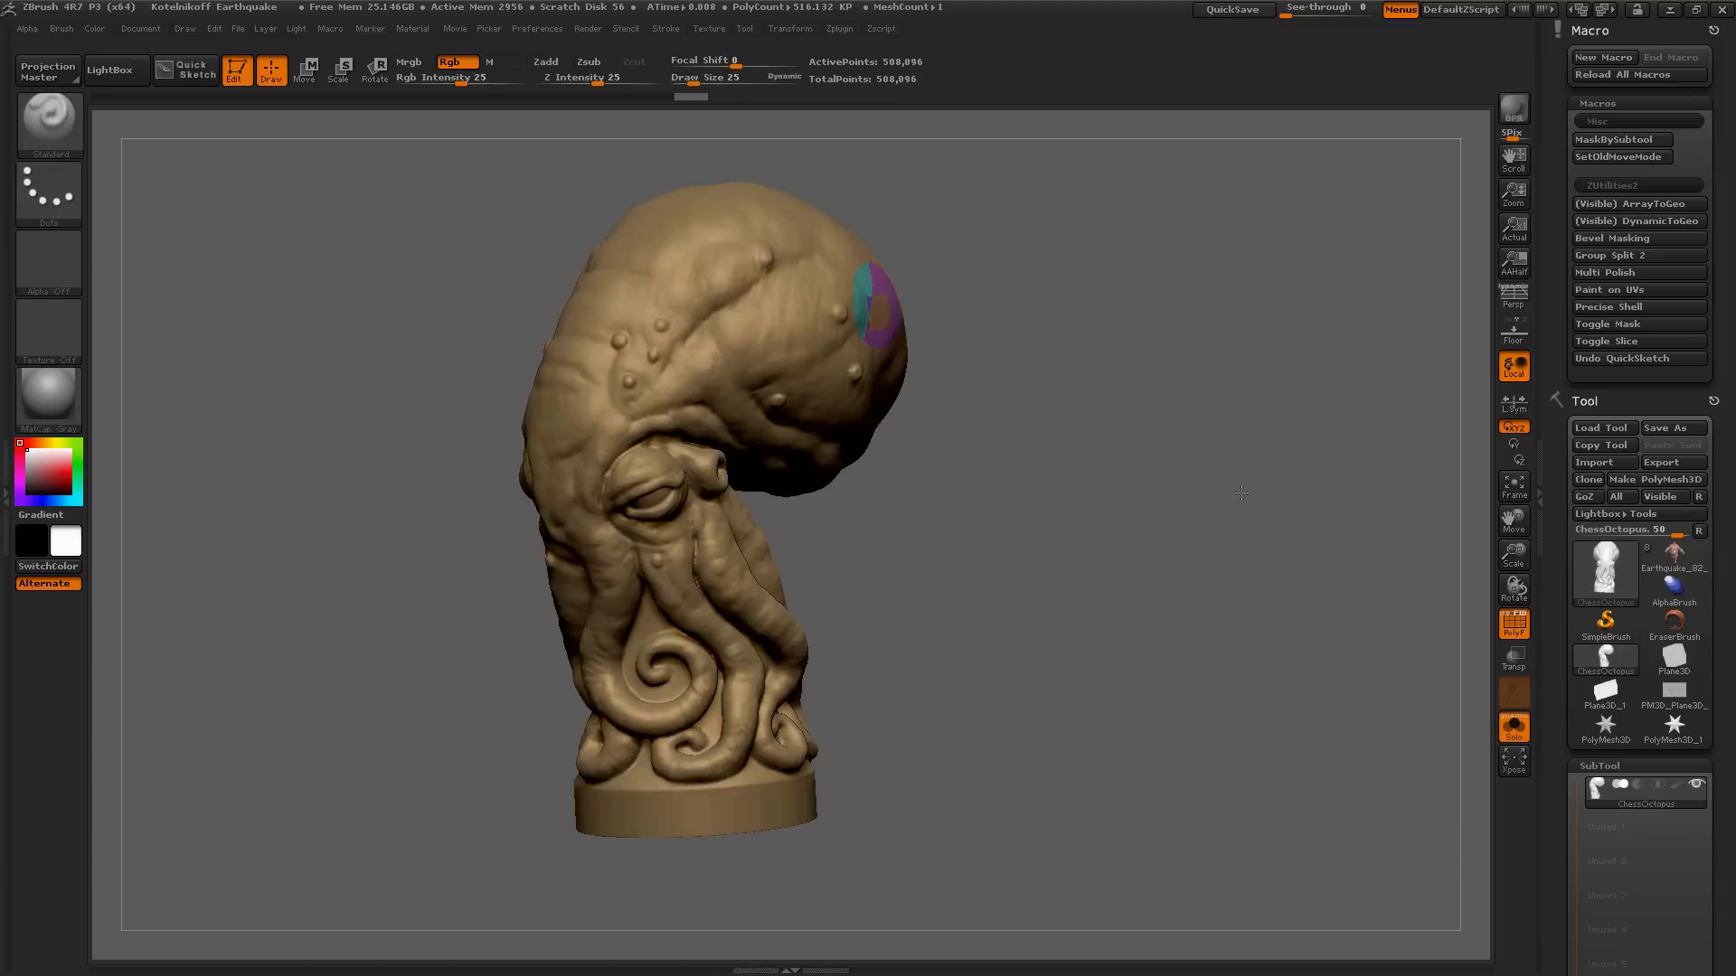
{"action": "left_click_drag", "start_coordinate": [1241, 494], "coordinate": [1159, 431]}
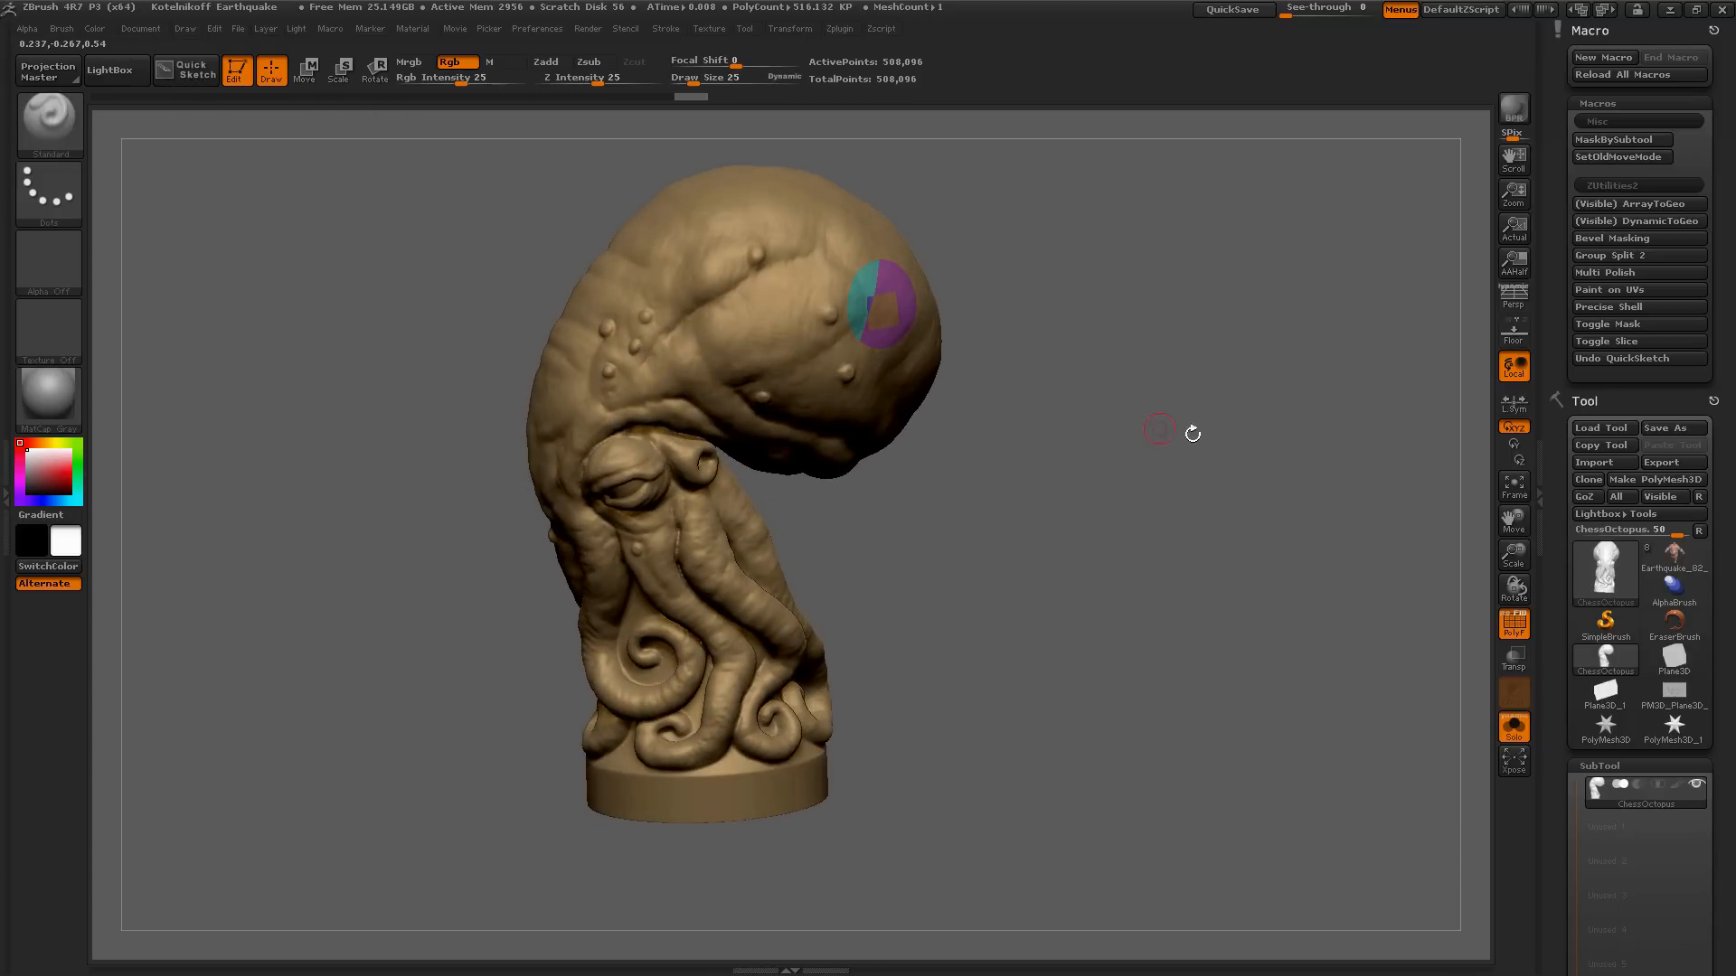
{"action": "left_click_drag", "start_coordinate": [1159, 432], "coordinate": [1185, 476]}
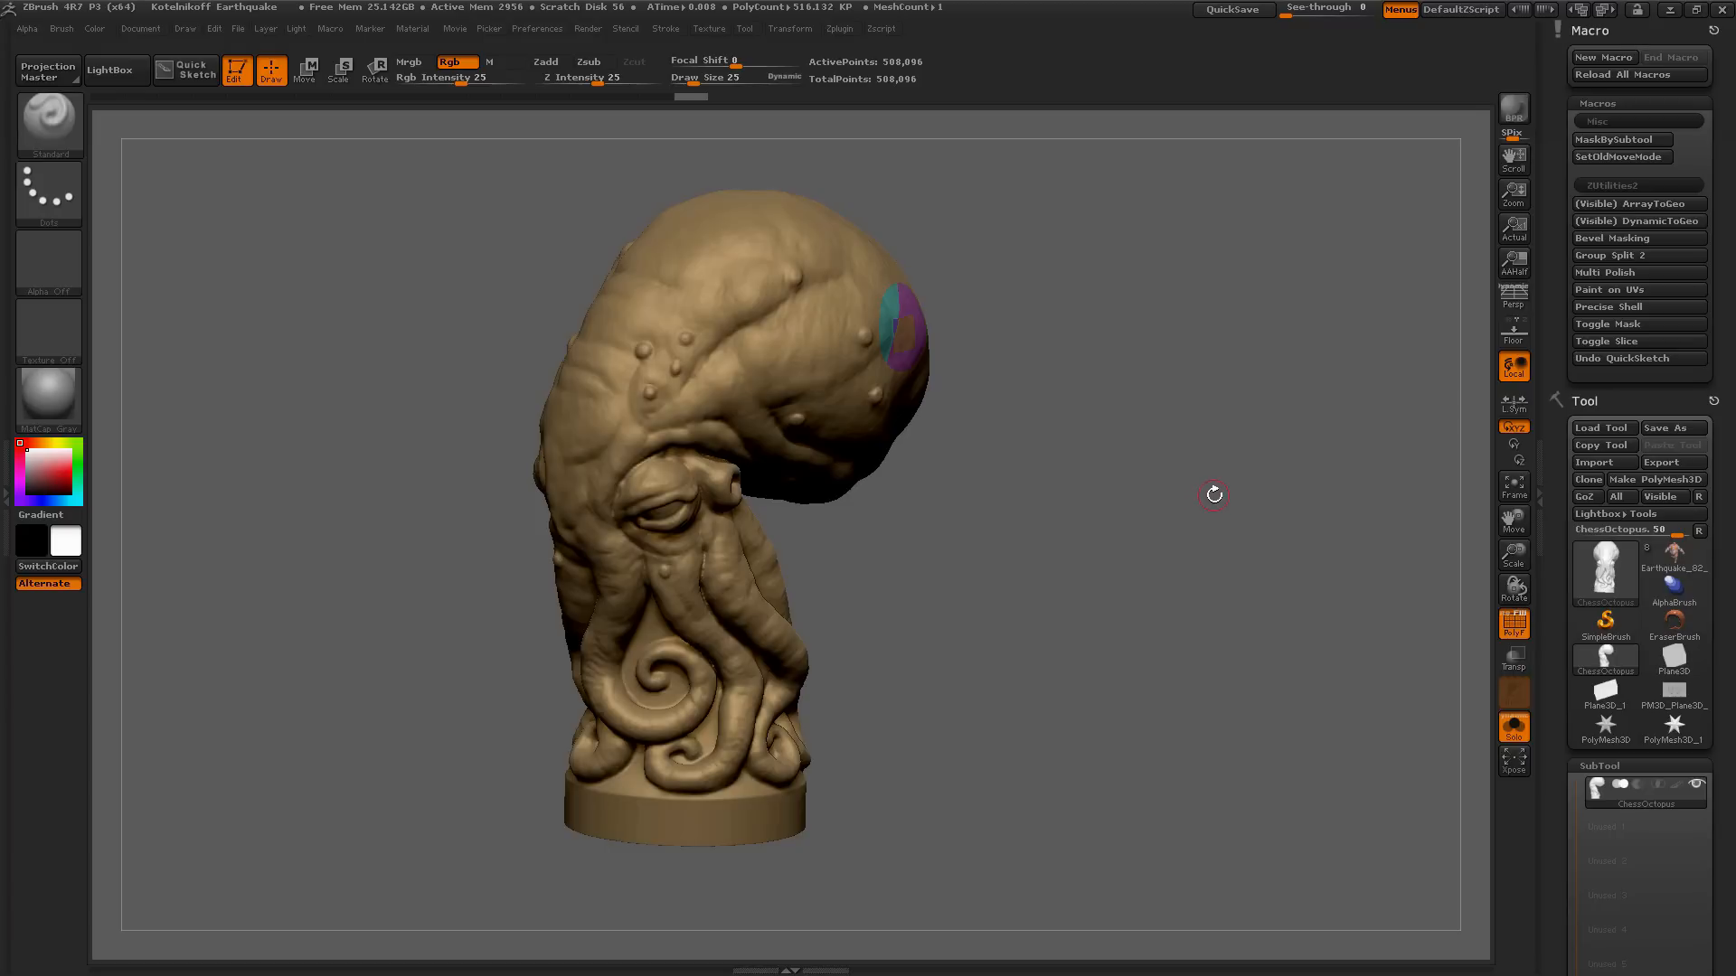
{"action": "mouse_move", "coordinate": [1242, 485]}
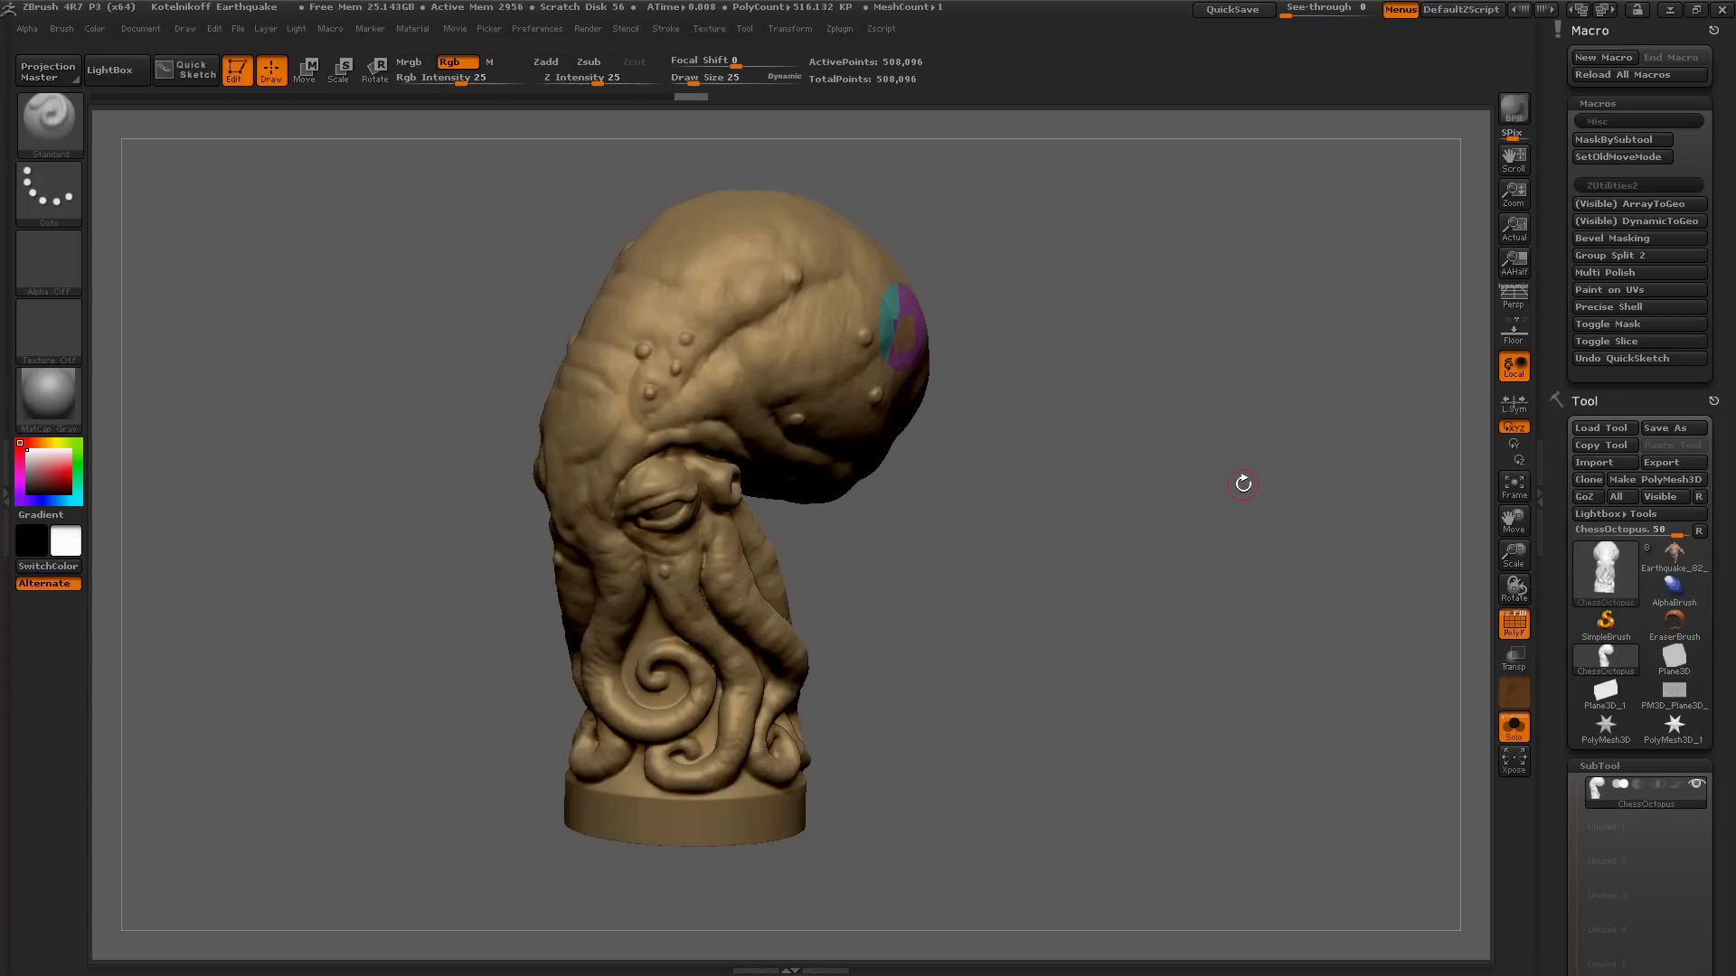
{"action": "mouse_move", "coordinate": [1246, 492]}
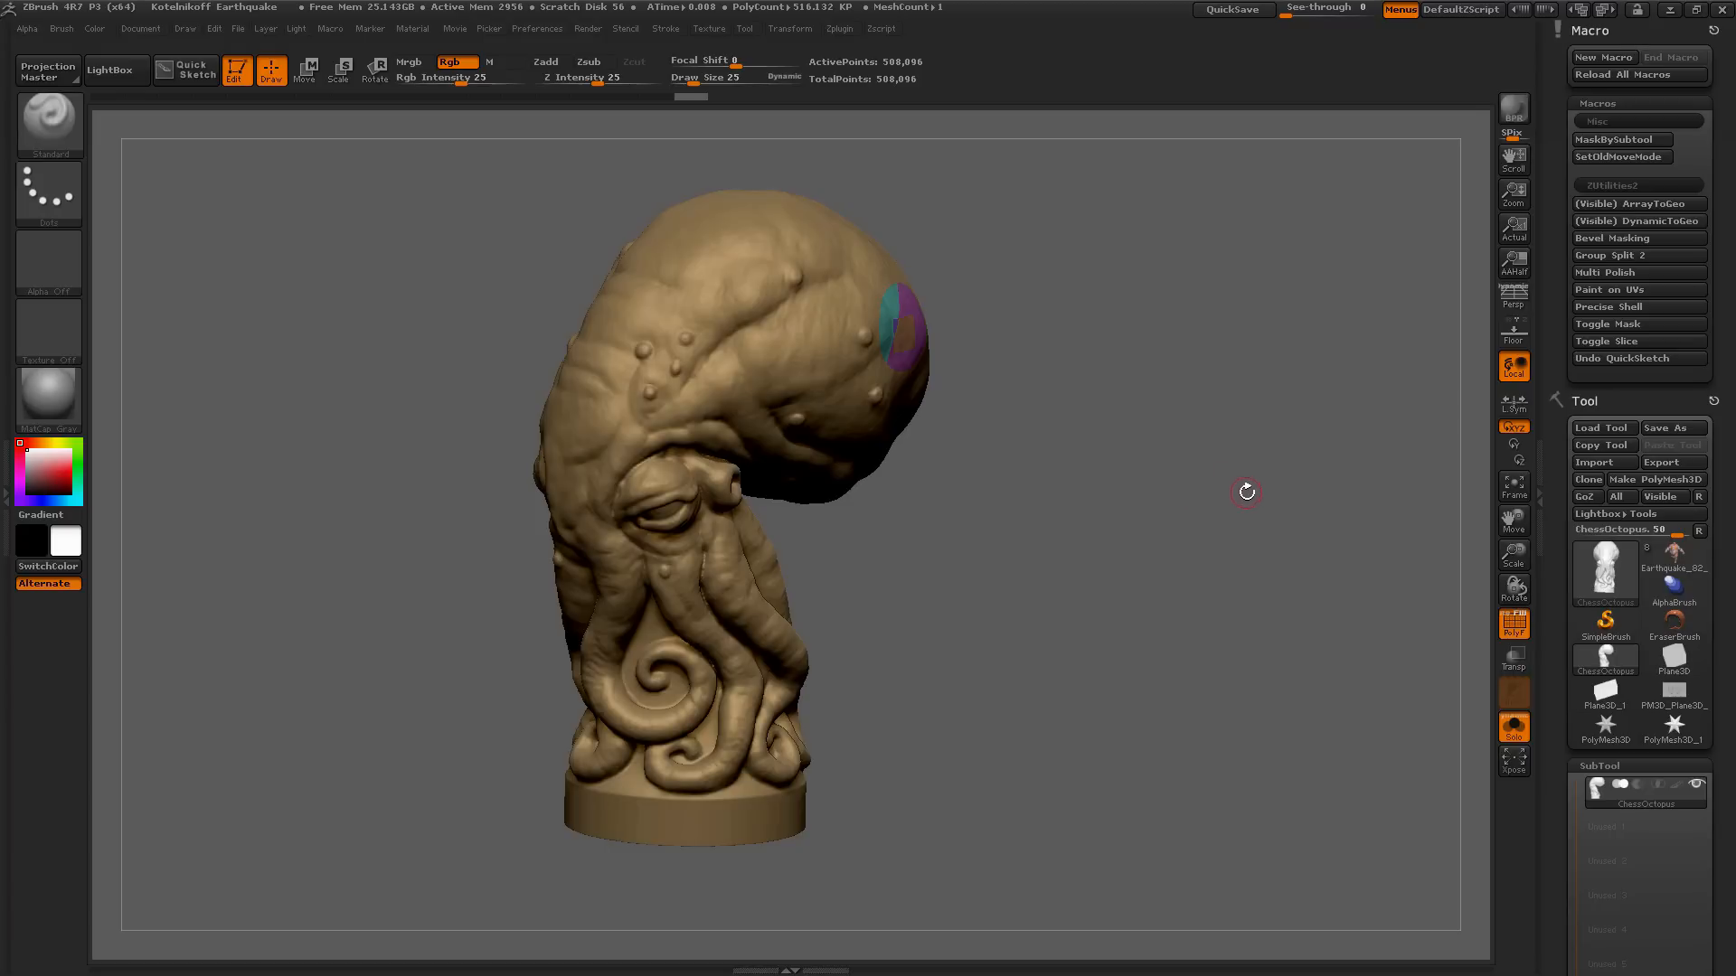
{"action": "left_click_drag", "start_coordinate": [1246, 492], "coordinate": [1229, 487]}
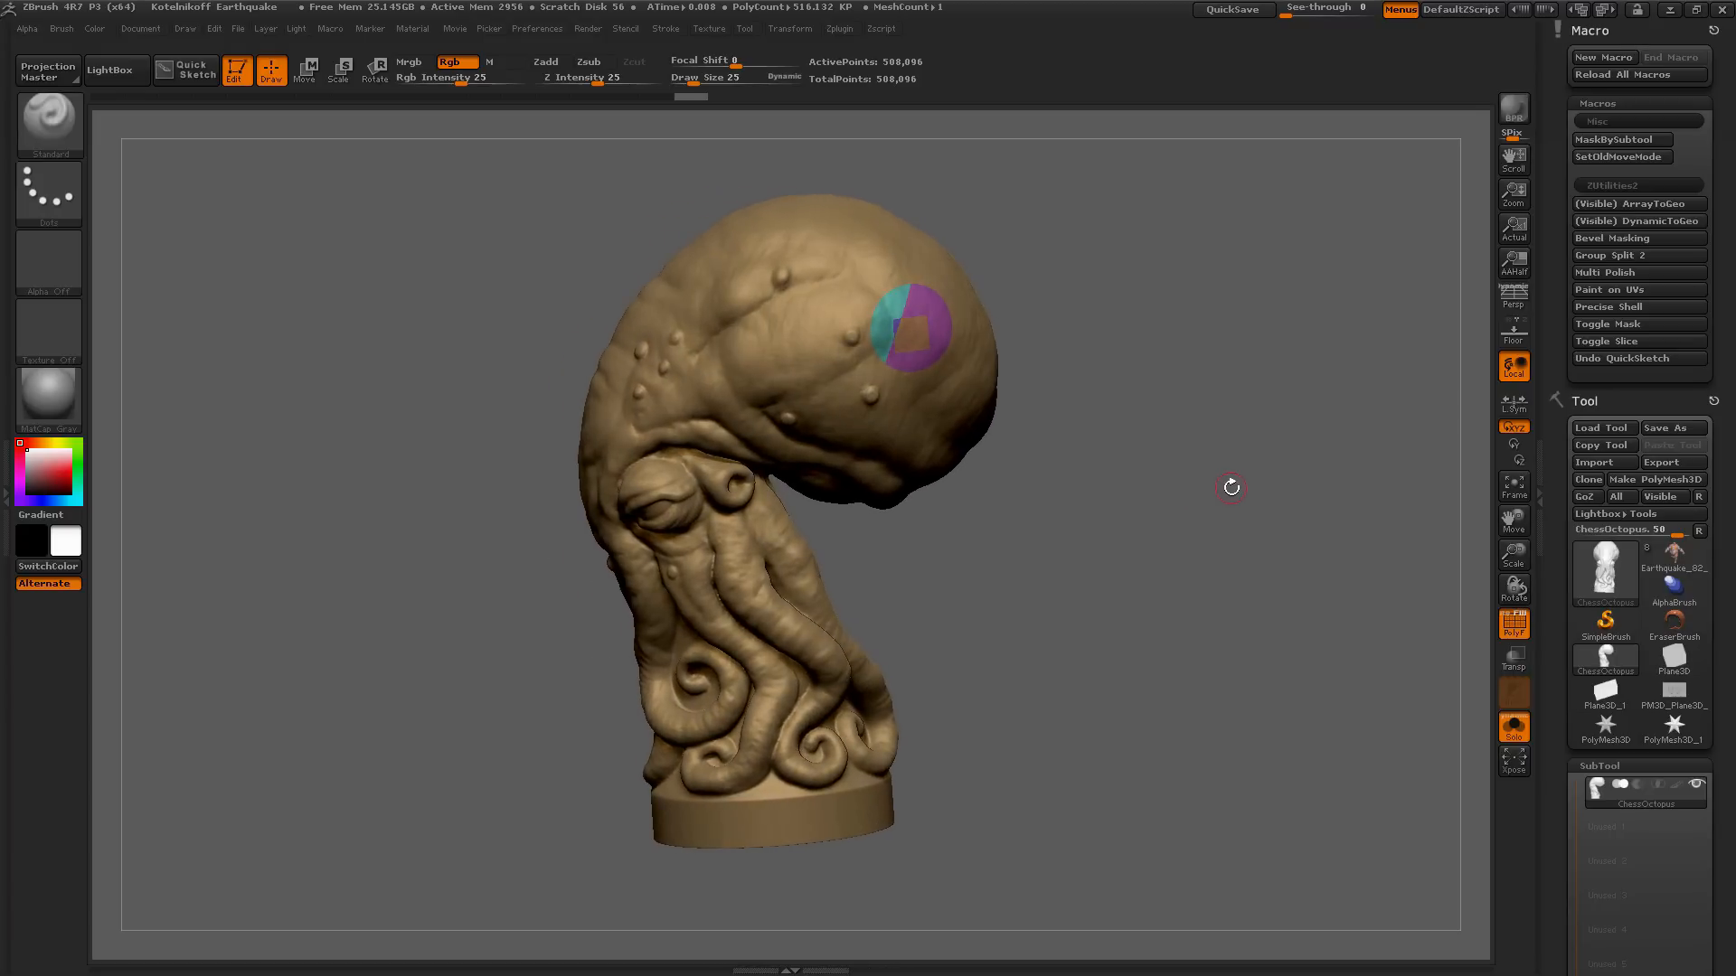